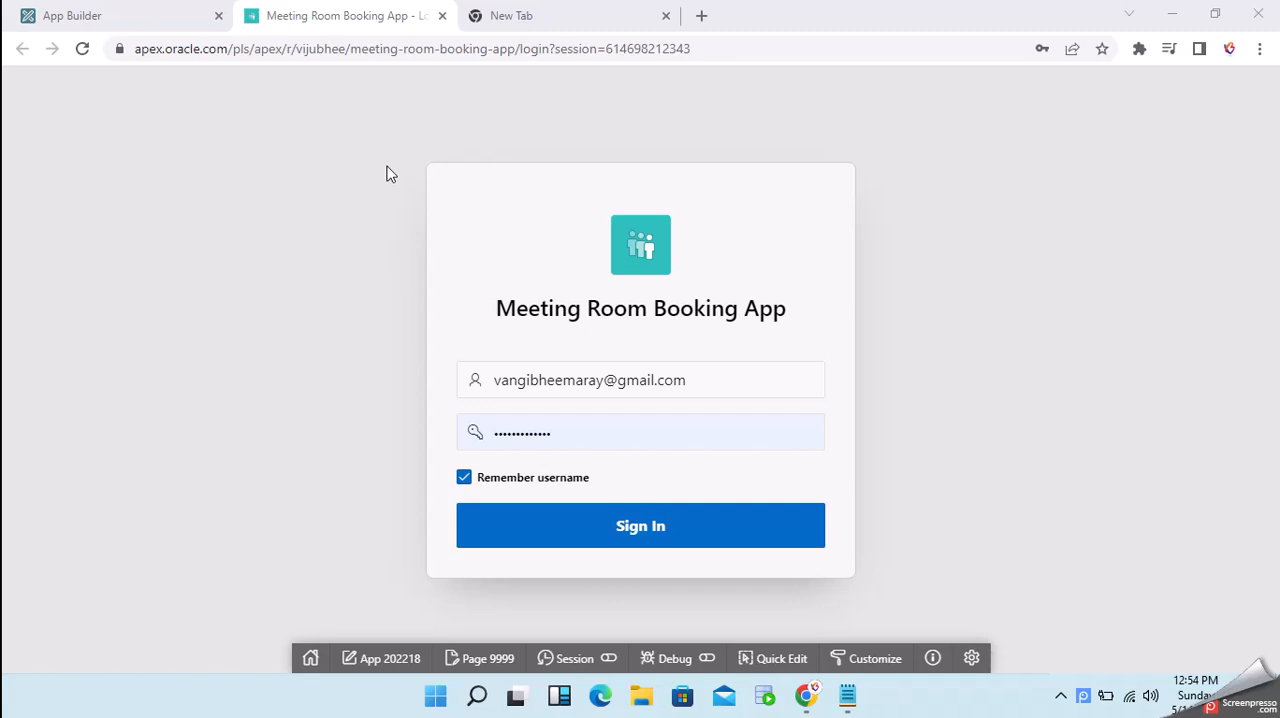
mouse_move(396, 190)
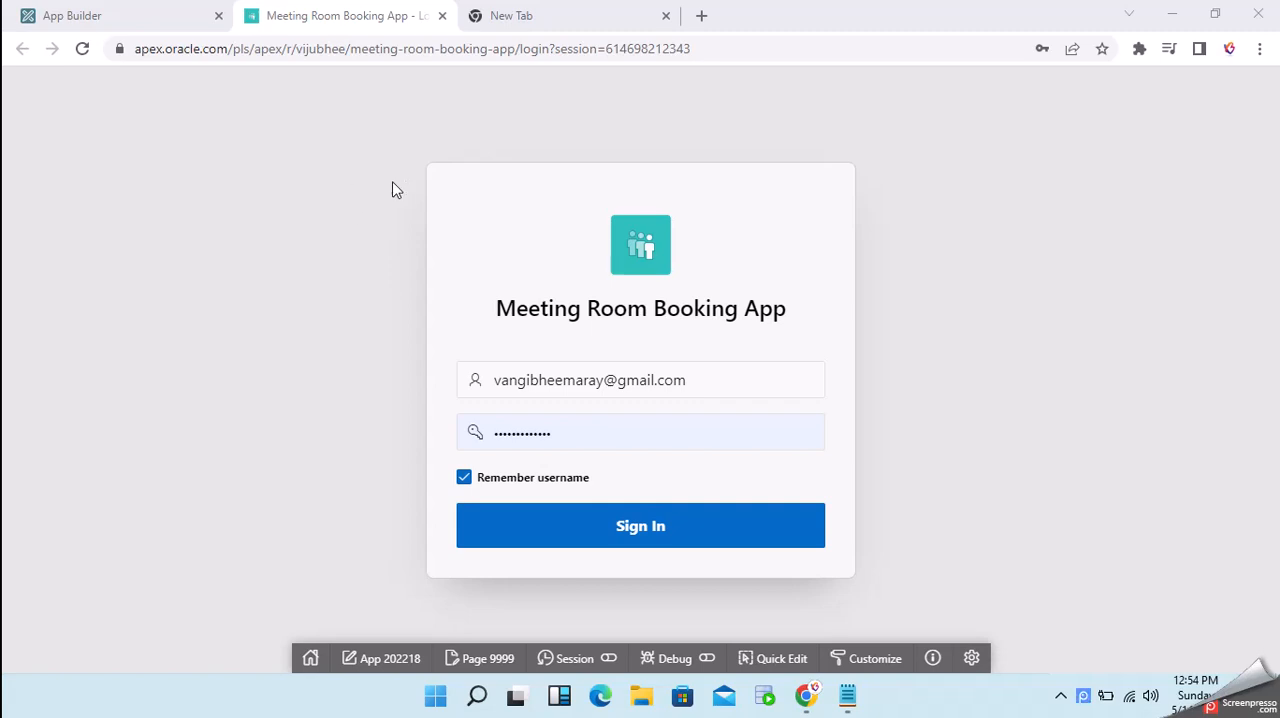
mouse_move(476, 200)
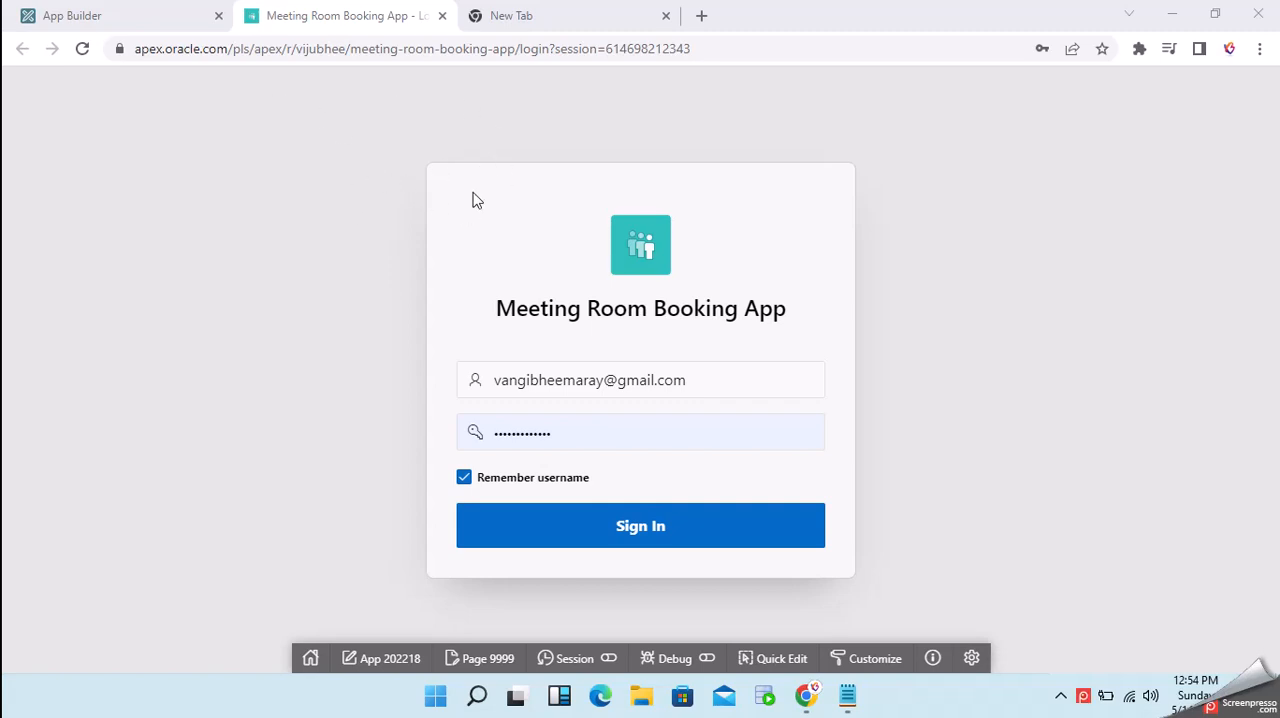
mouse_move(446, 196)
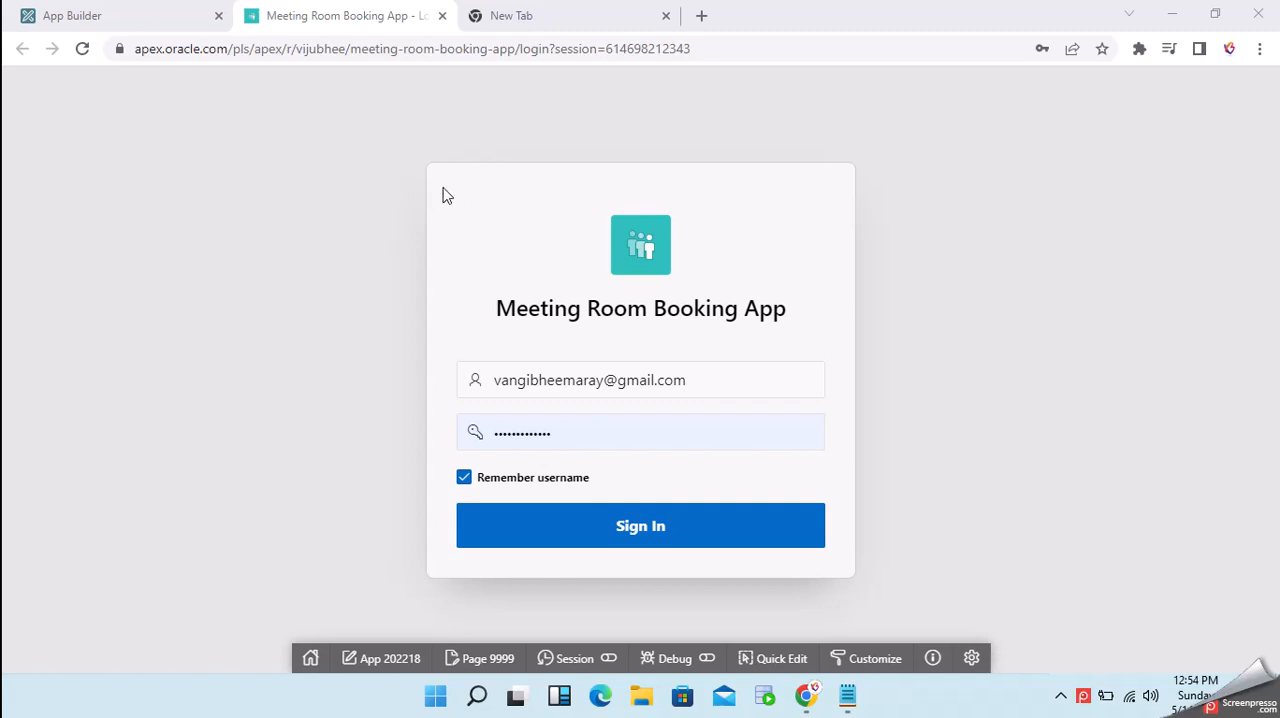
mouse_move(658, 262)
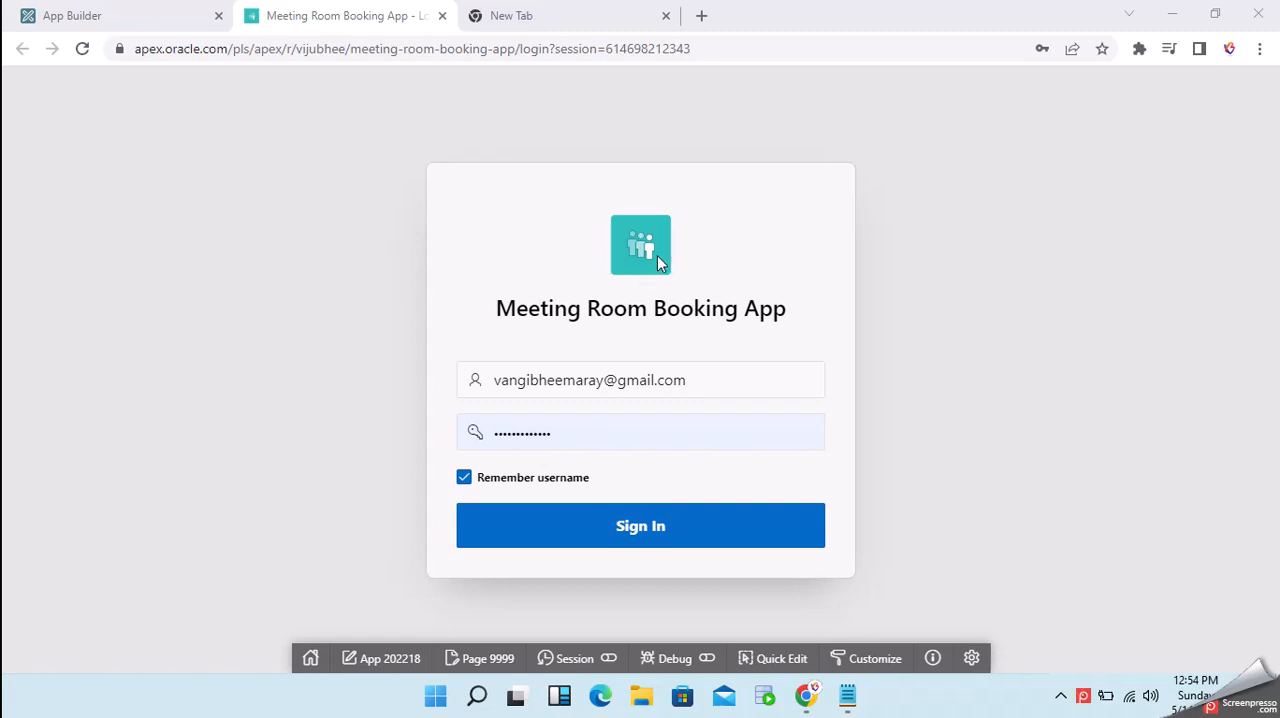
mouse_move(618, 248)
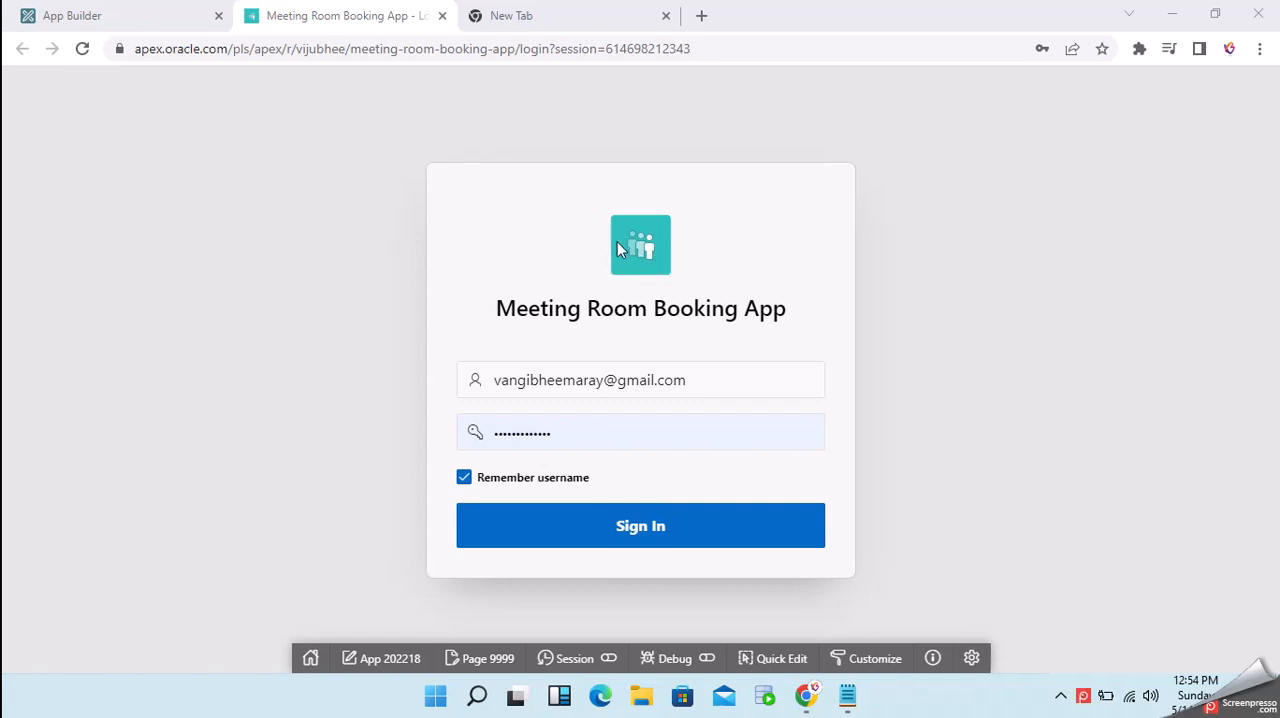
mouse_move(652, 270)
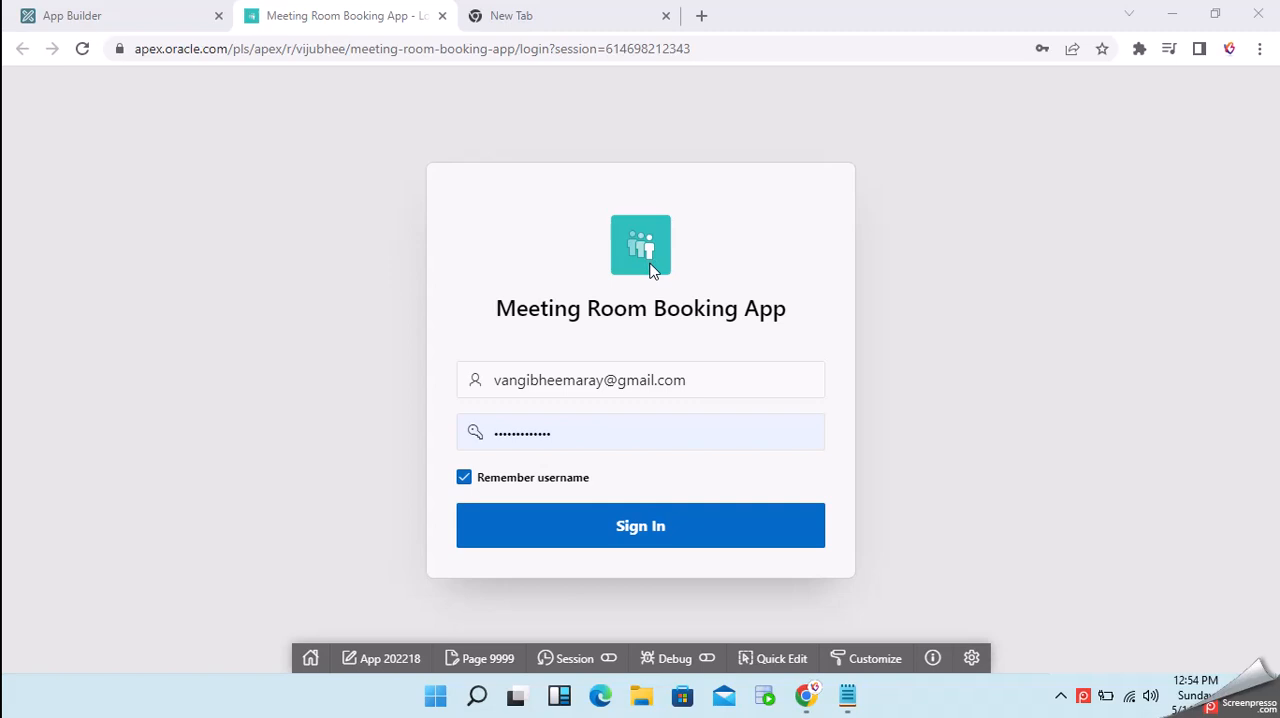
mouse_move(644, 256)
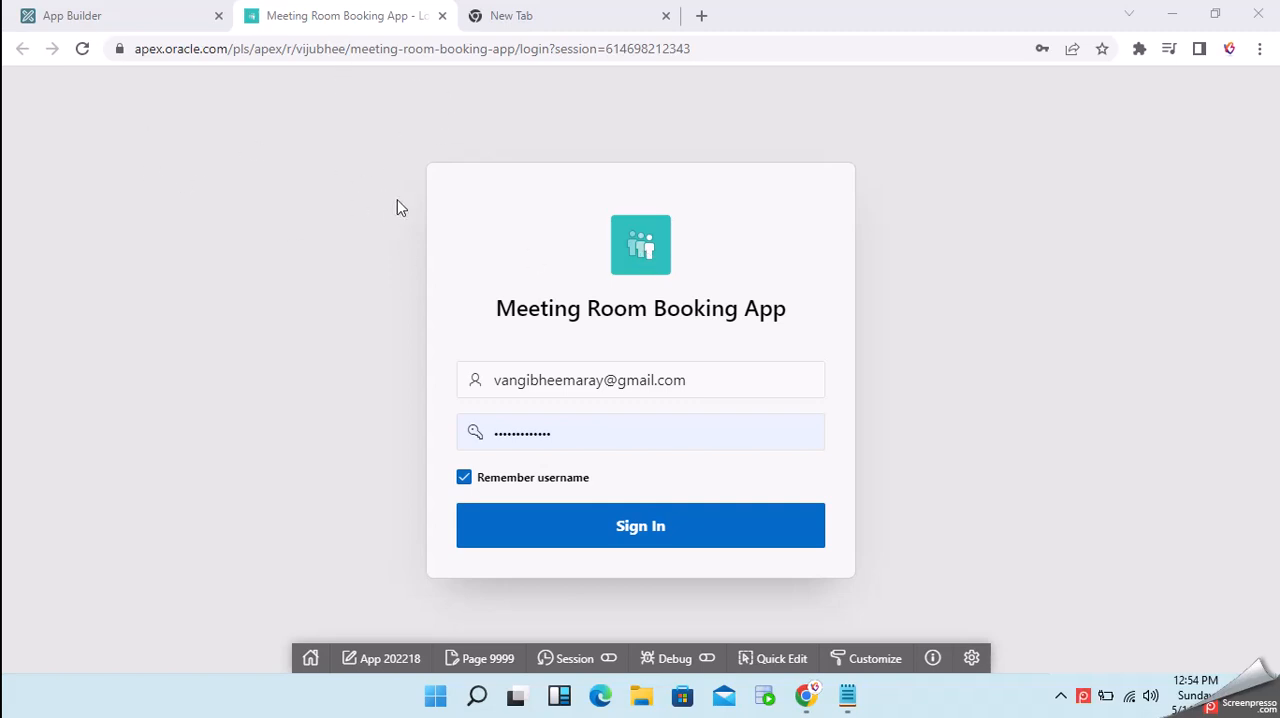
mouse_move(554, 194)
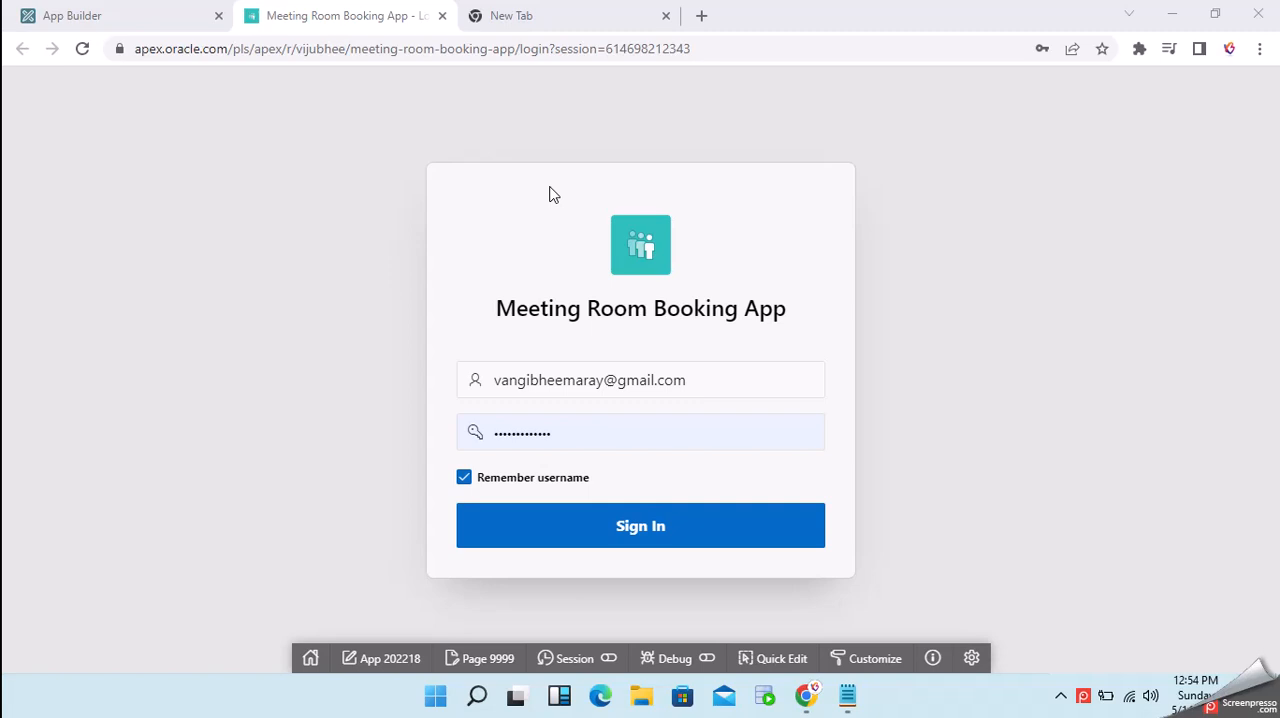
mouse_move(644, 256)
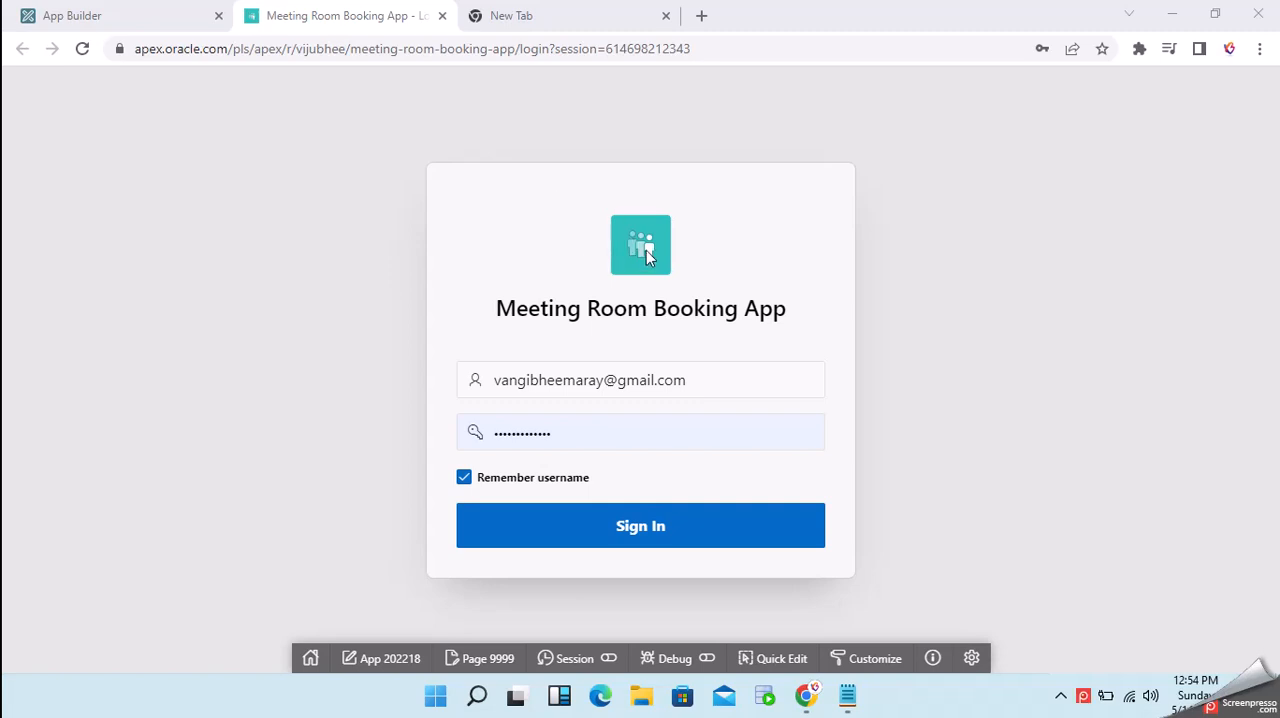
mouse_move(290, 288)
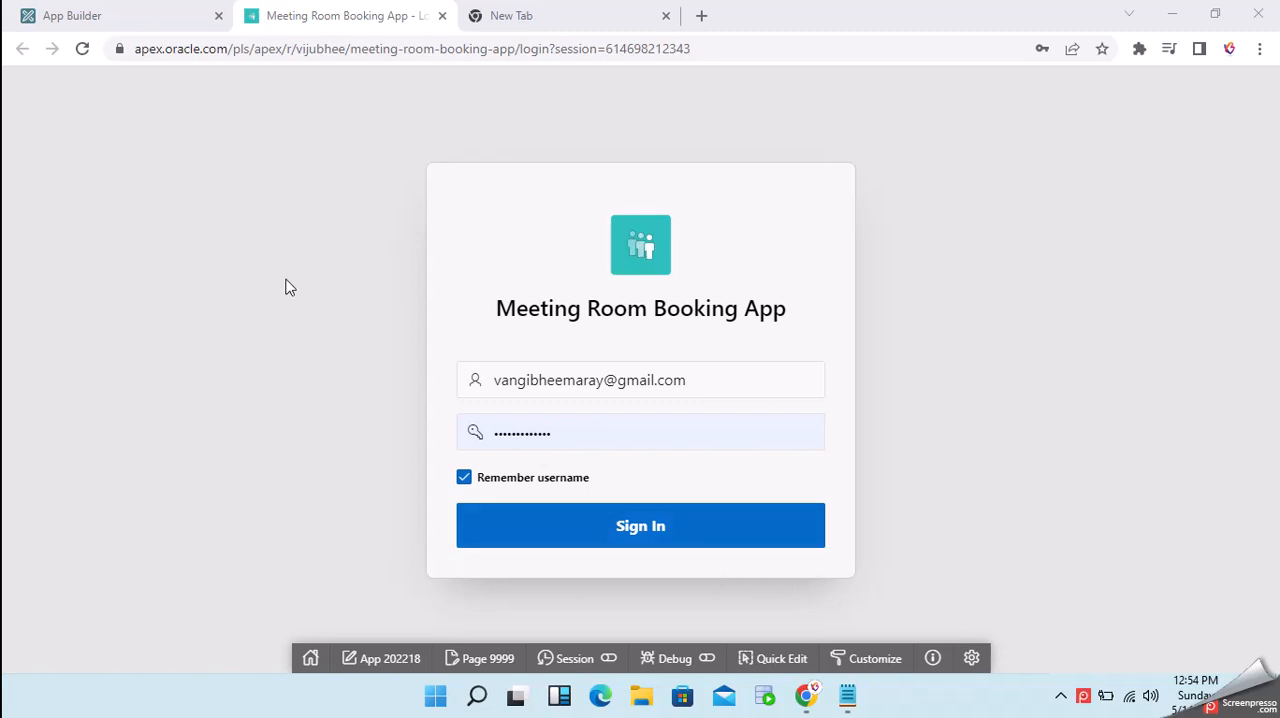
Open the Meeting Room Booking App's Login page 9999 in Page Designer via Quick Edit
left_click(640, 524)
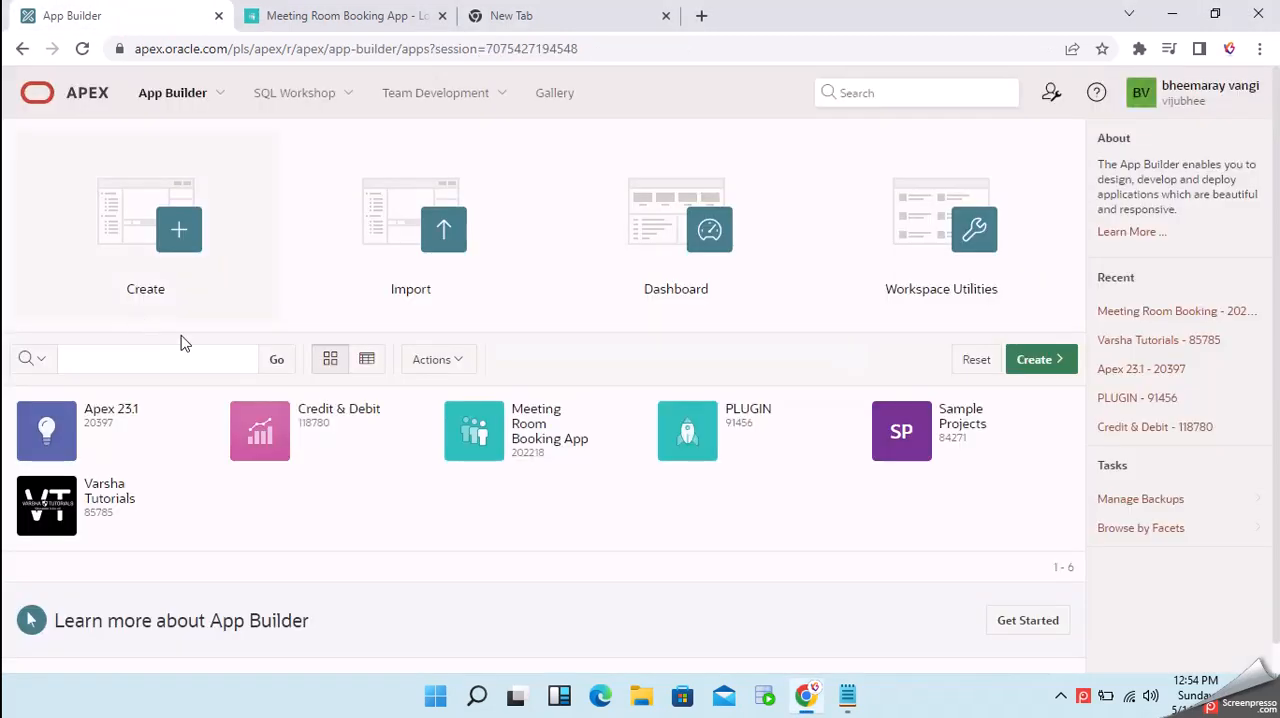
mouse_move(424, 538)
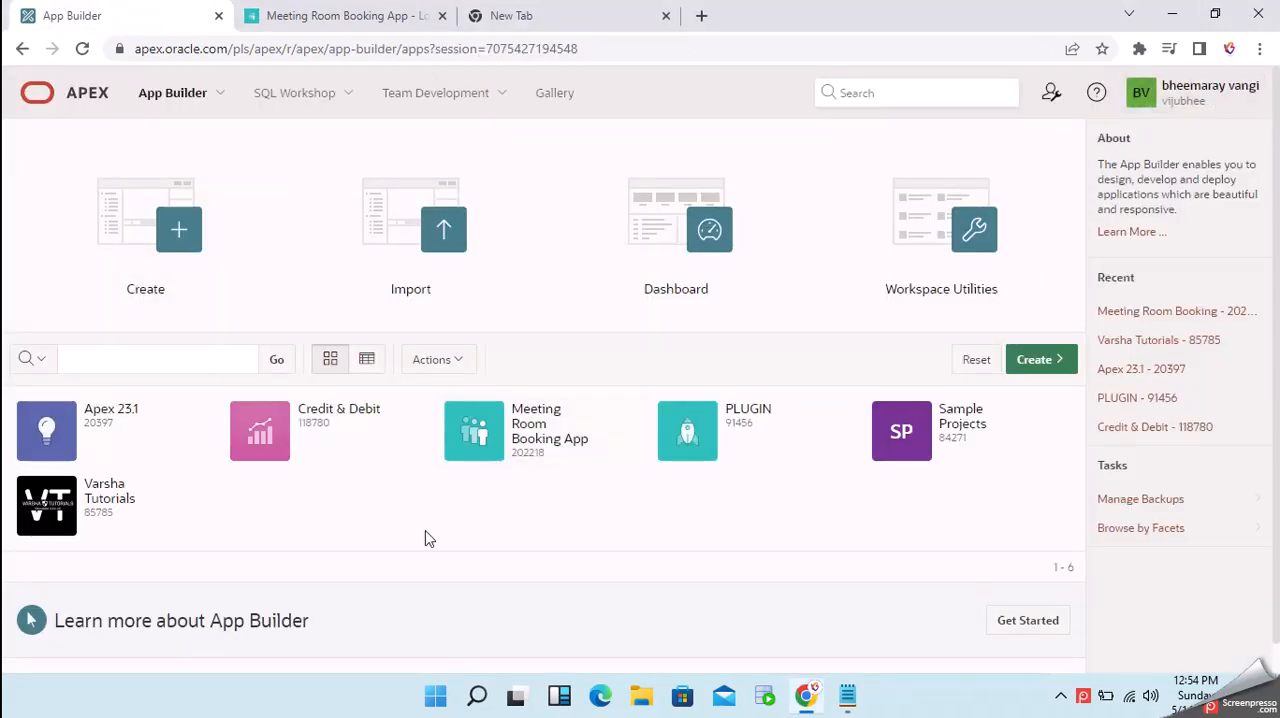
left_click(548, 430)
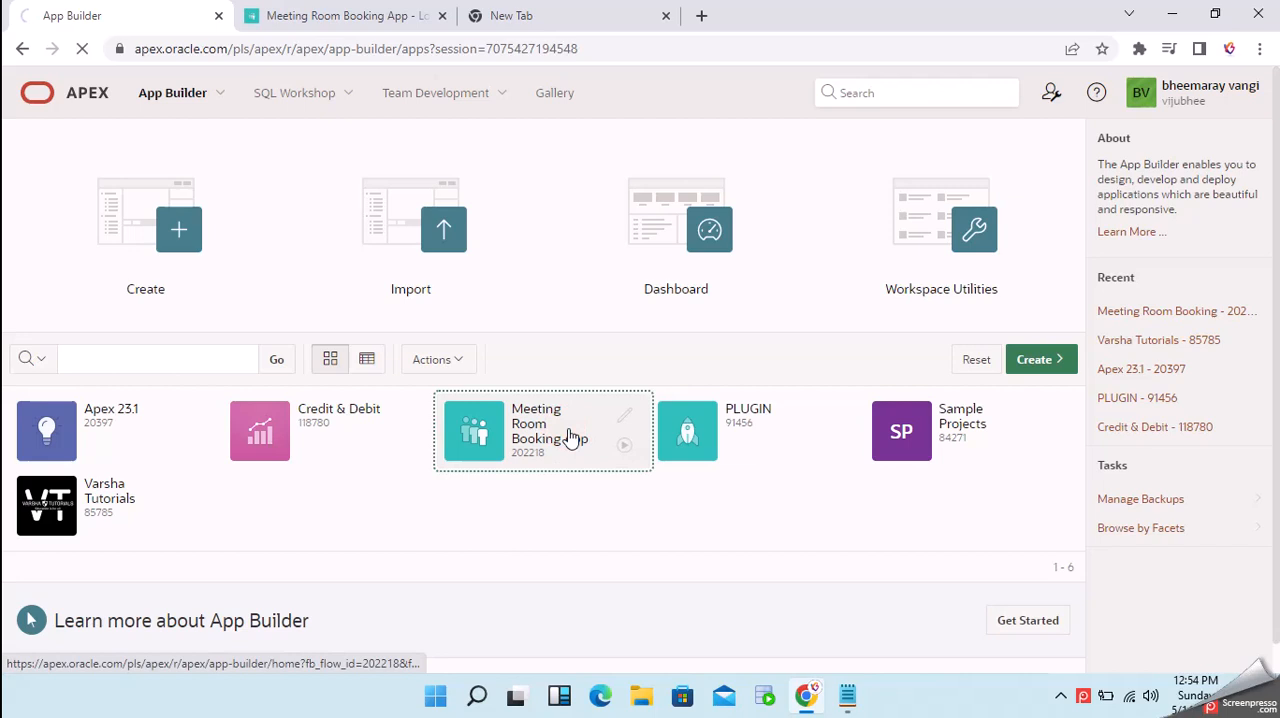
left_click(544, 430)
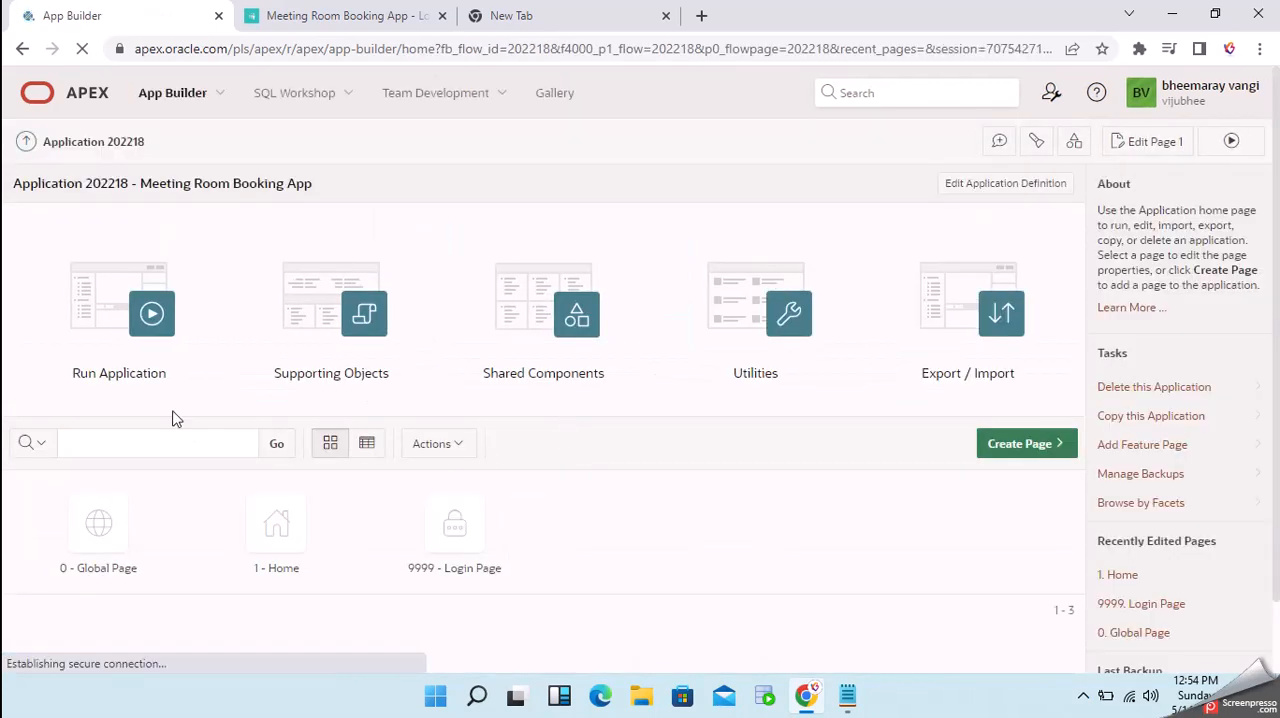
left_click(152, 312)
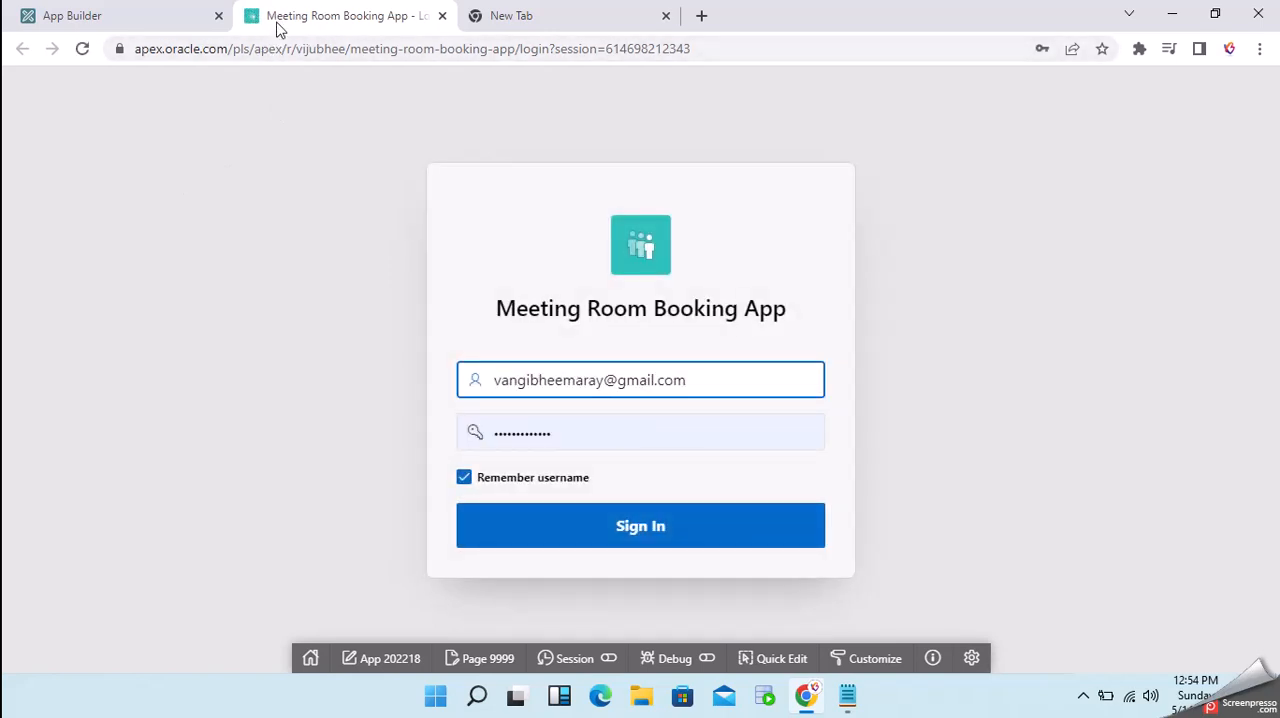
mouse_move(264, 56)
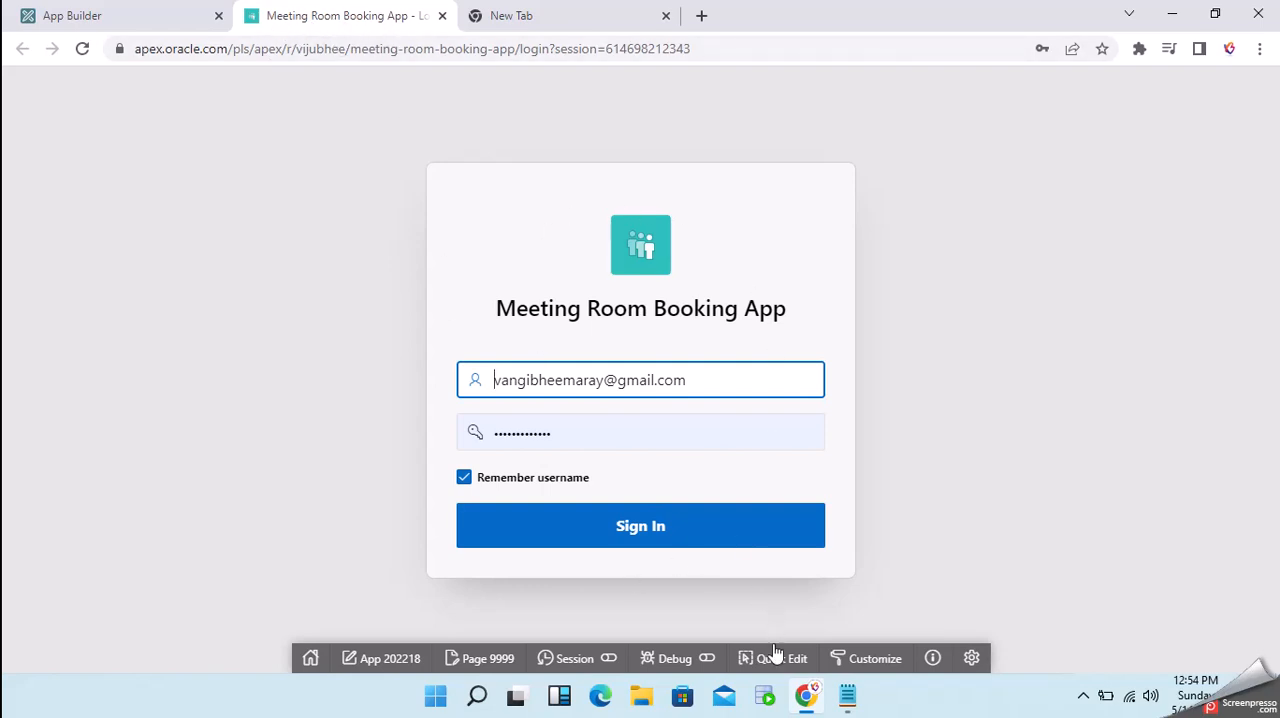
mouse_move(782, 658)
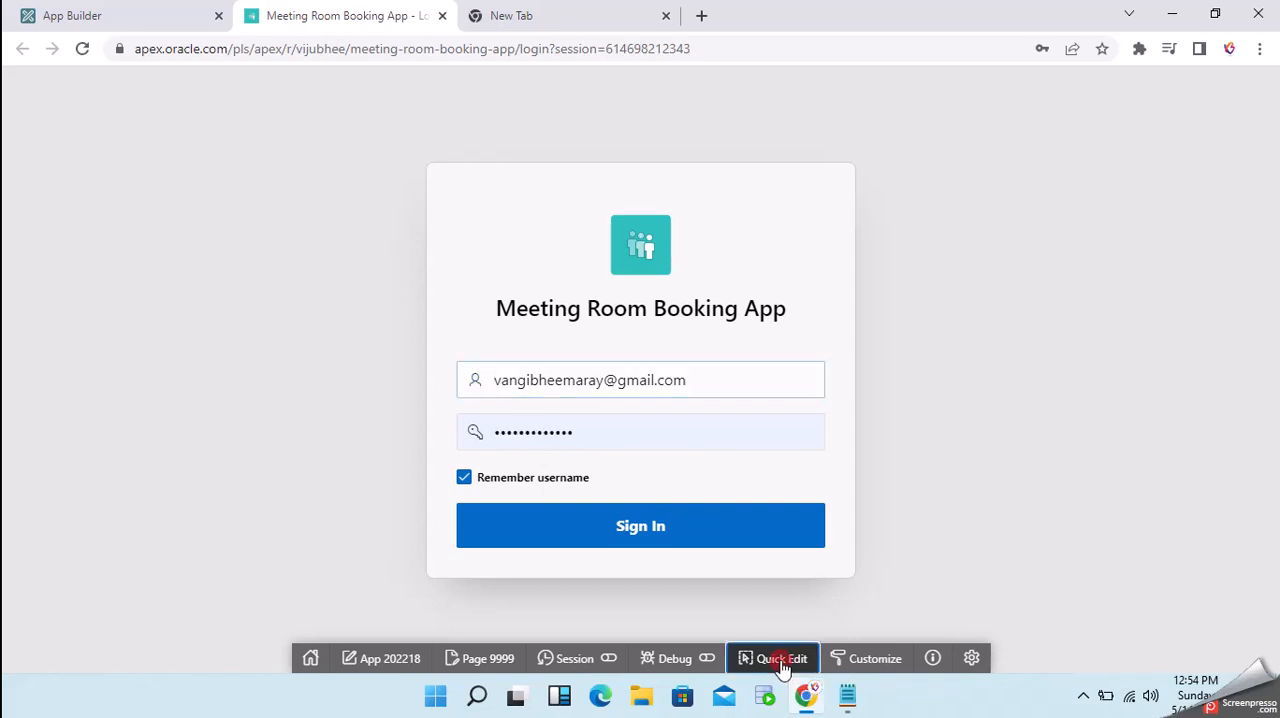
left_click(640, 432)
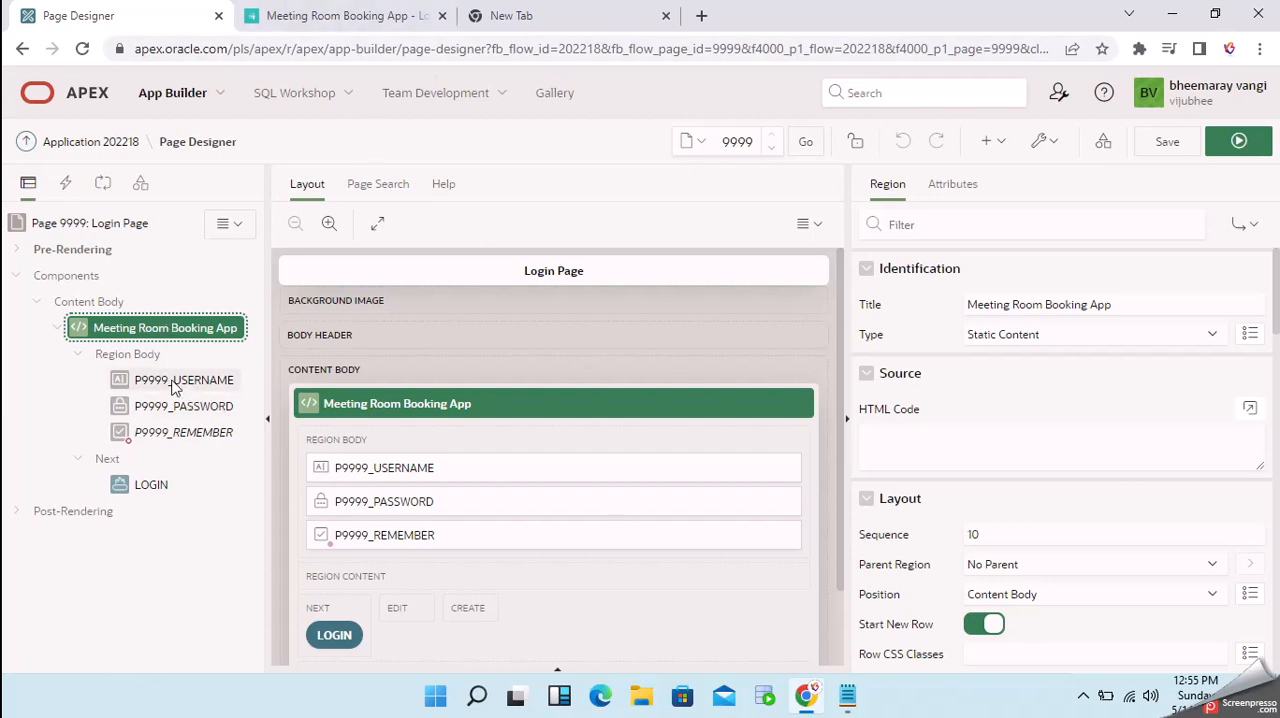
Review the P9999_USERNAME, P9999_PASSWORD items and the LOGIN button's settings
left_click(184, 380)
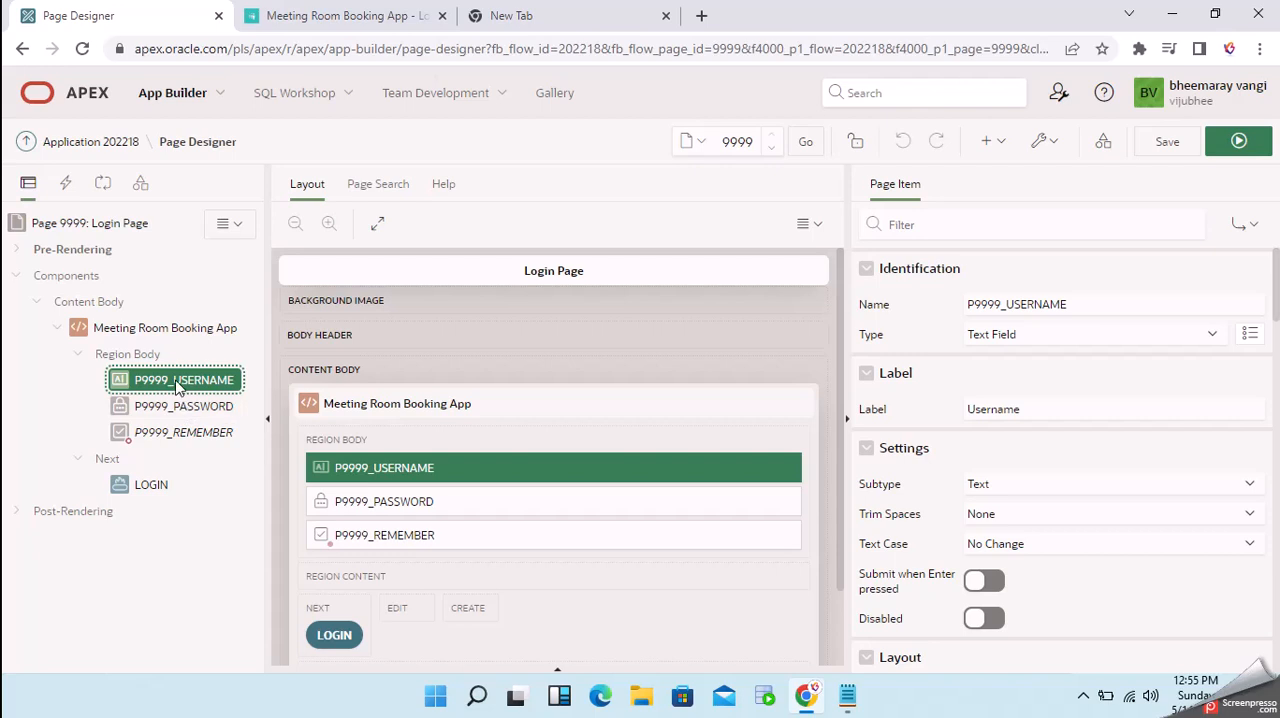
left_click(184, 406)
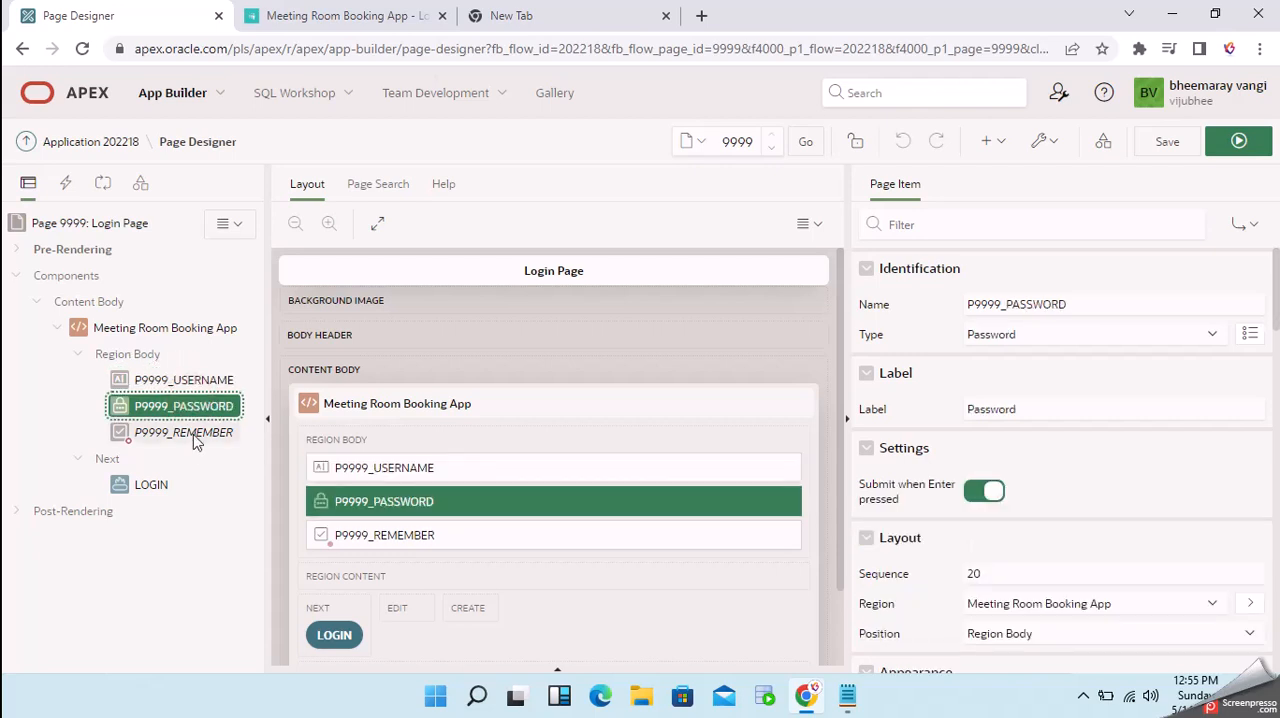
left_click(184, 432)
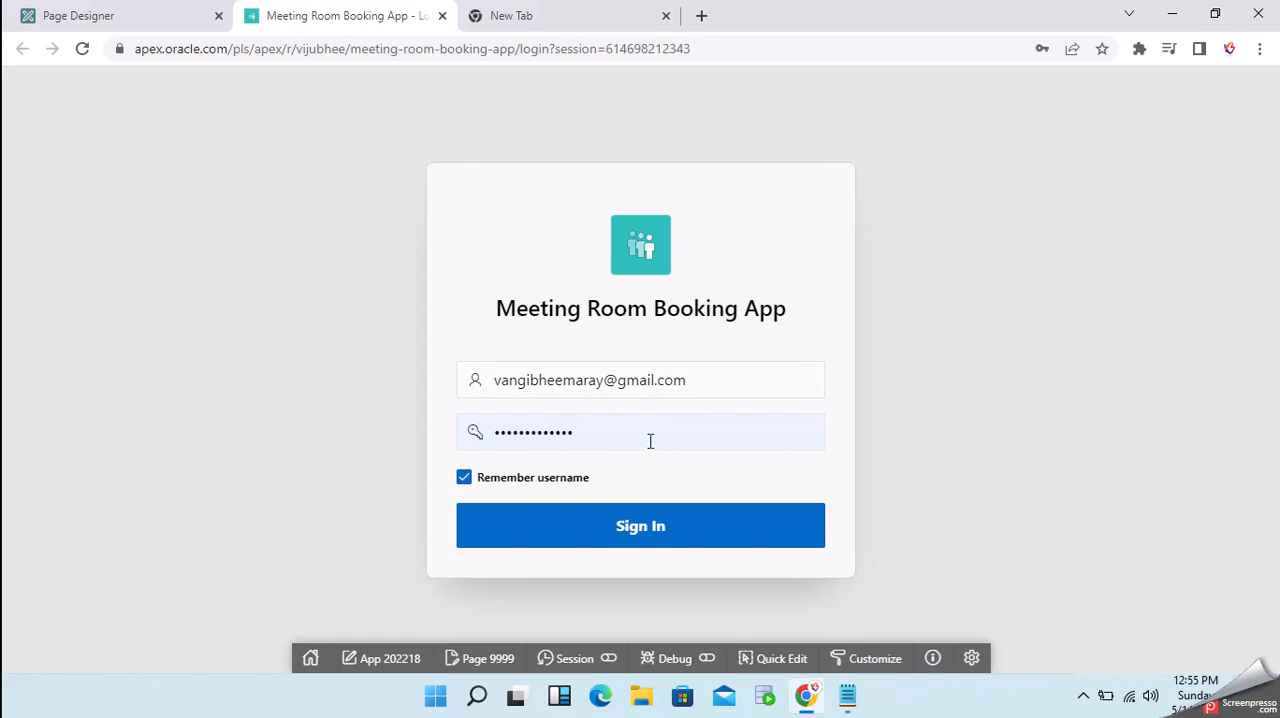
mouse_move(656, 432)
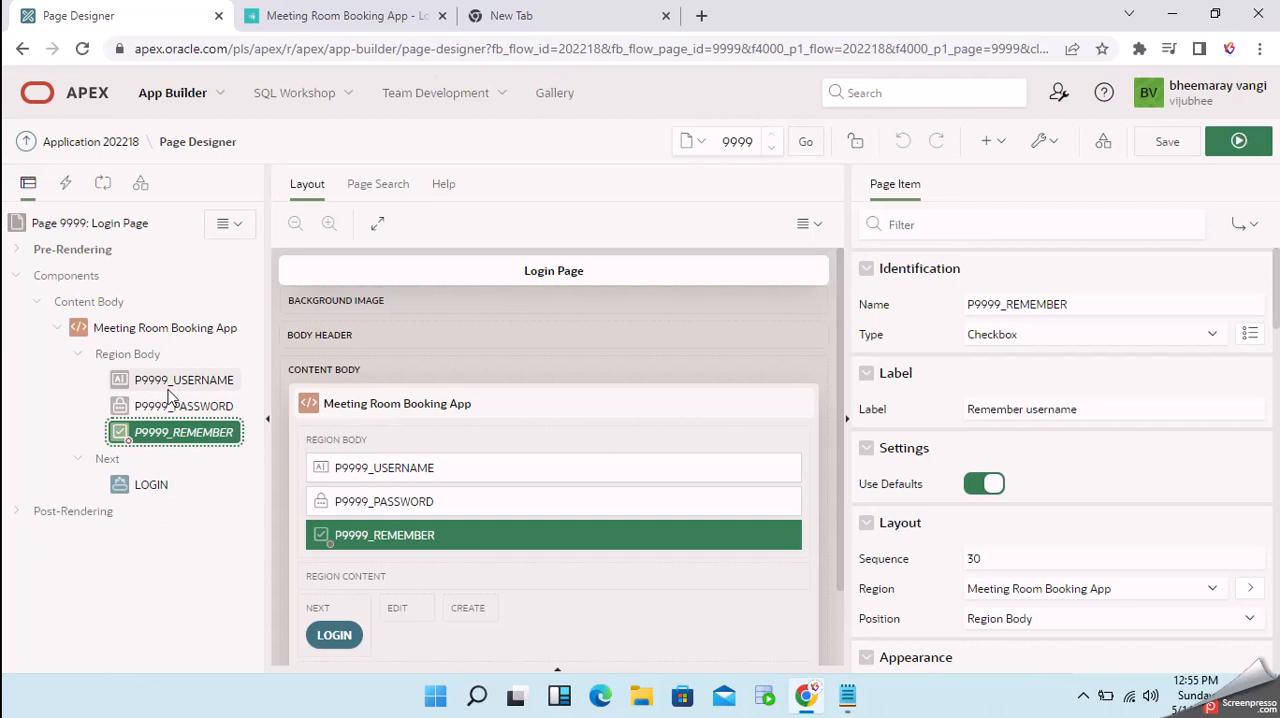
left_click(184, 380)
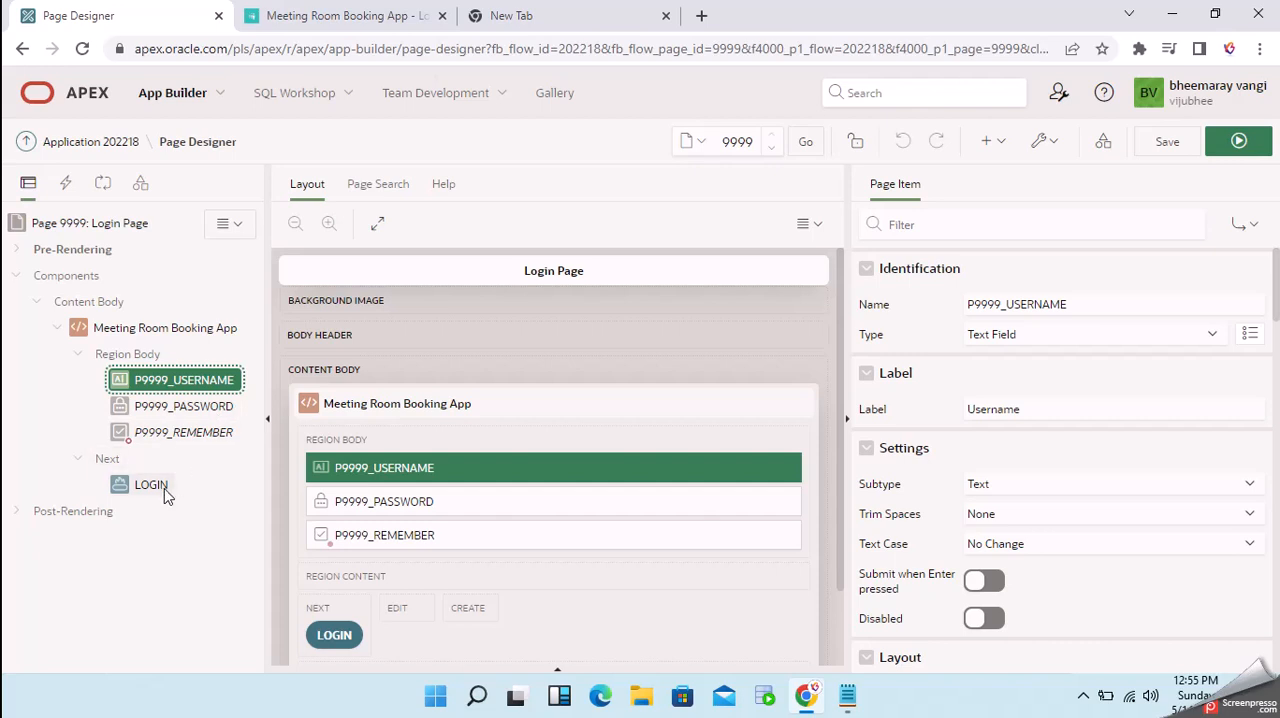
left_click(152, 484)
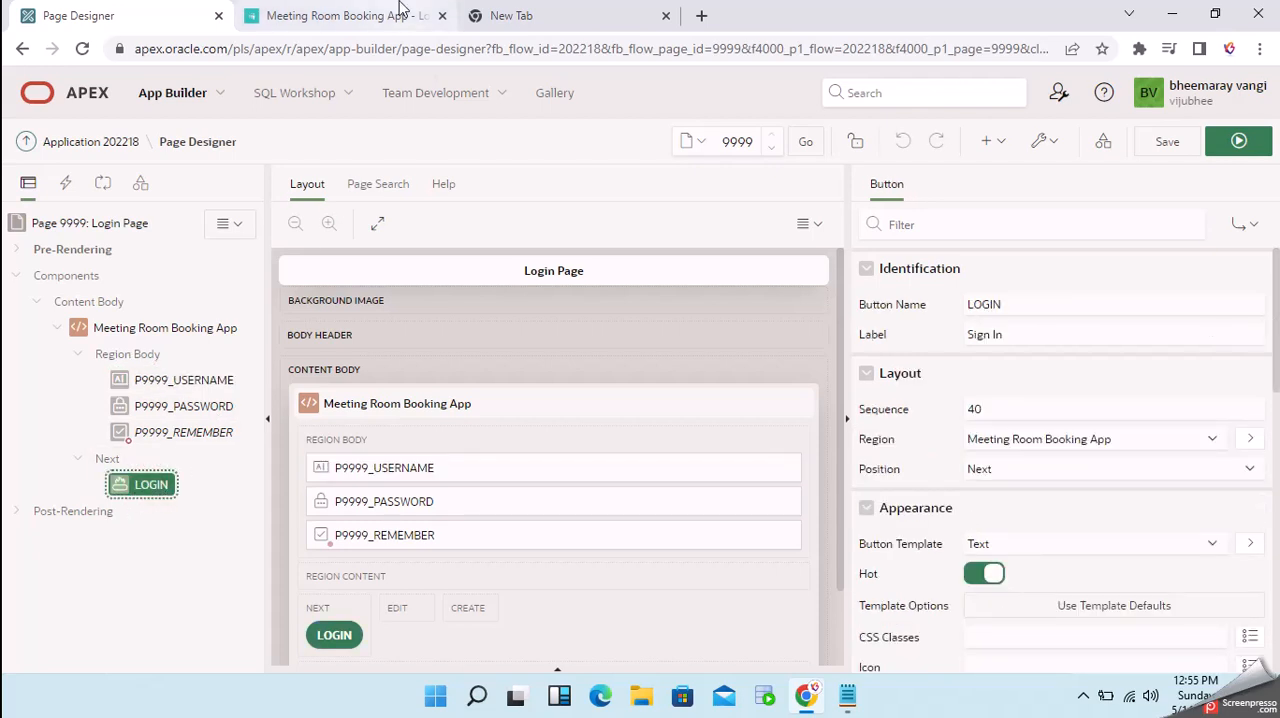
Show the Customize menu with Theme Roller, Edit Logo and Edit App Icon
left_click(340, 16)
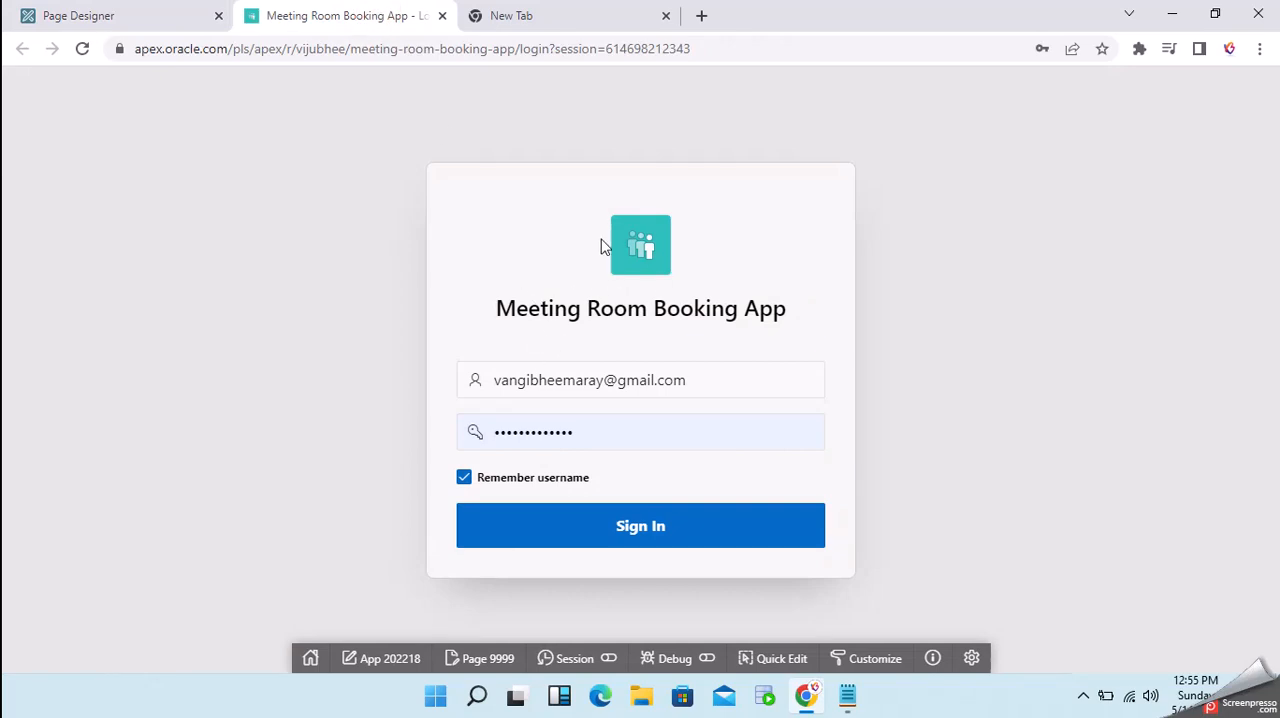
mouse_move(640, 250)
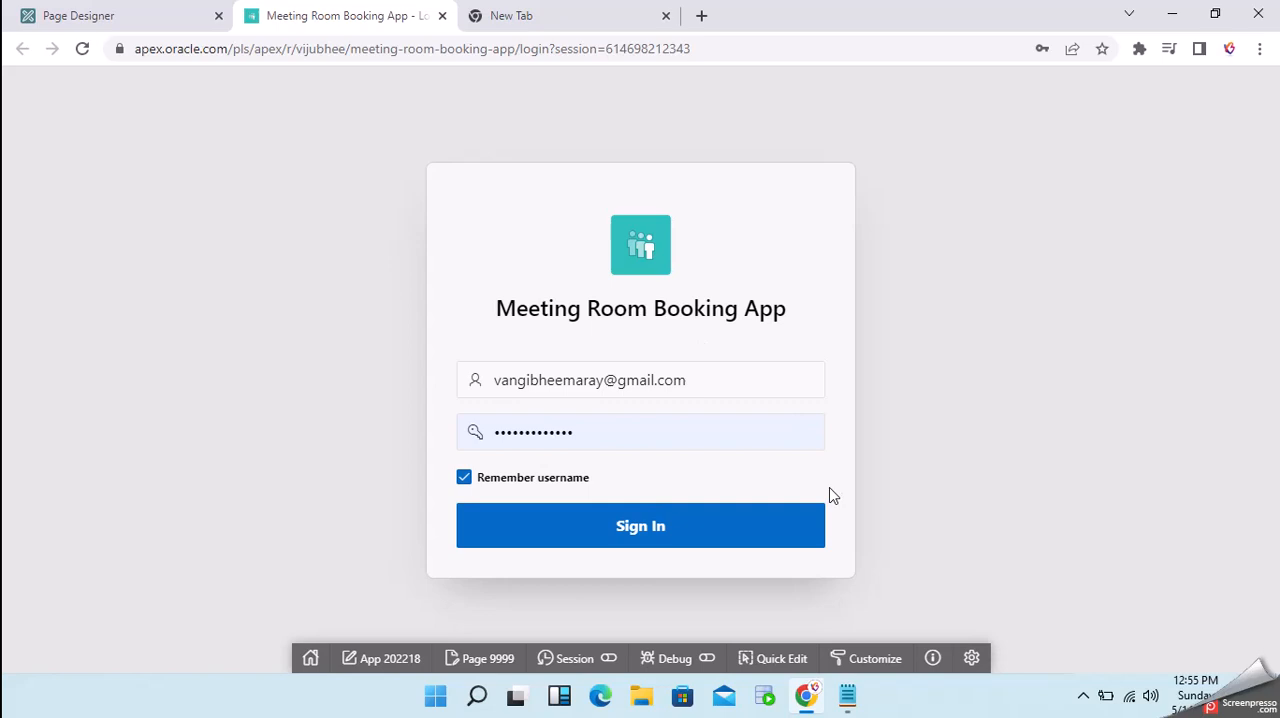
mouse_move(866, 658)
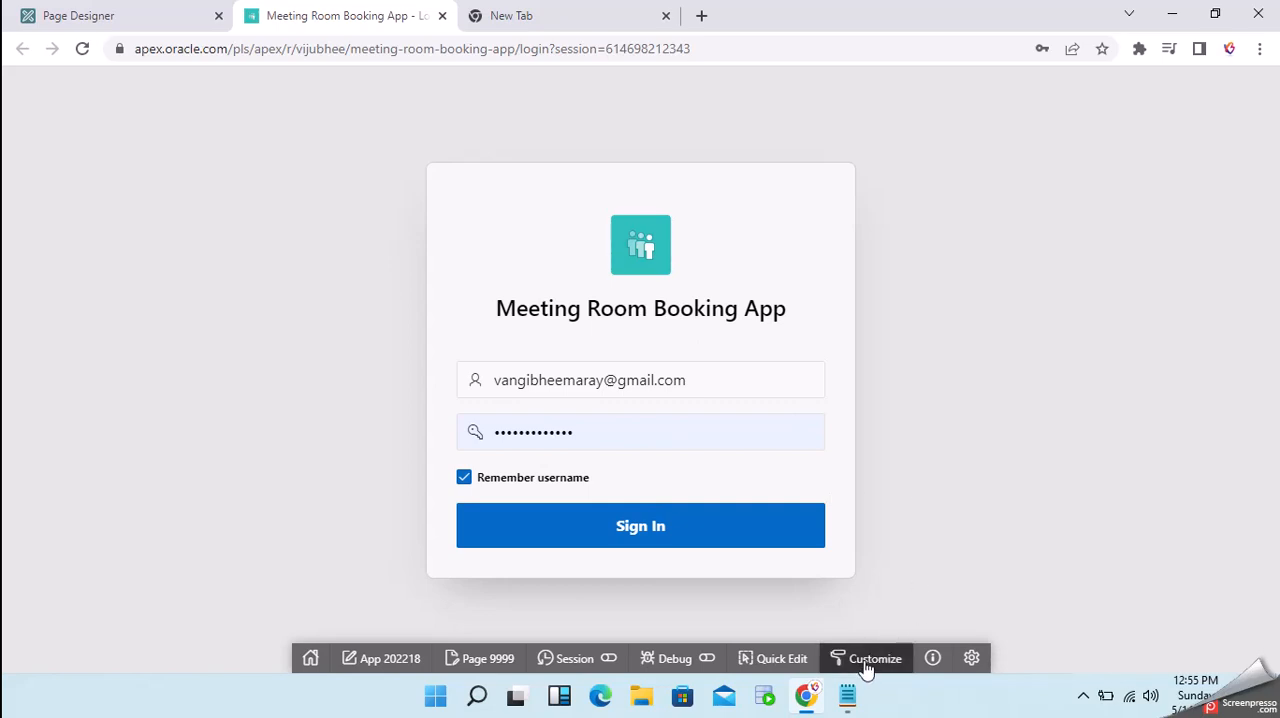
left_click(866, 658)
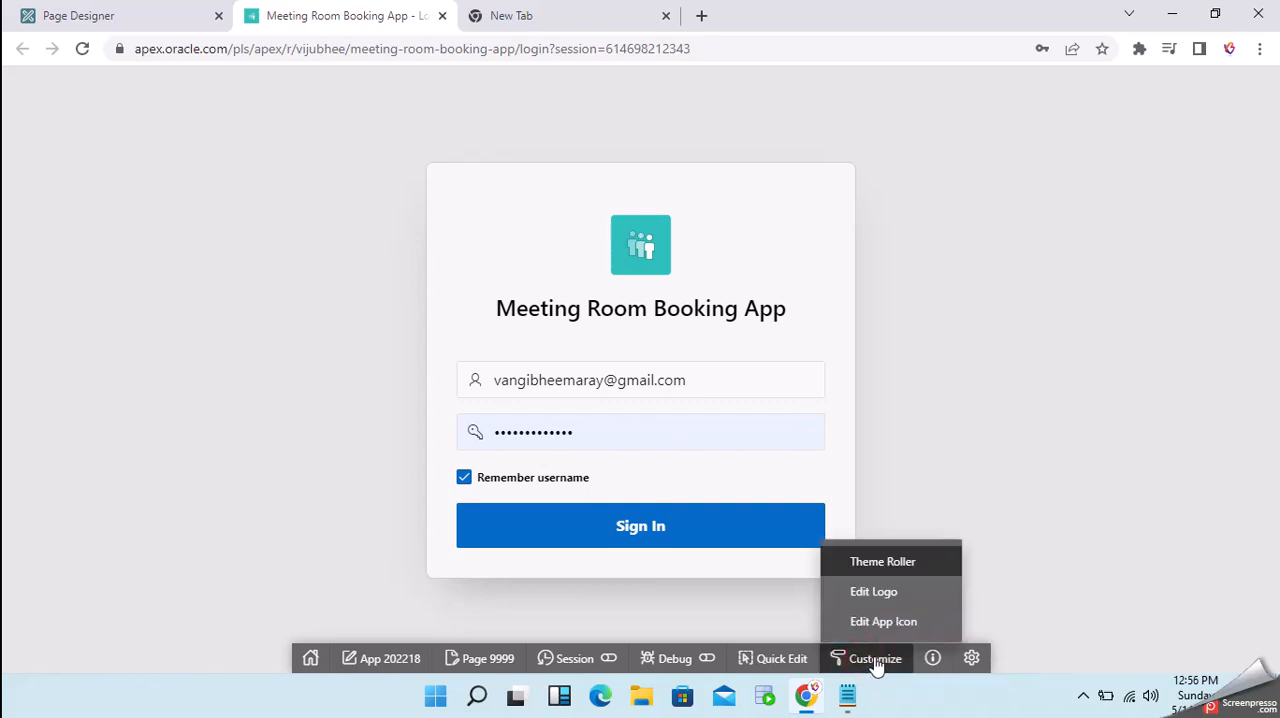
mouse_move(872, 592)
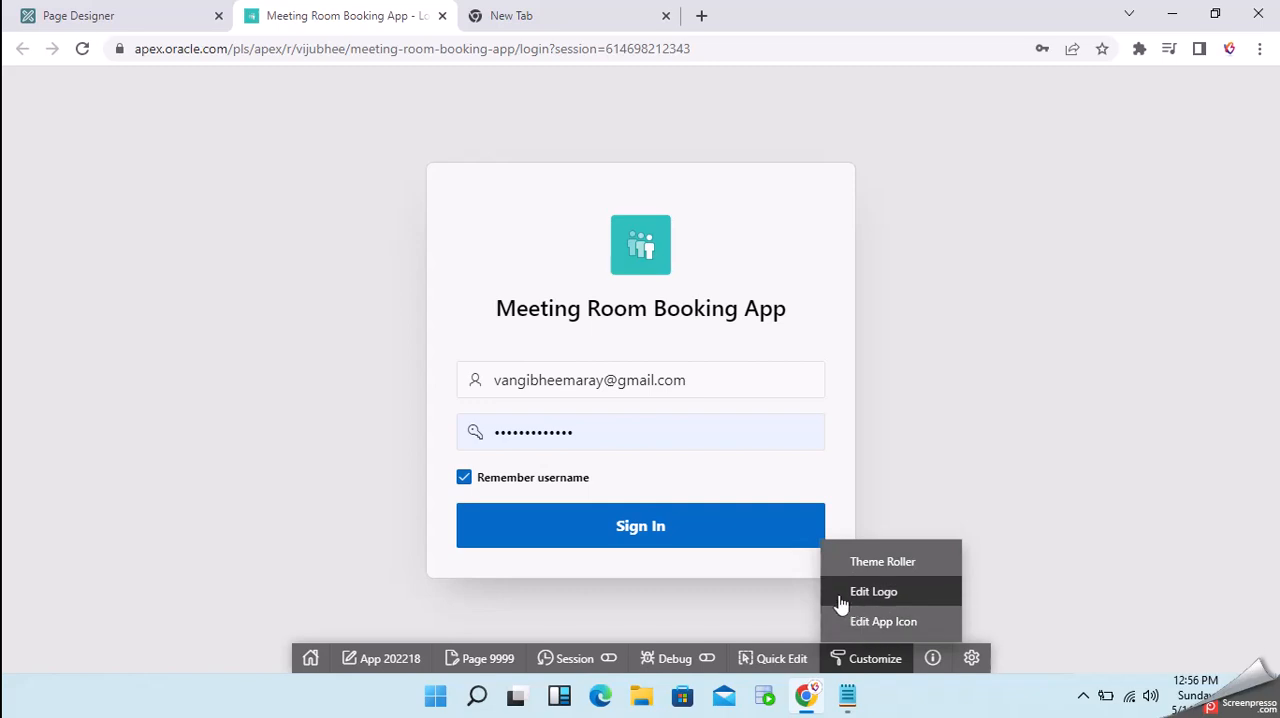
mouse_move(884, 620)
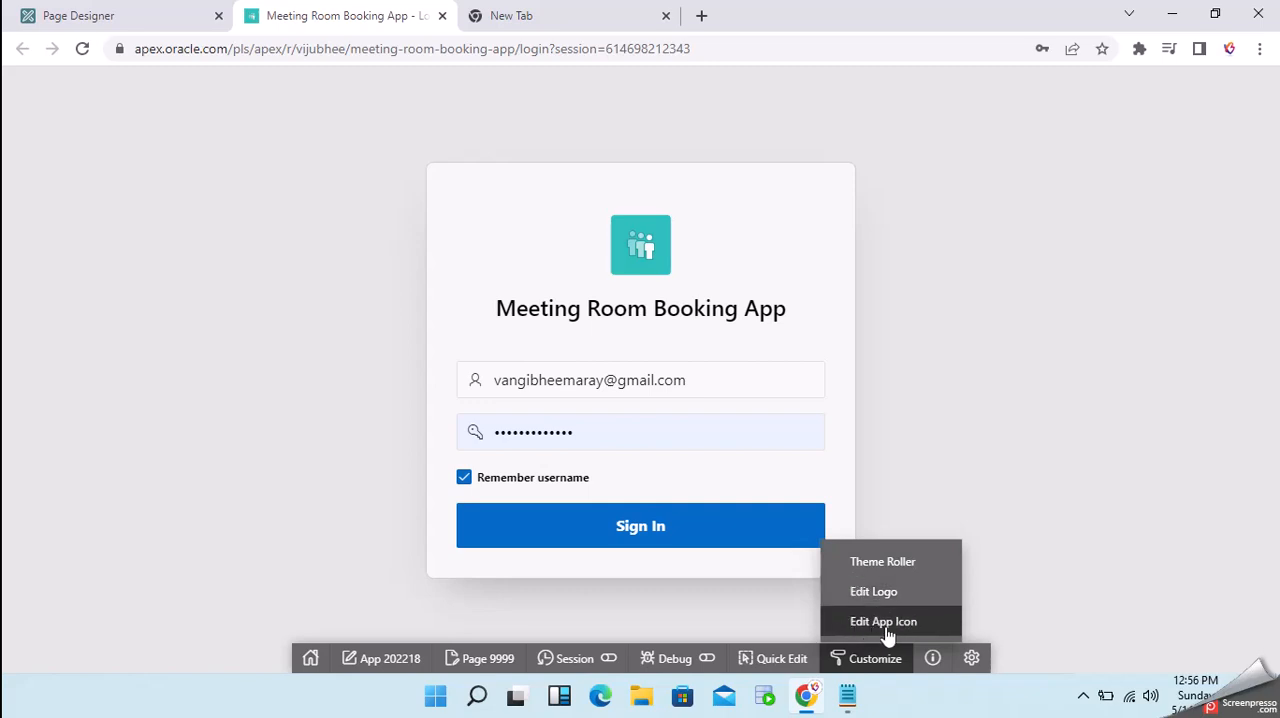
mouse_move(880, 636)
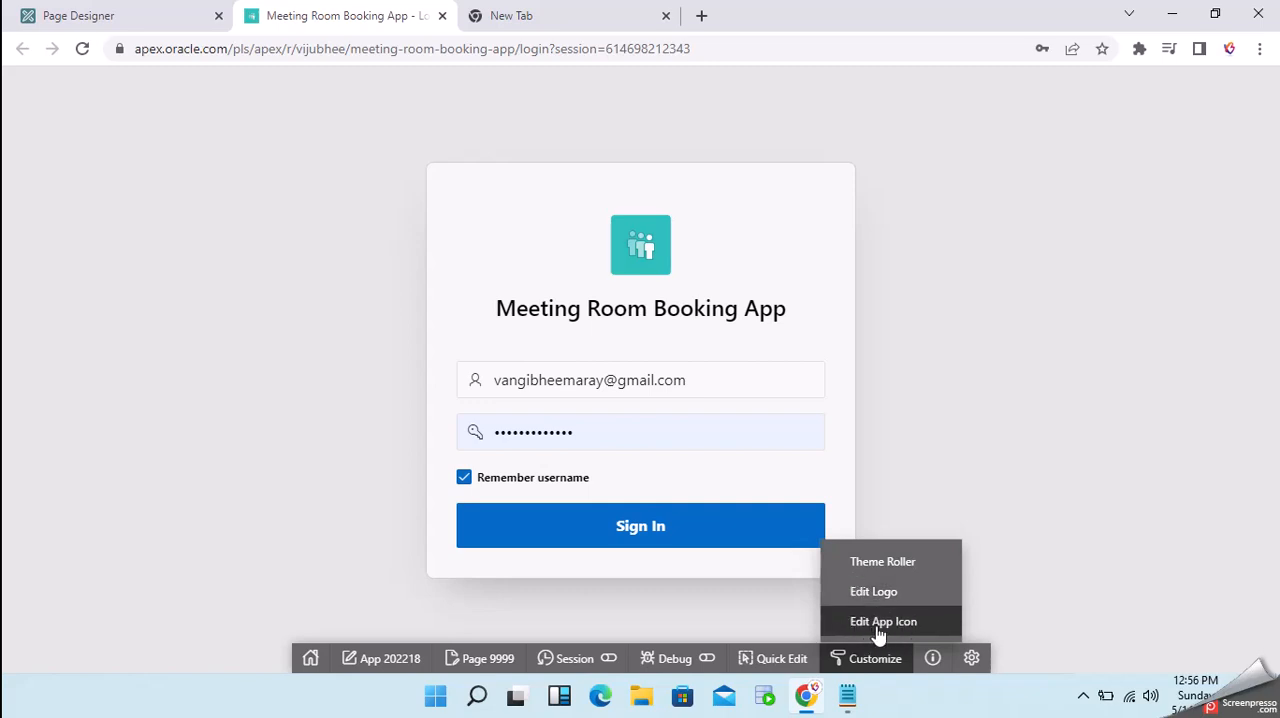
Open Edit App Icon and preview zooming the current teal people icon in and out
left_click(864, 658)
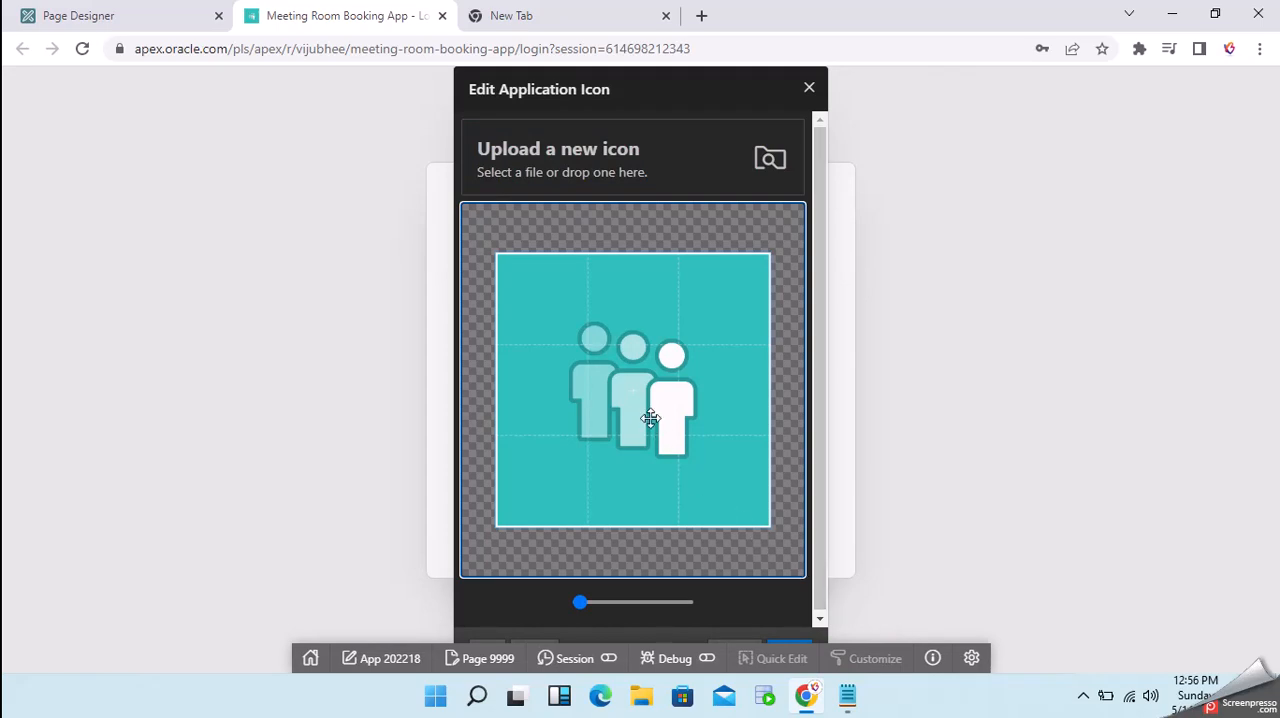
mouse_move(518, 160)
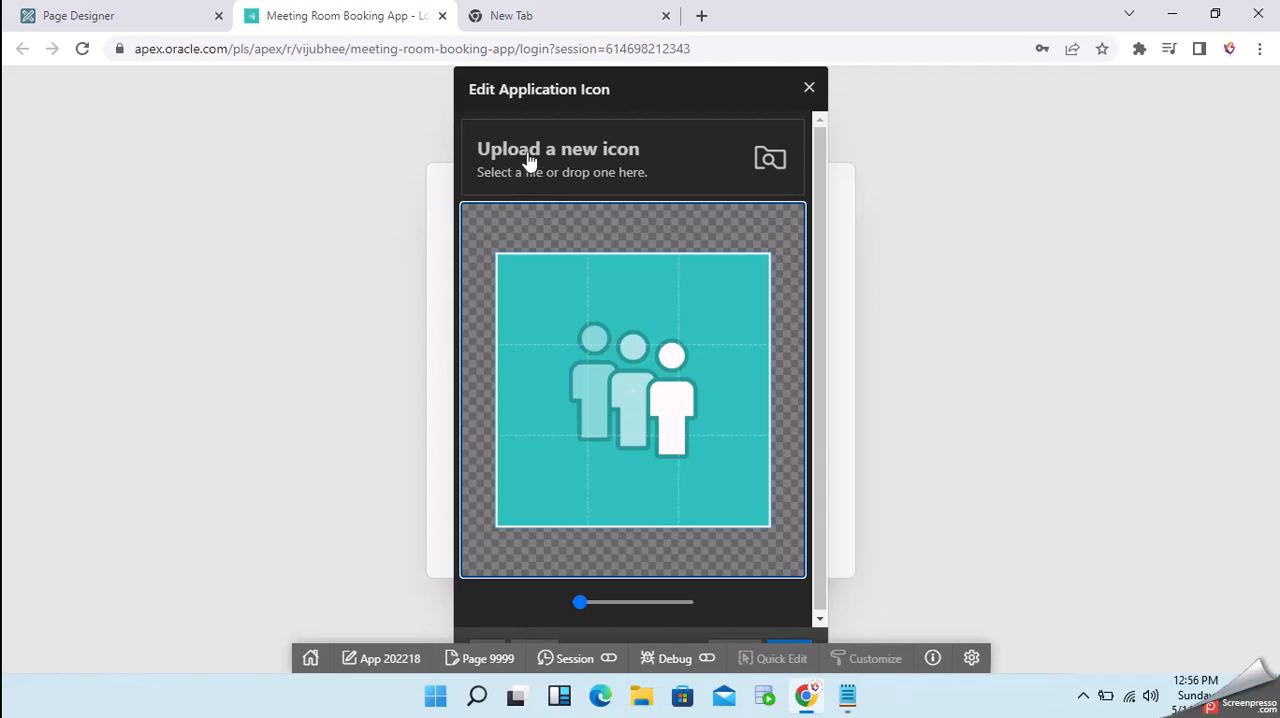
mouse_move(616, 292)
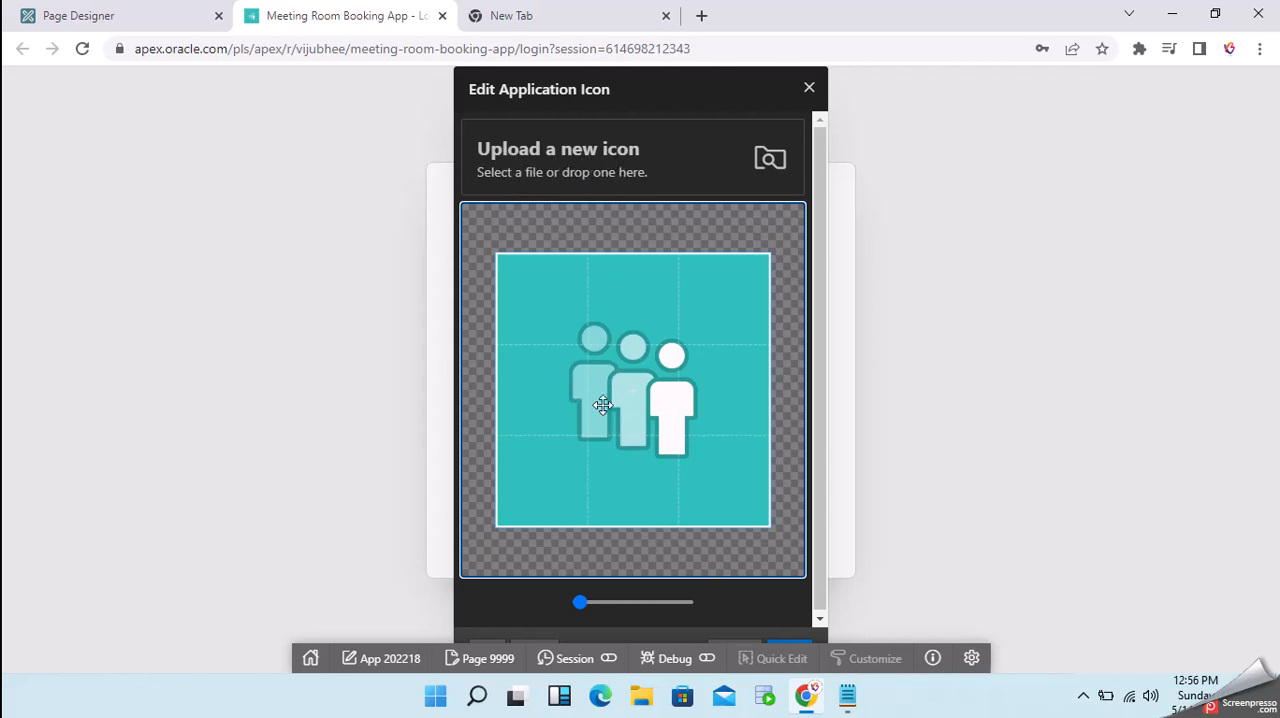
left_click_drag(578, 602, 620, 602)
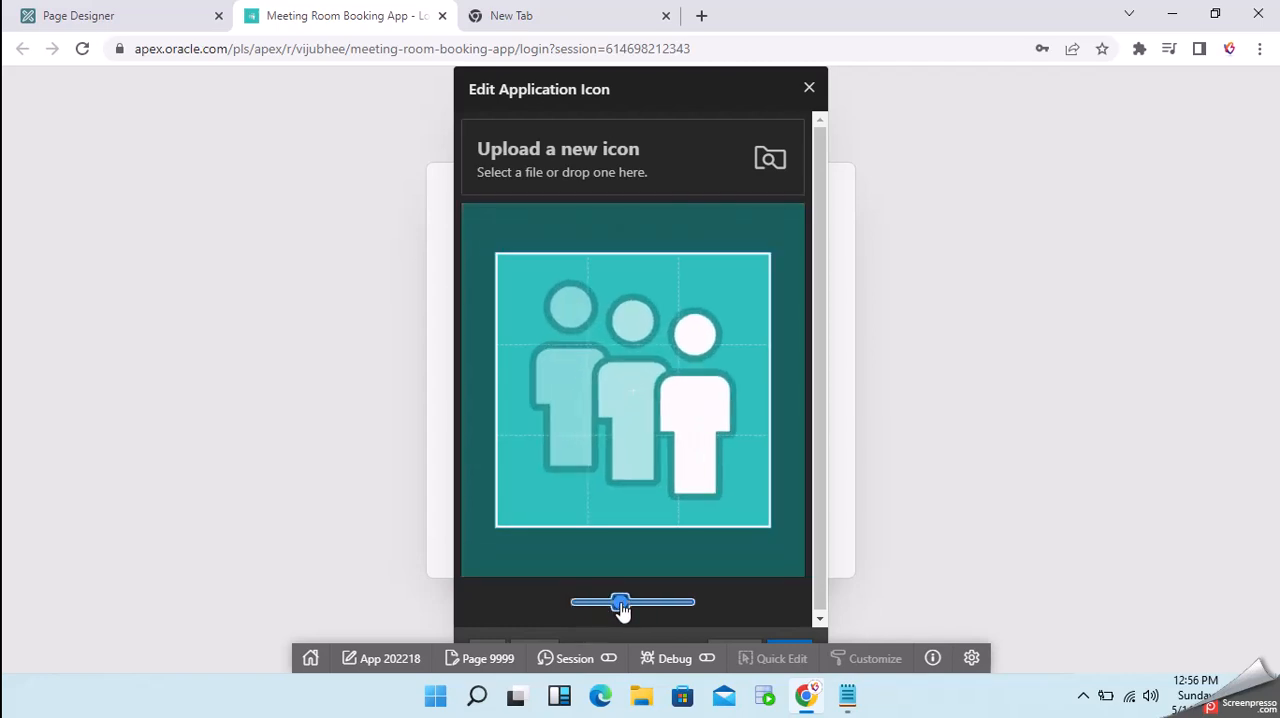
left_click_drag(620, 600, 580, 600)
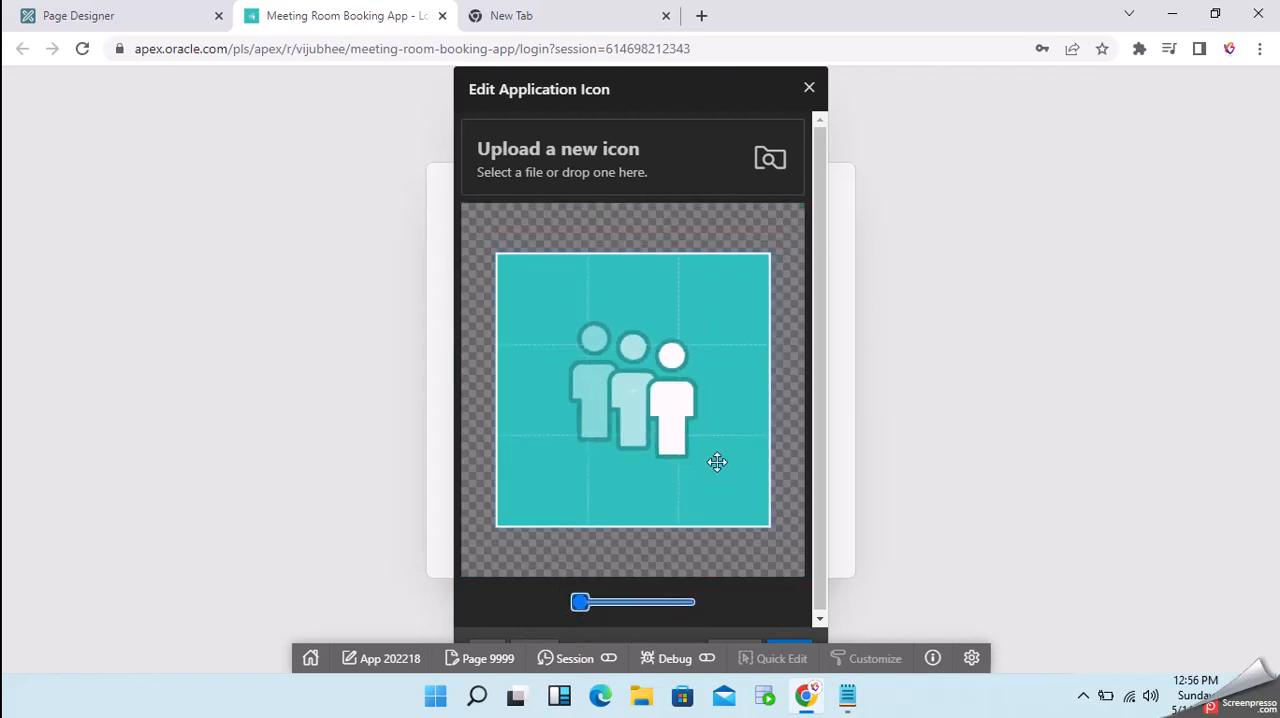
left_click_drag(580, 600, 644, 600)
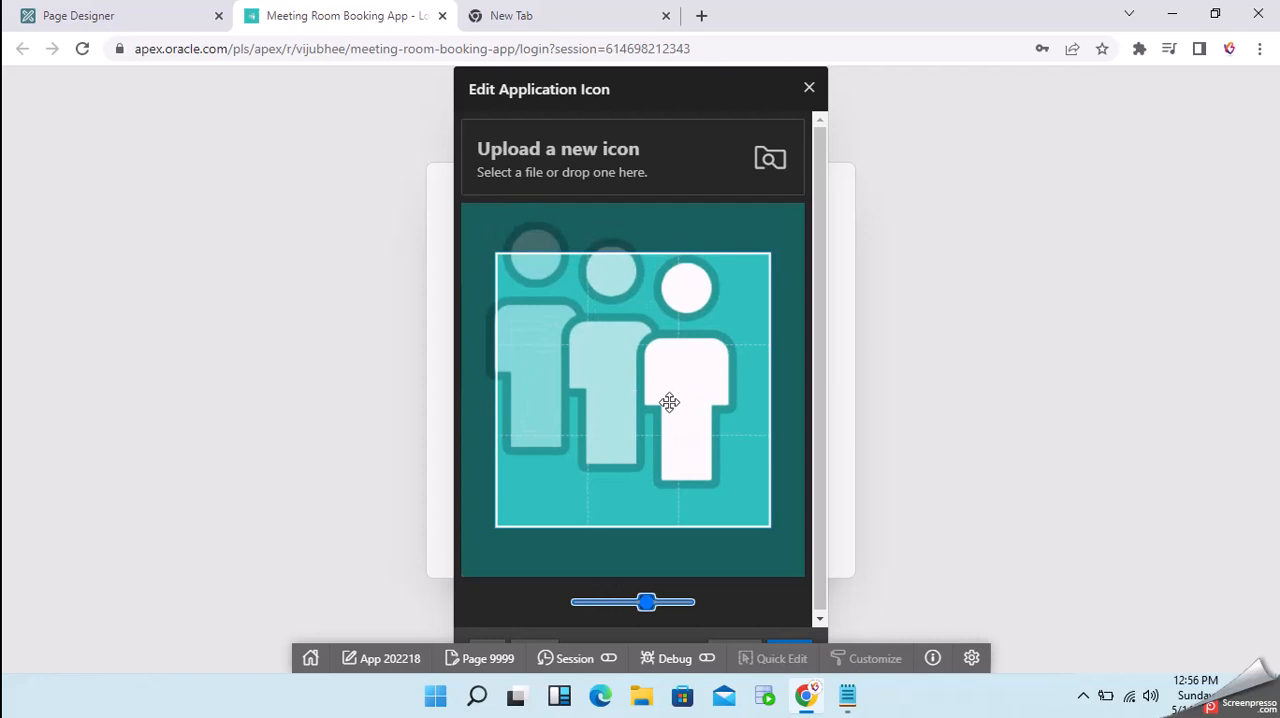
left_click_drag(644, 600, 580, 600)
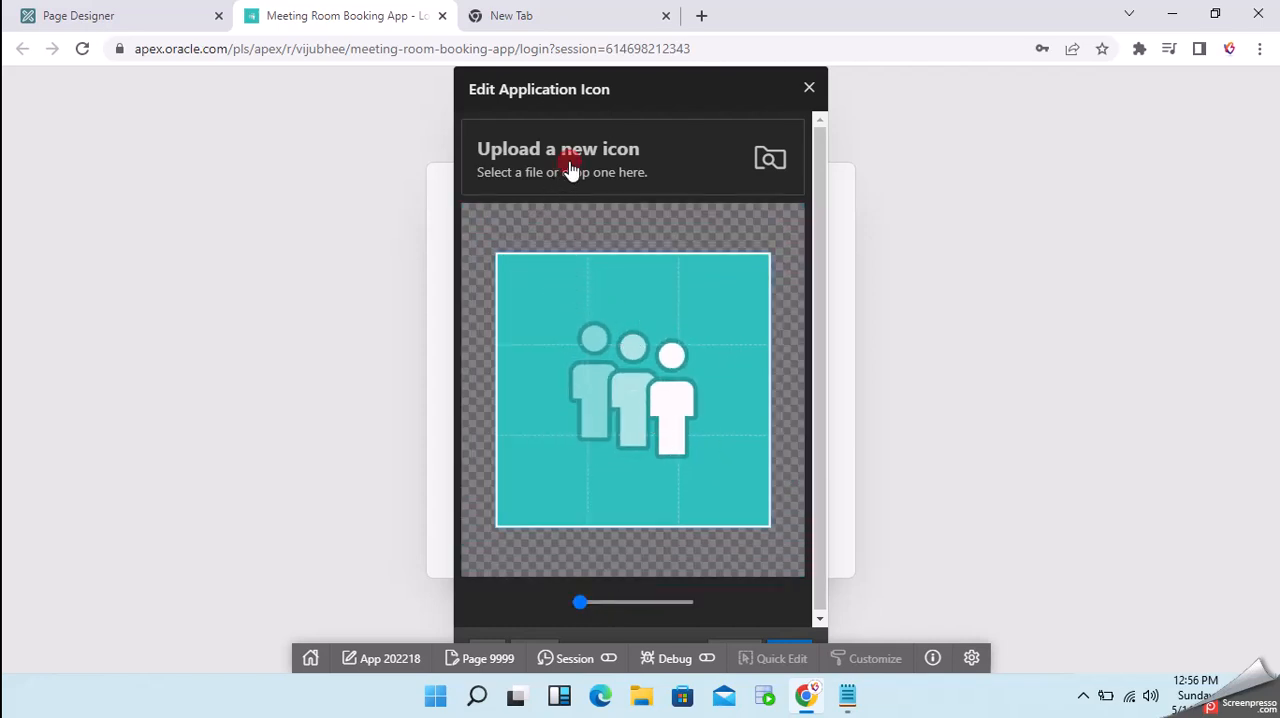
Upload the VT_ICON image from the Downloads folder as the new icon
left_click(558, 160)
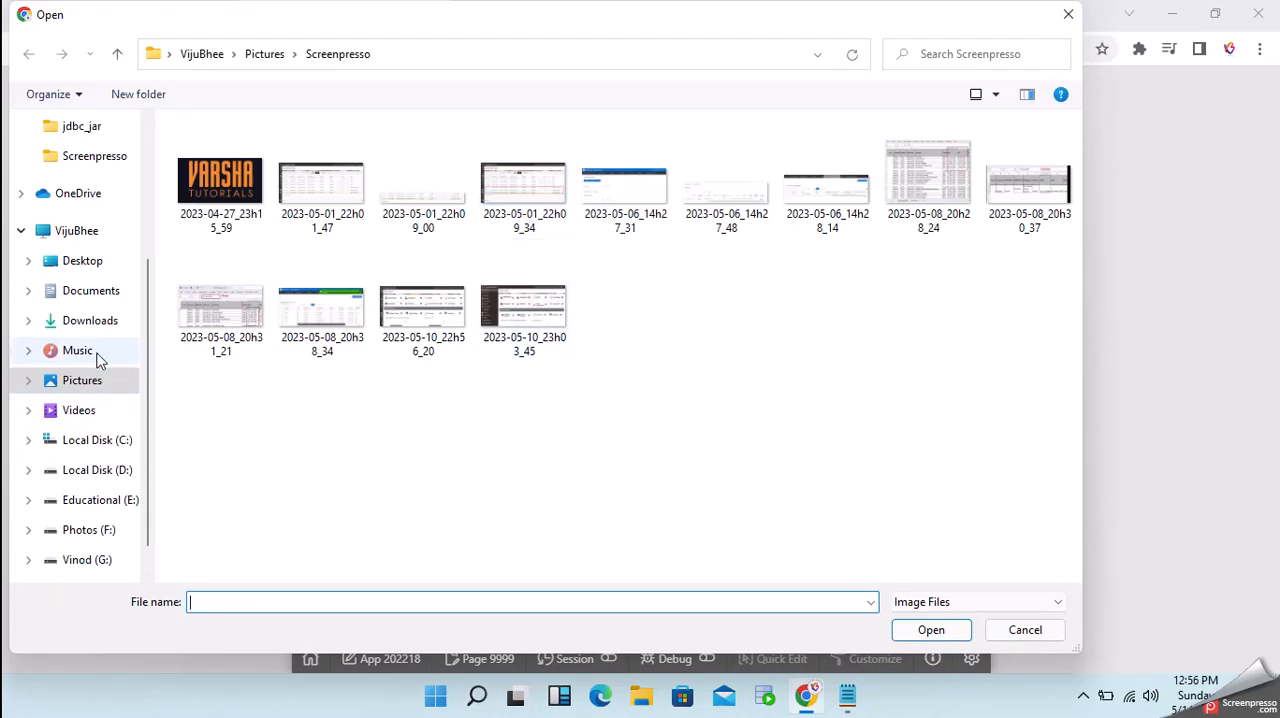
left_click(82, 380)
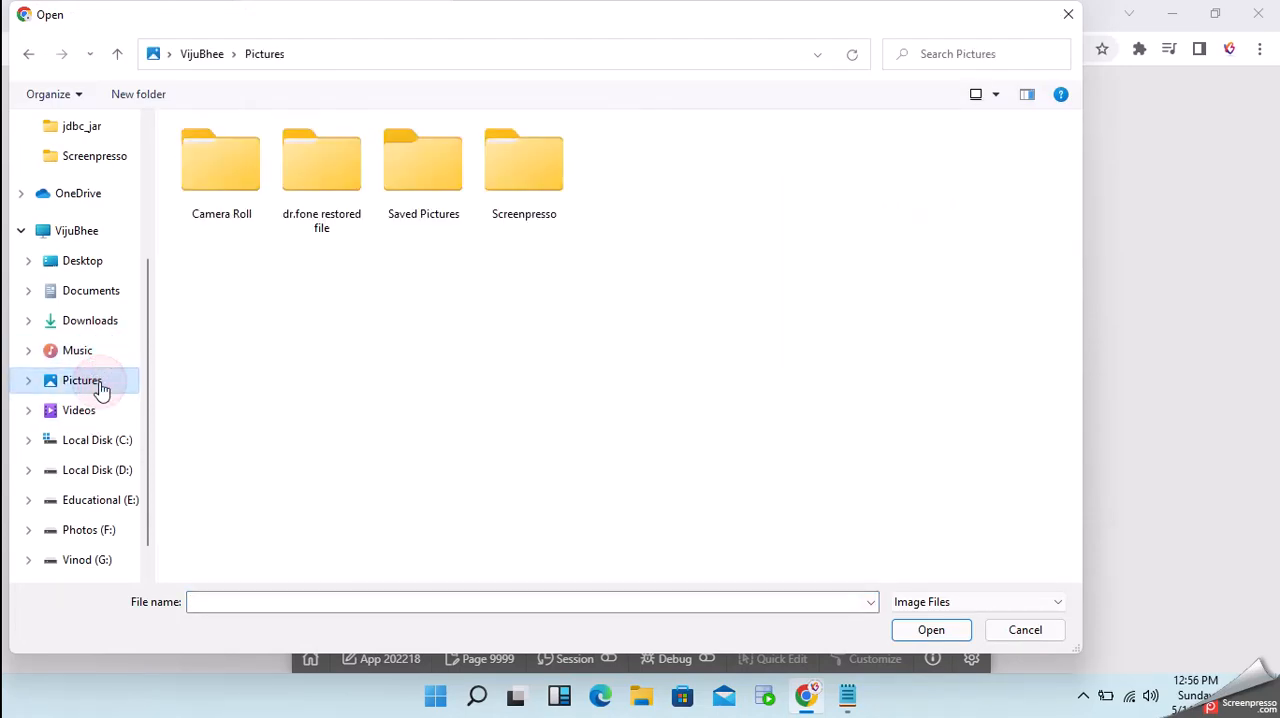
left_click(76, 350)
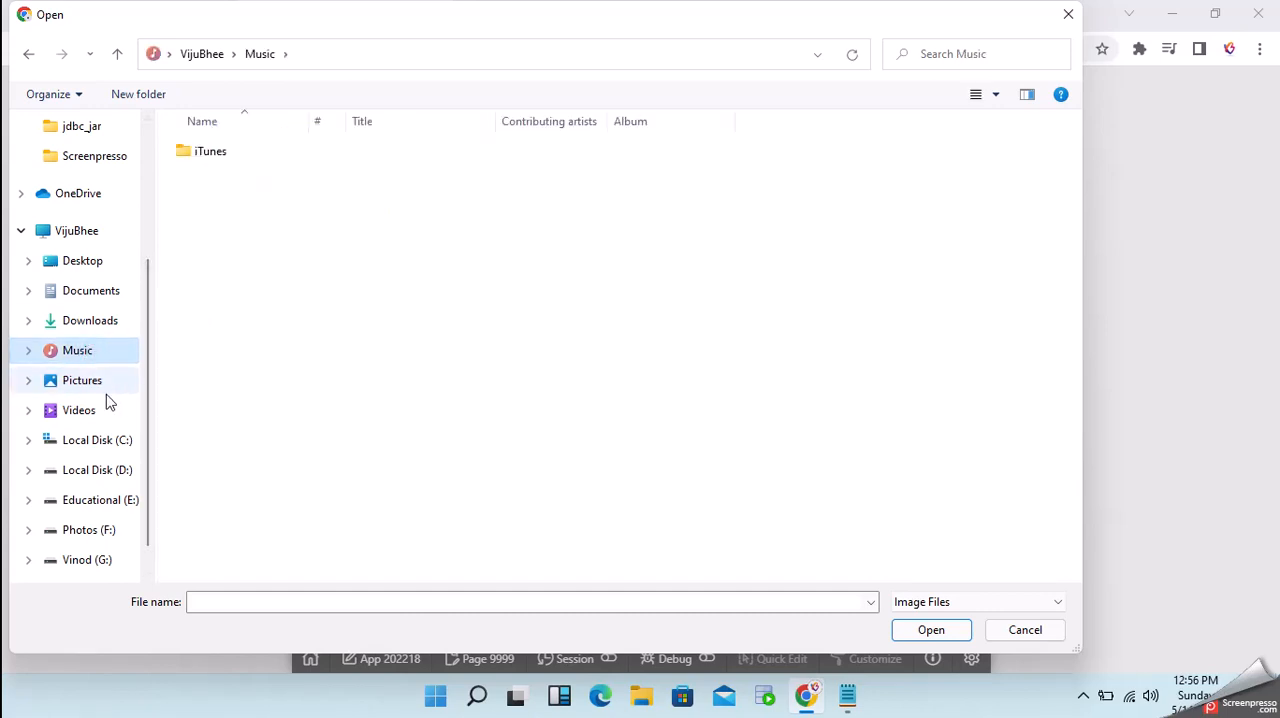
left_click(82, 380)
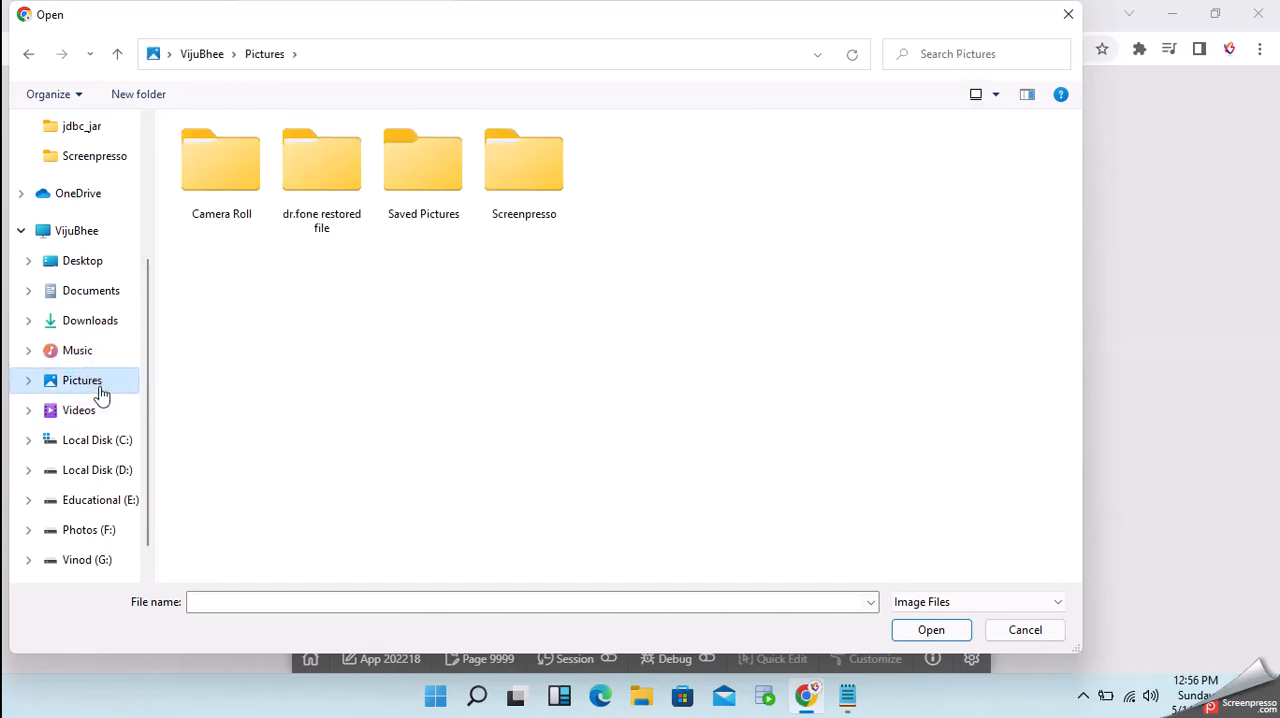
mouse_move(96, 470)
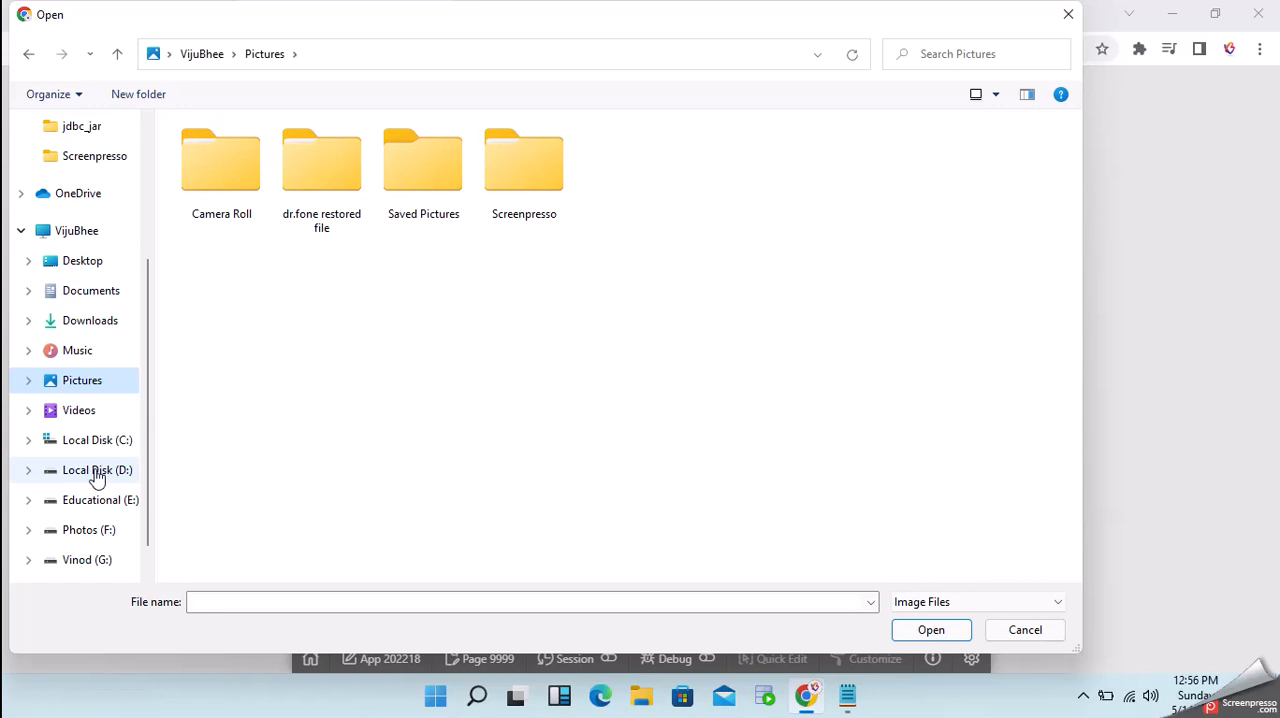
left_click(90, 320)
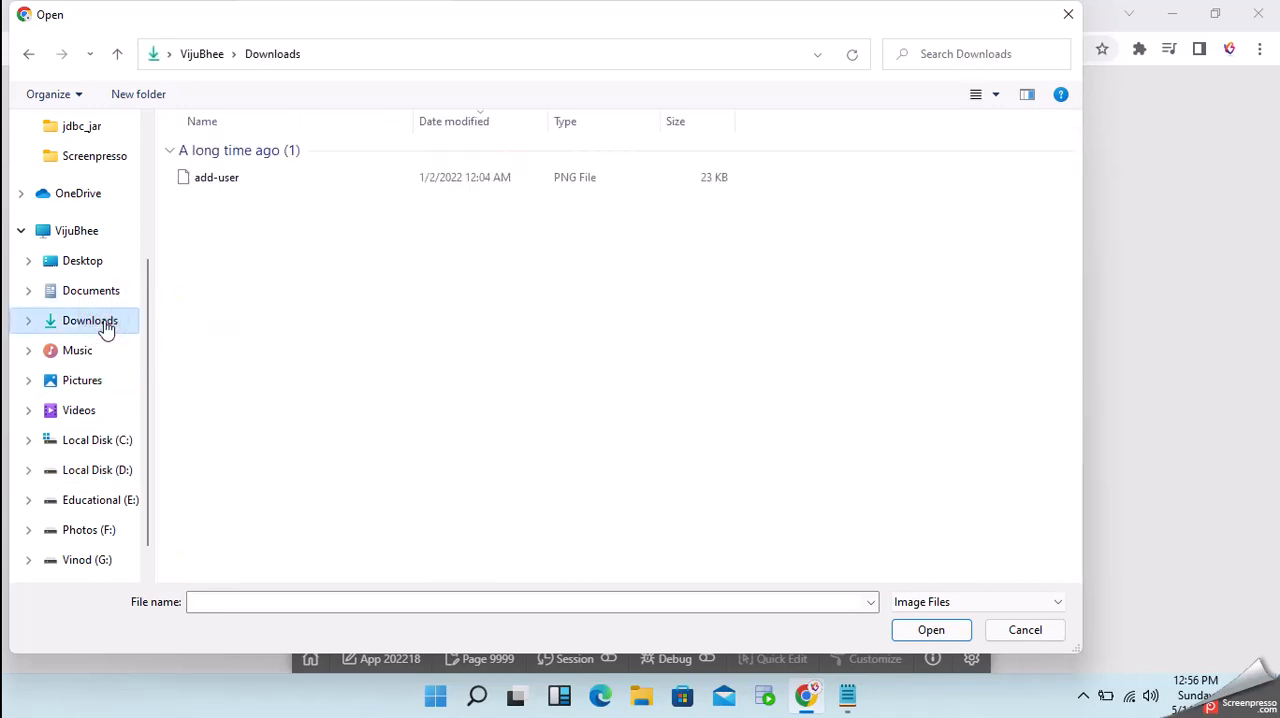
left_click(216, 176)
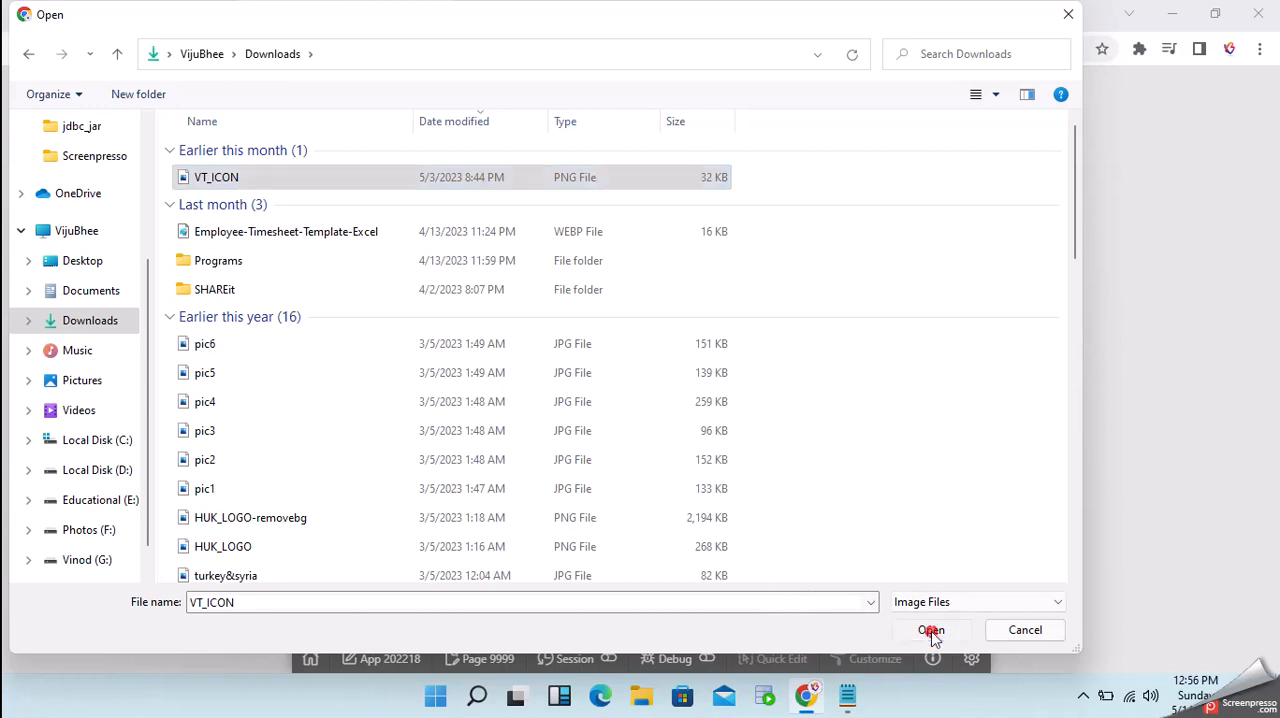
left_click(930, 628)
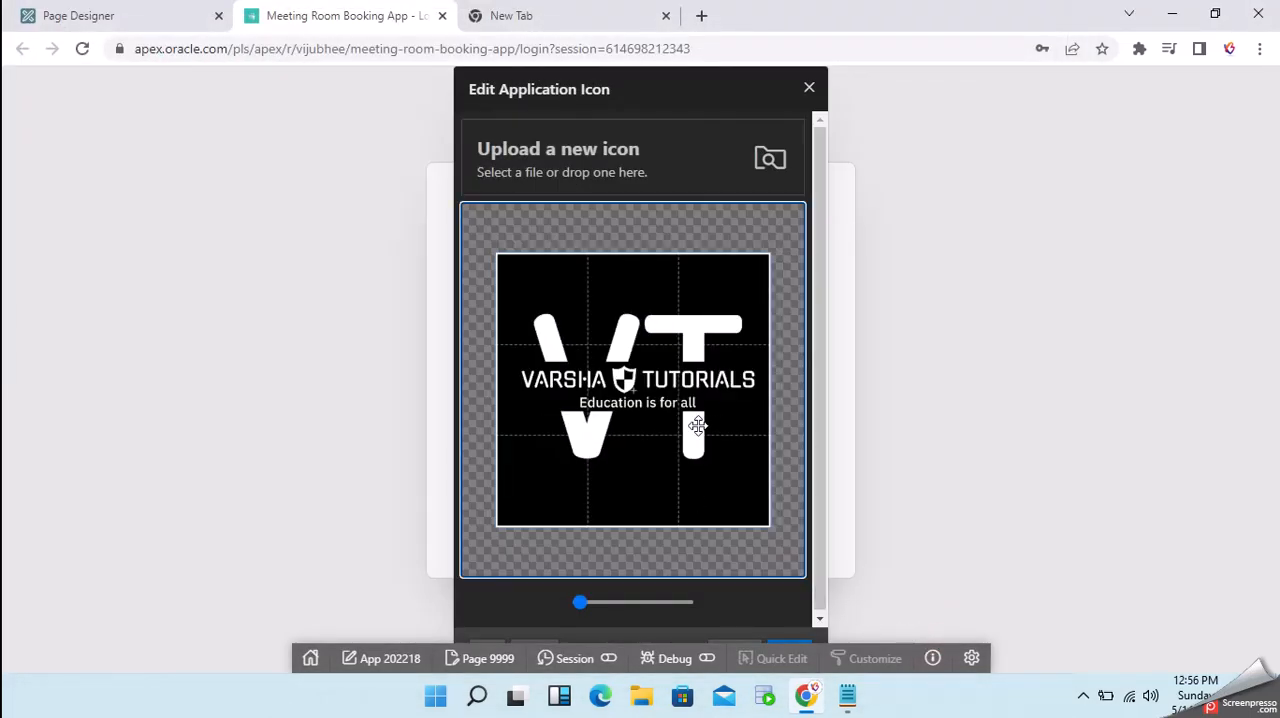
mouse_move(672, 500)
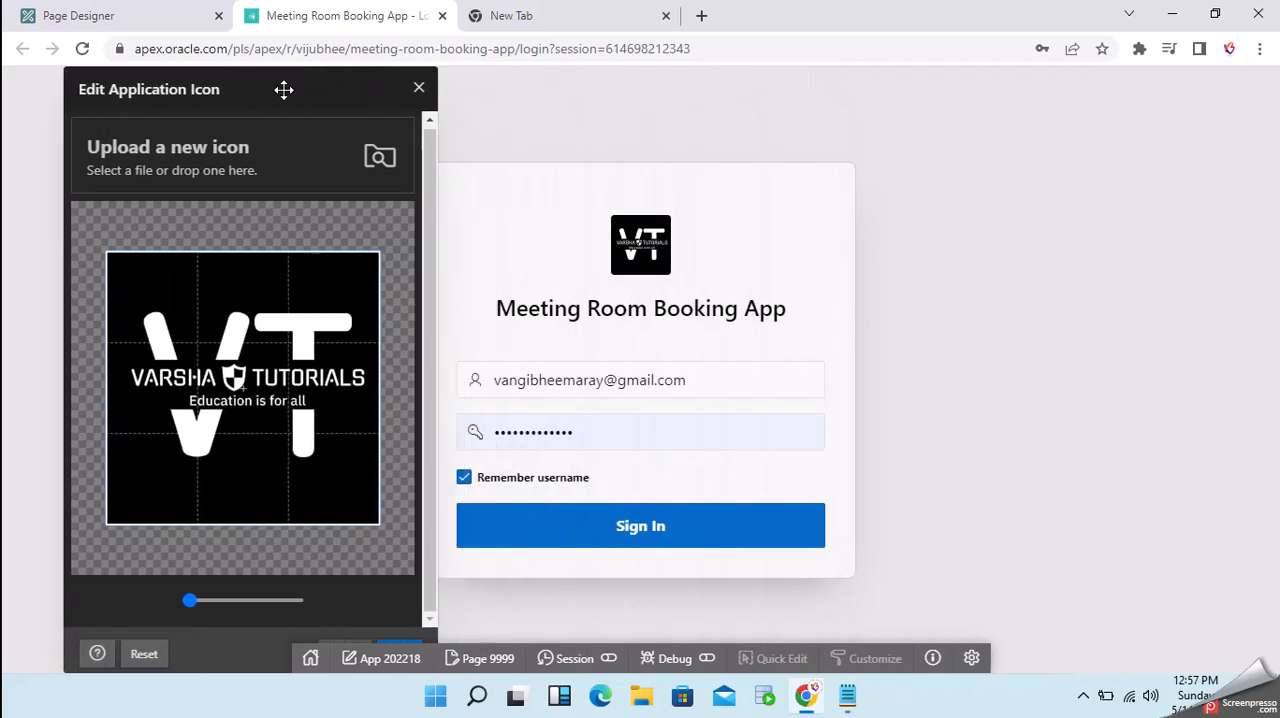
Scale the VT image in the crop area and save it as the application icon
left_click_drag(284, 88, 1084, 92)
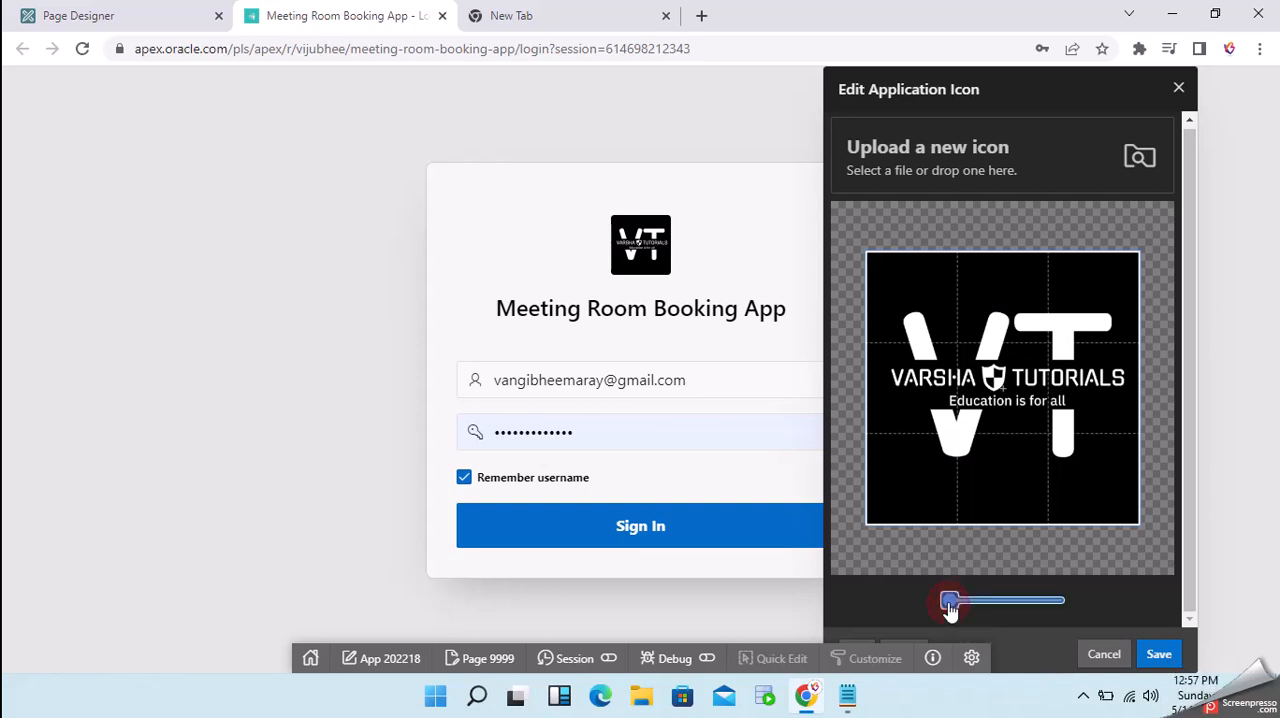
left_click_drag(948, 600, 1016, 600)
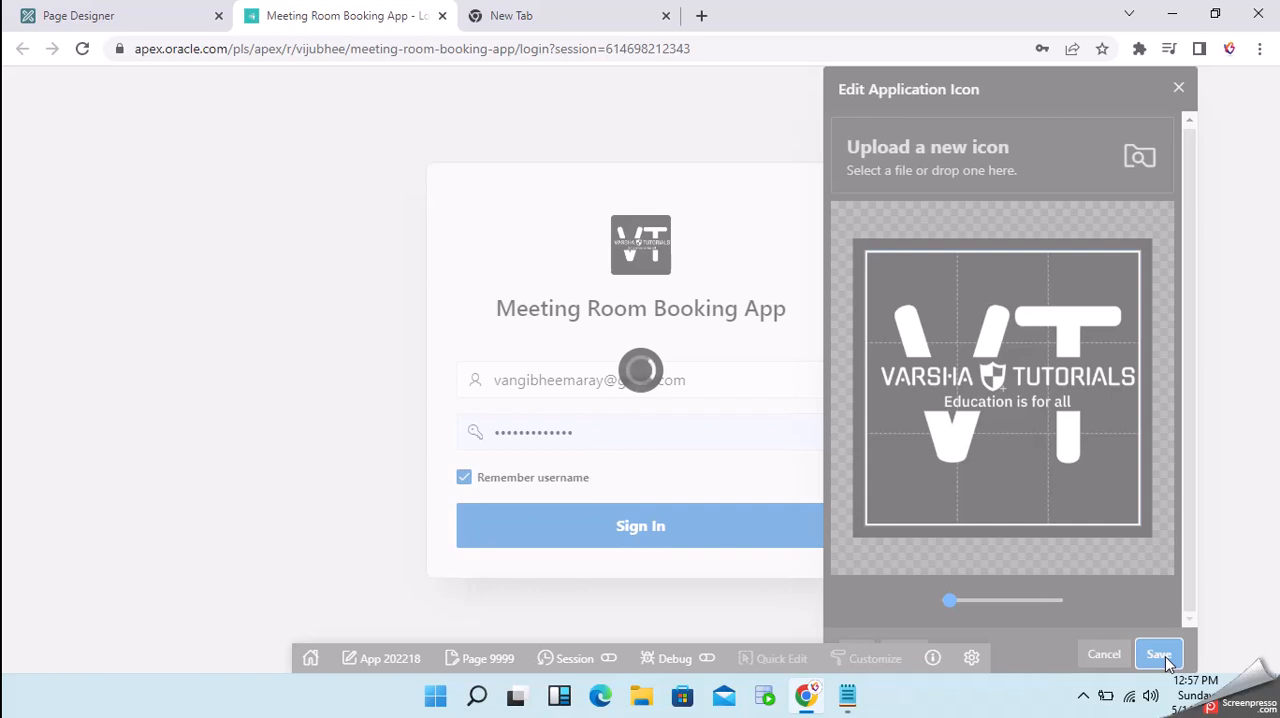
left_click(1158, 654)
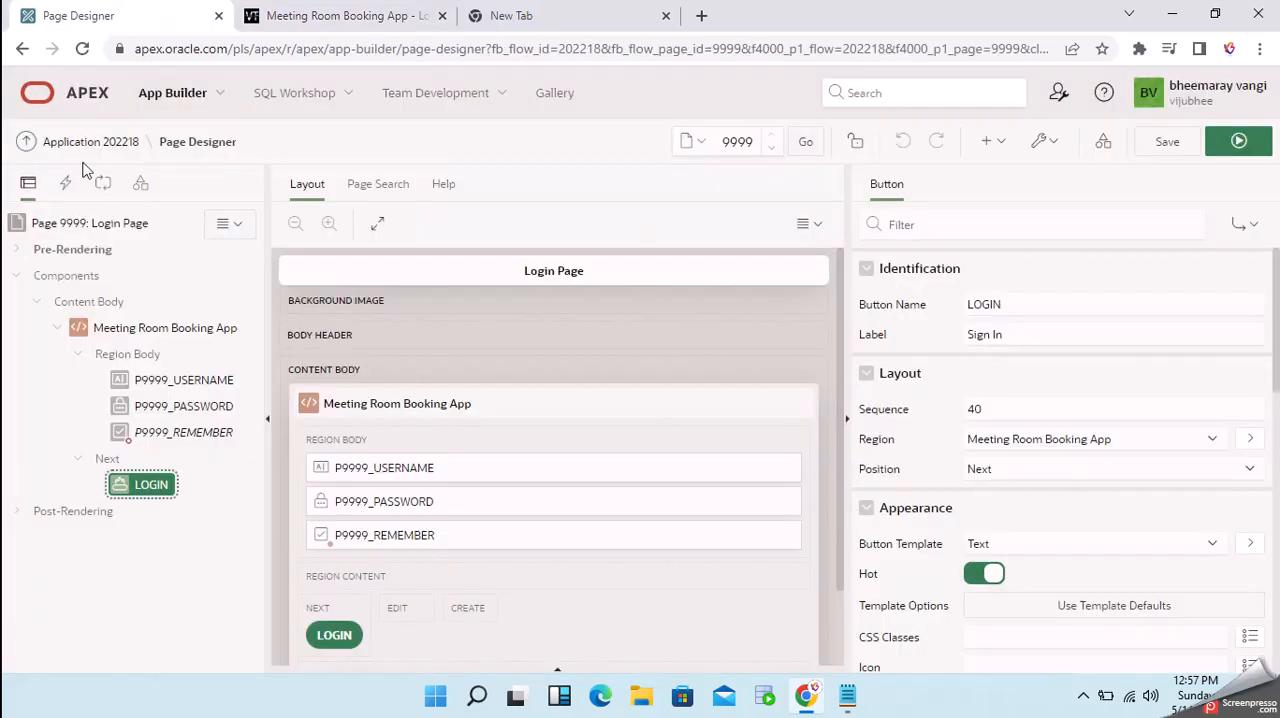
Return via breadcrumbs to the App Builder application list showing the VT icon tile
left_click(90, 140)
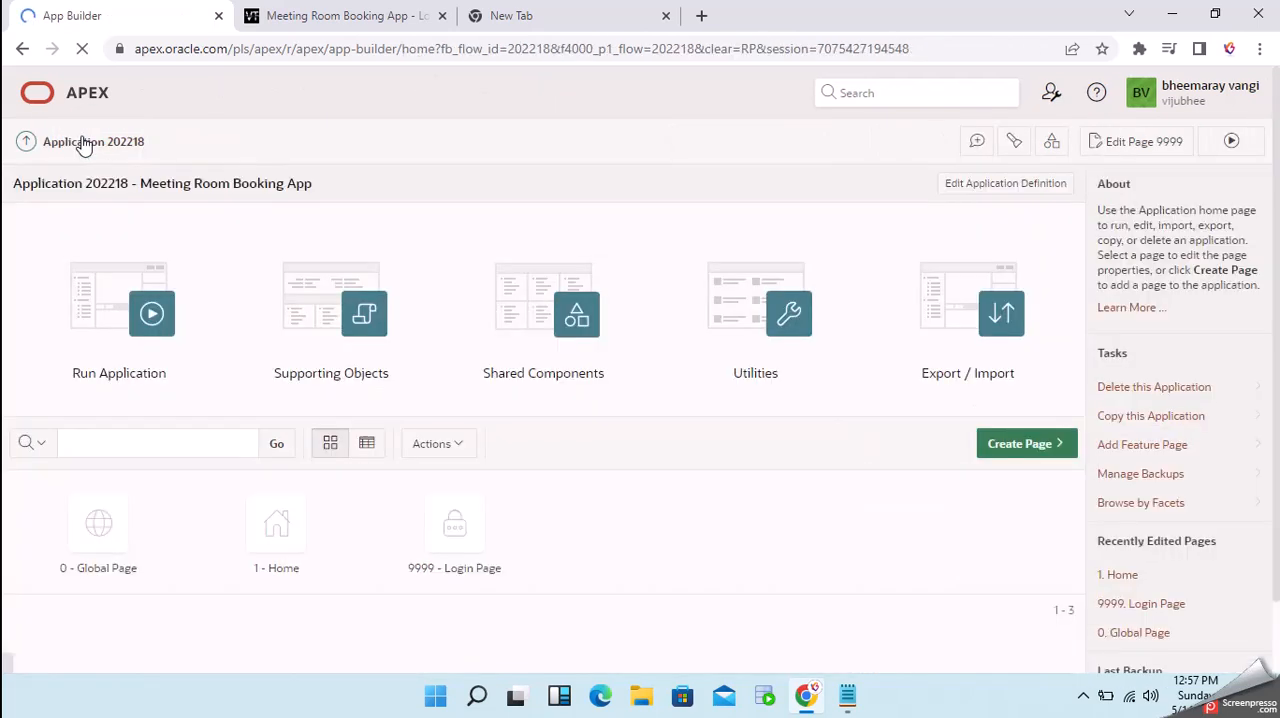
left_click(24, 140)
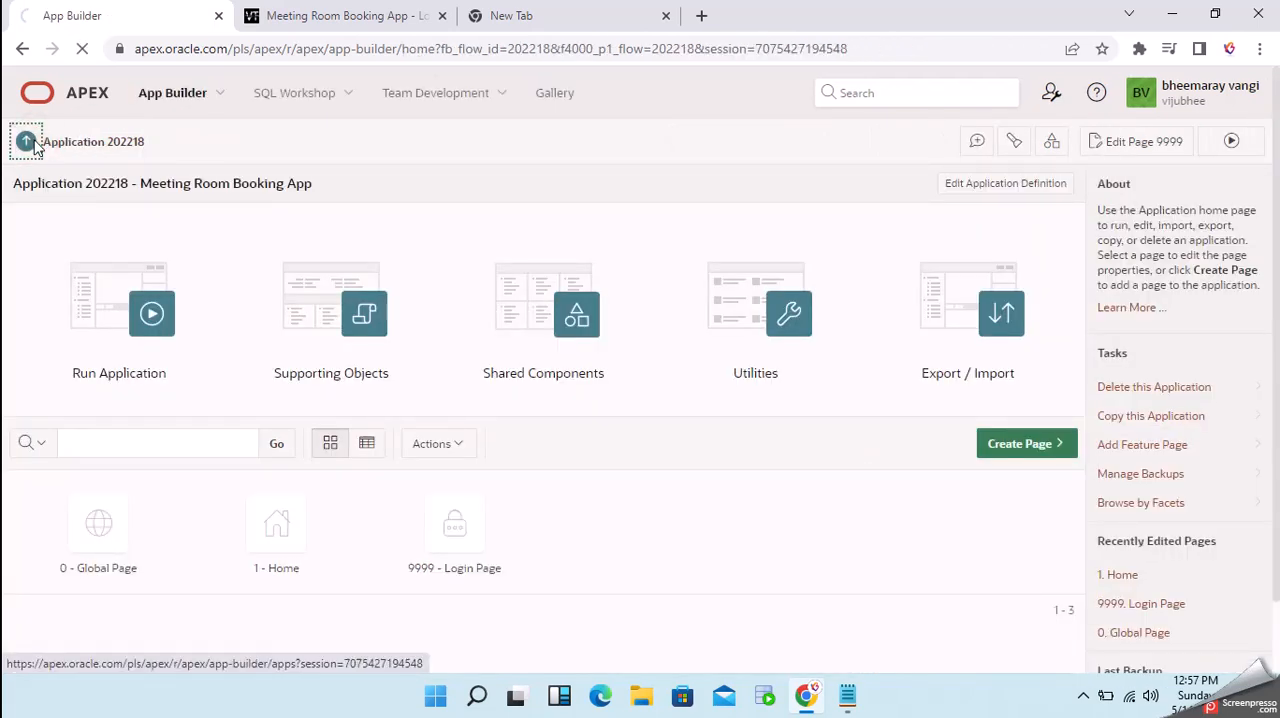
left_click(26, 140)
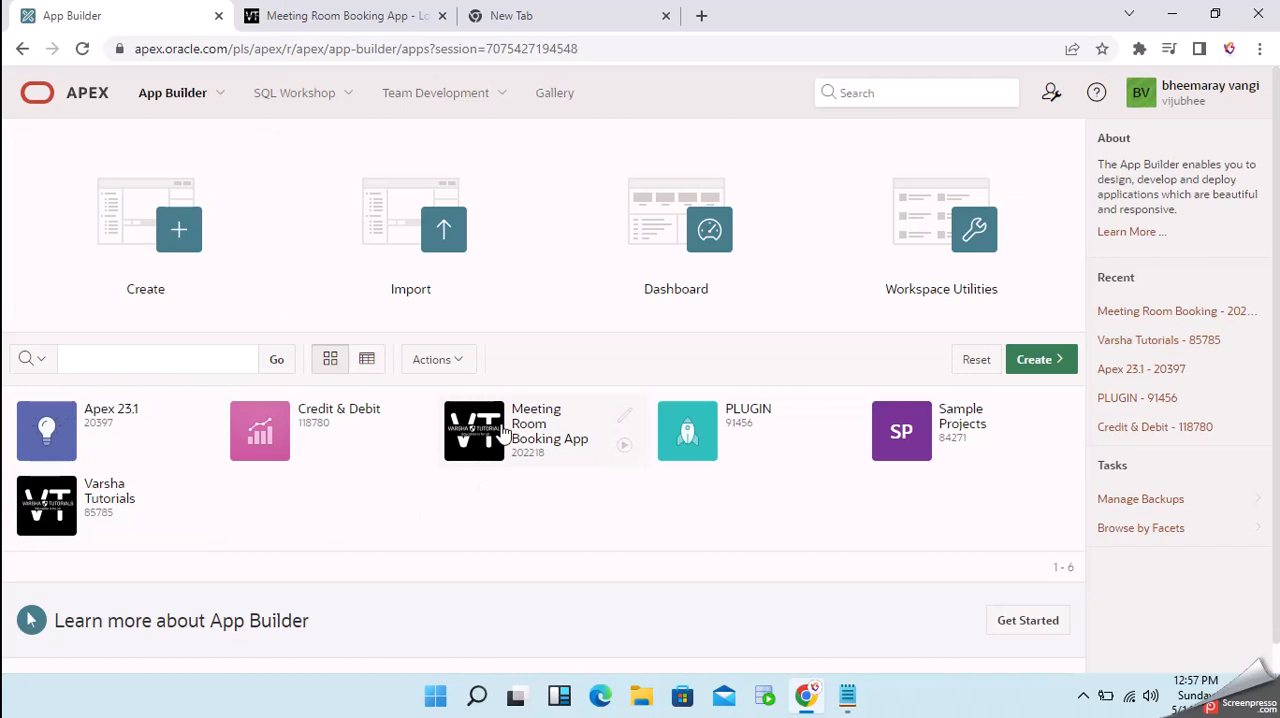
mouse_move(540, 430)
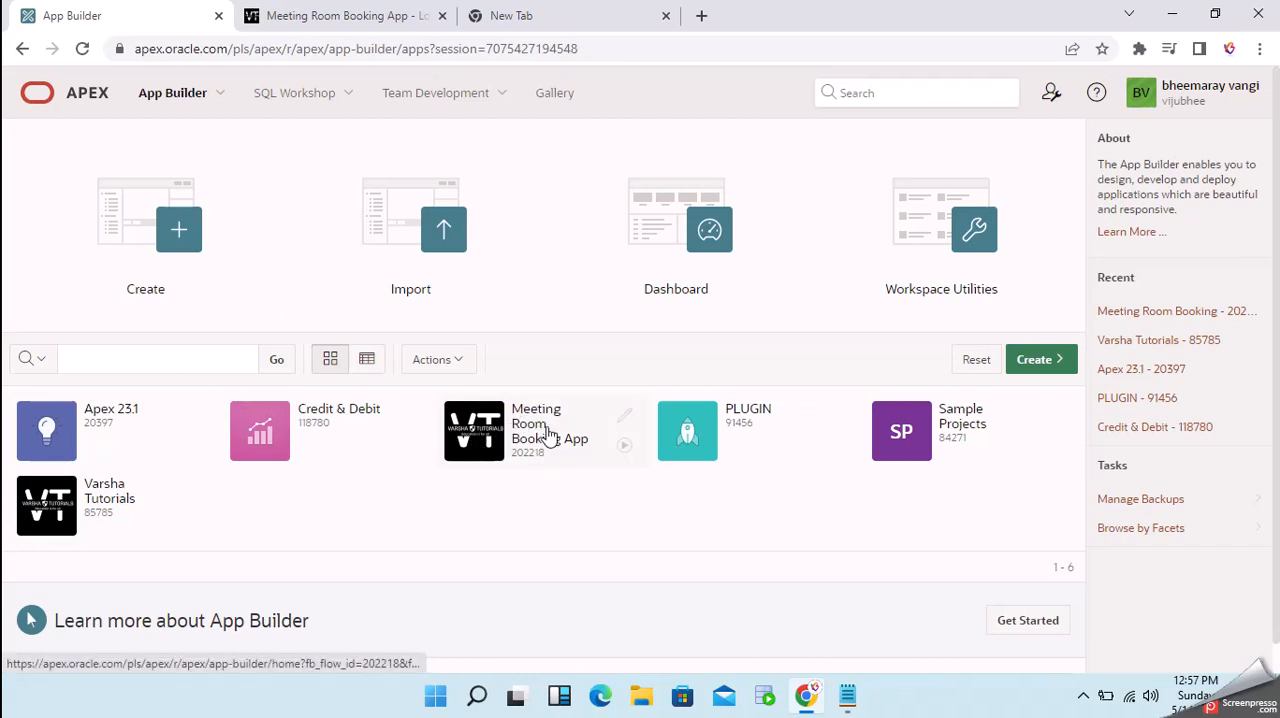
mouse_move(584, 428)
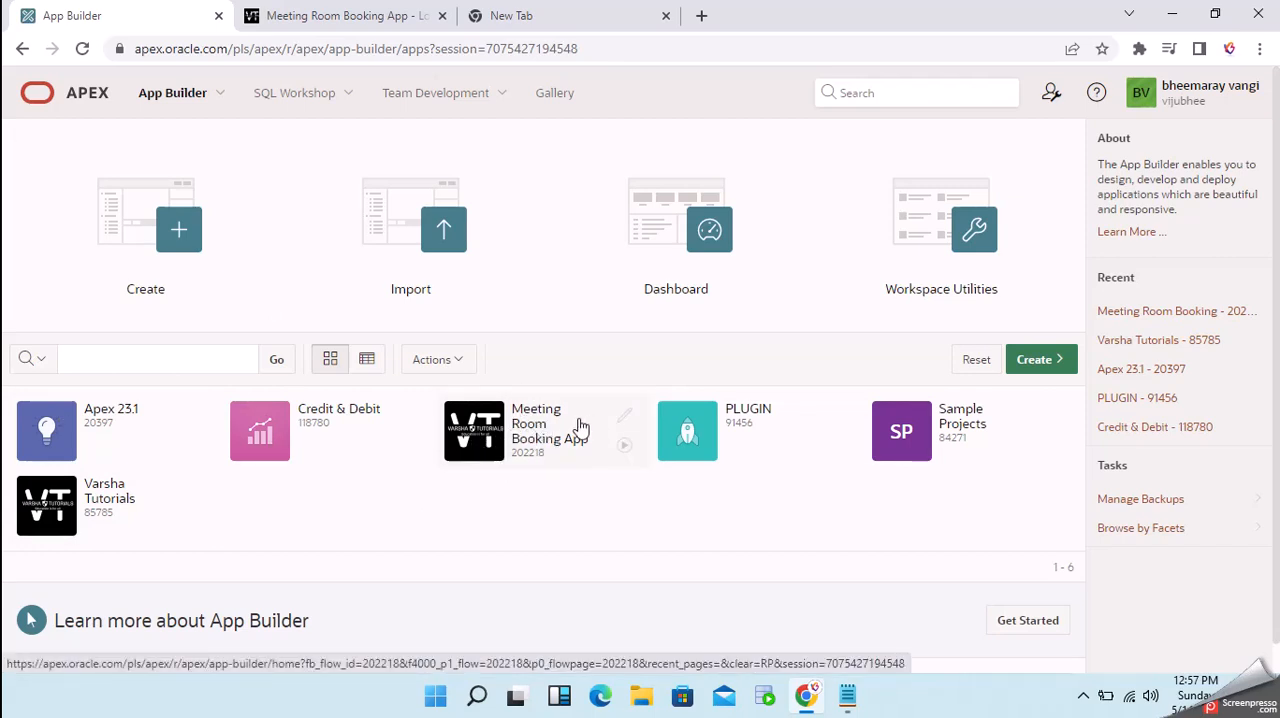
left_click(474, 430)
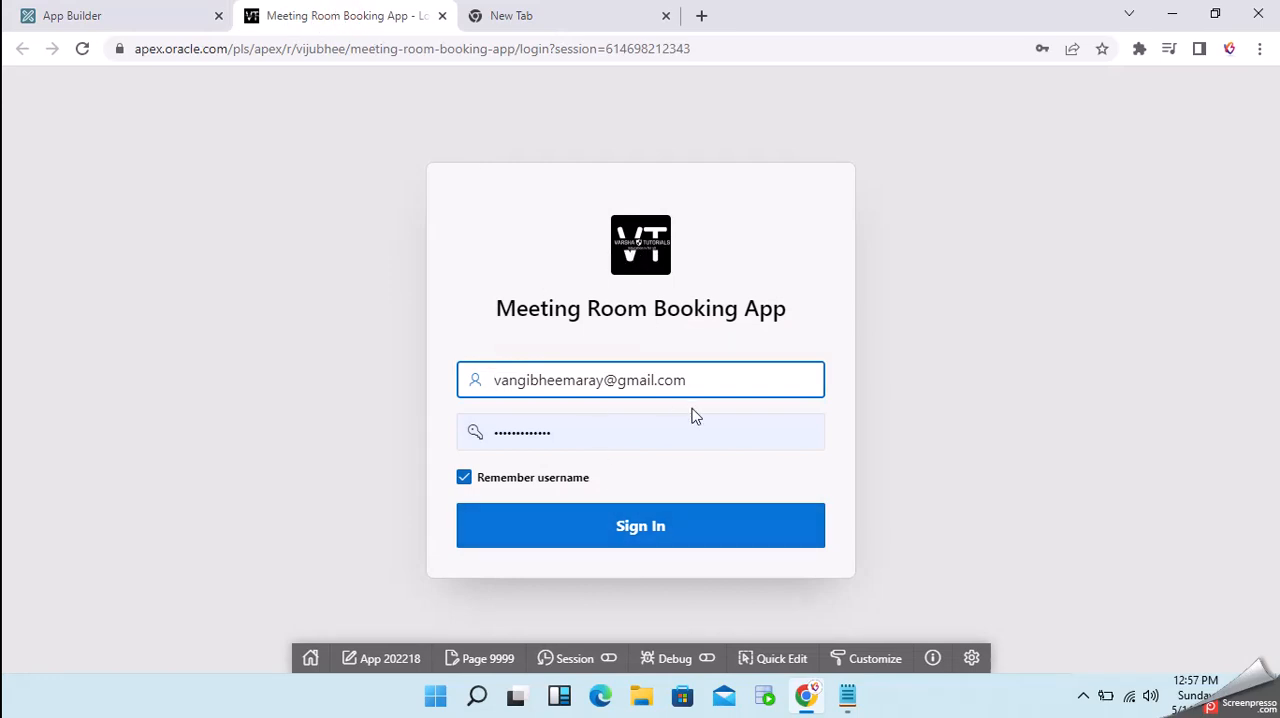
Sign in to the Meeting Room Booking App and reach its Home page
left_click(640, 524)
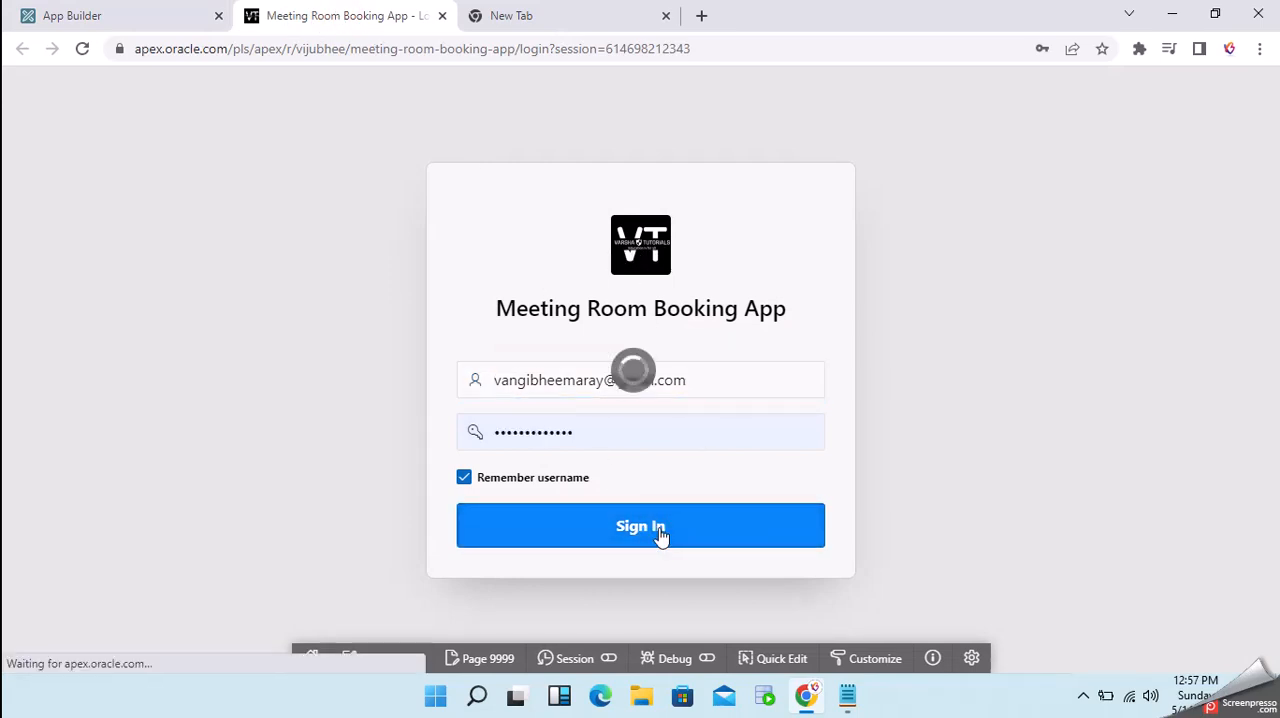
left_click(640, 524)
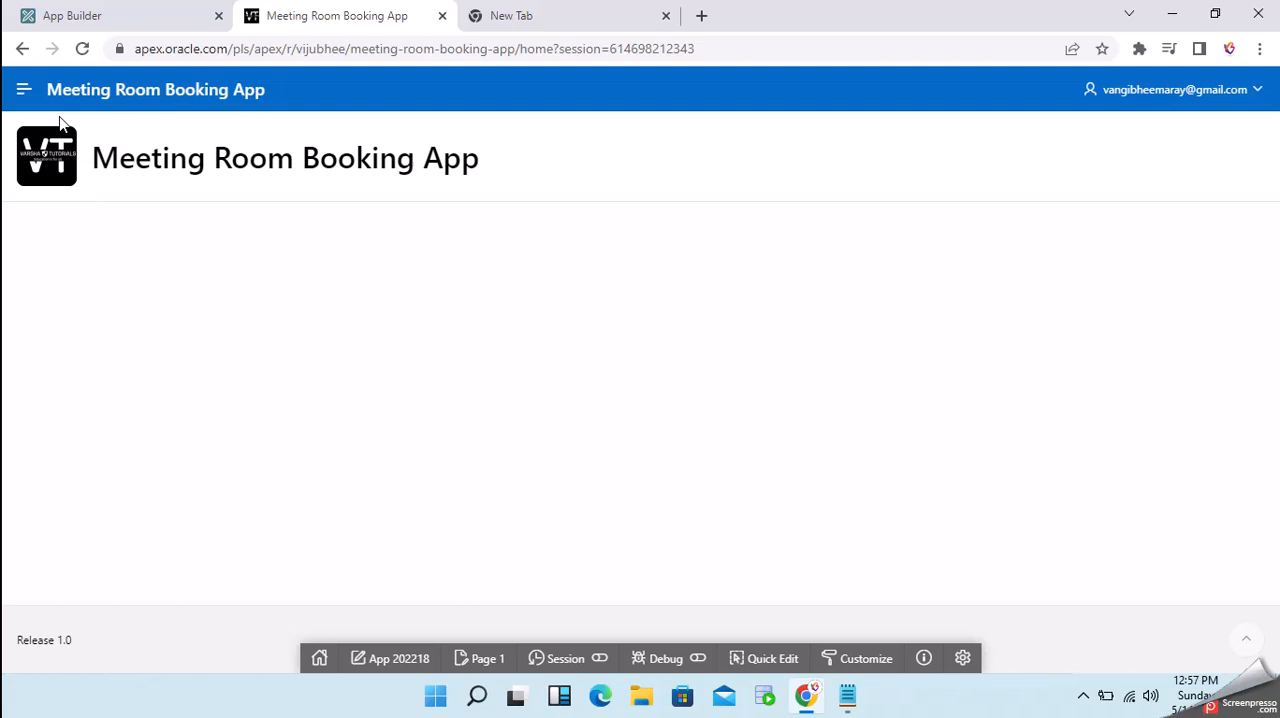
mouse_move(58, 160)
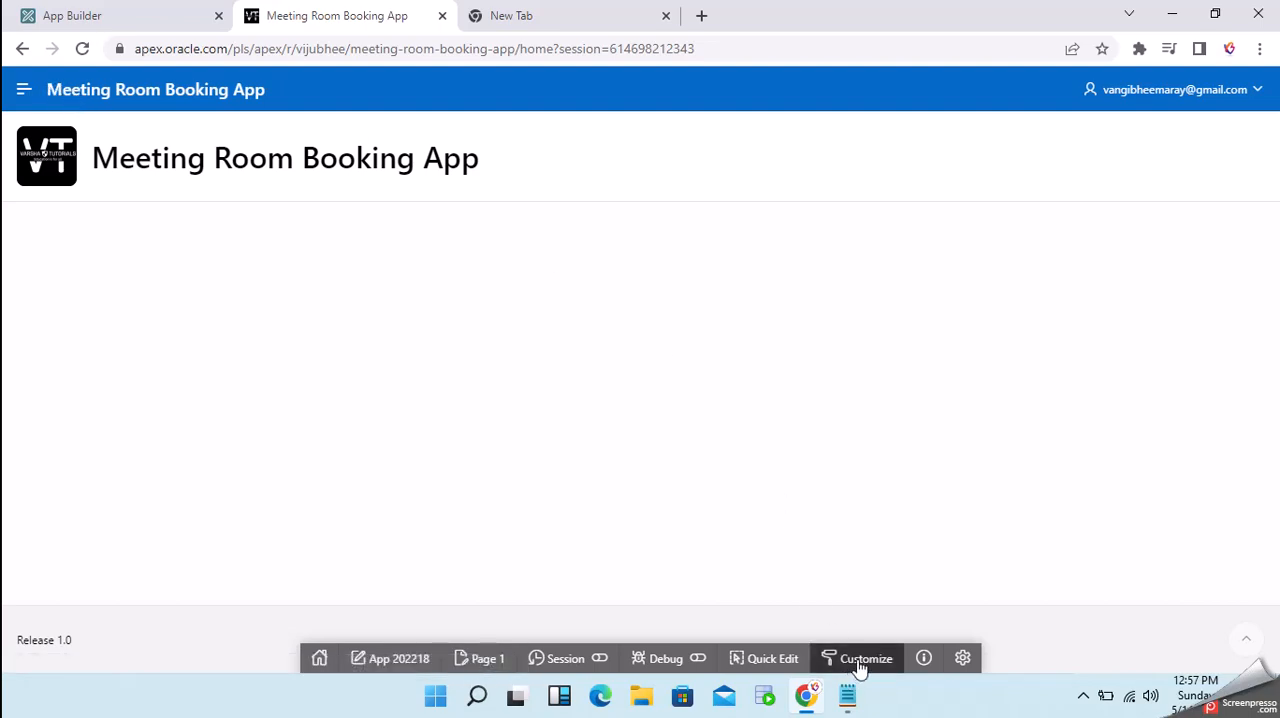
Open Edit Logo from Customize and try the logo type None
left_click(864, 658)
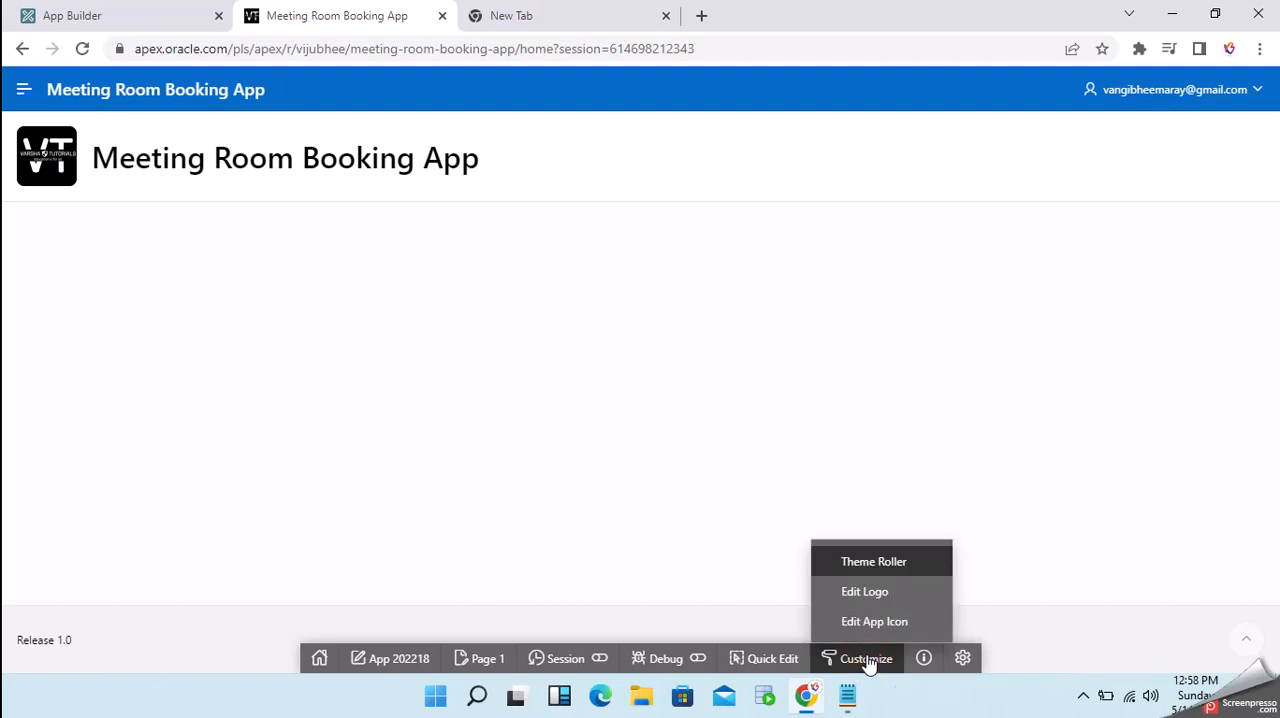
mouse_move(864, 592)
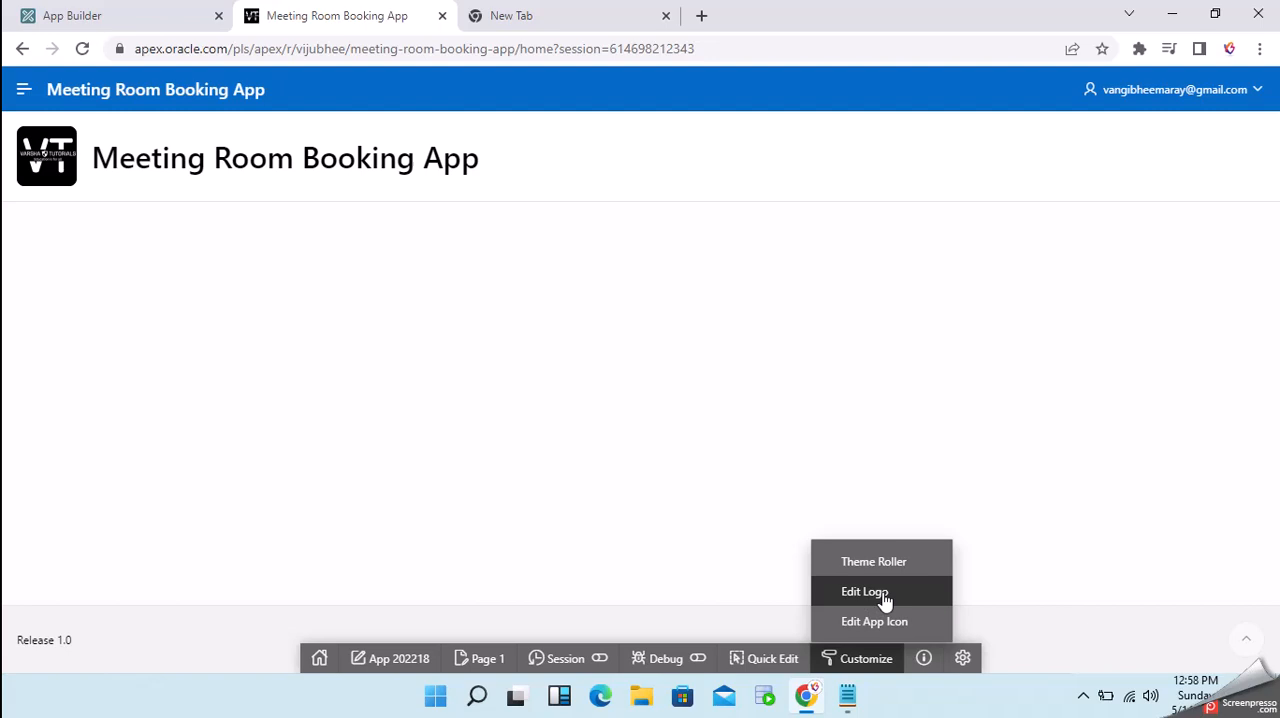
left_click(864, 592)
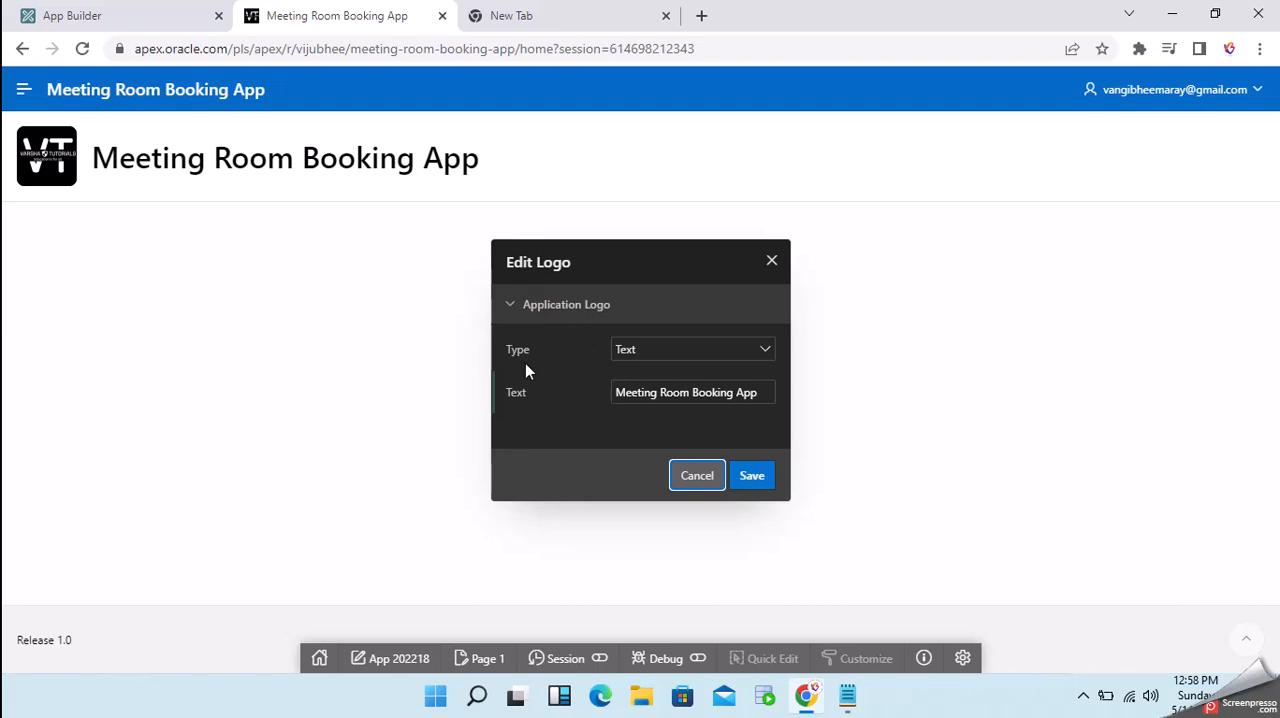
mouse_move(558, 370)
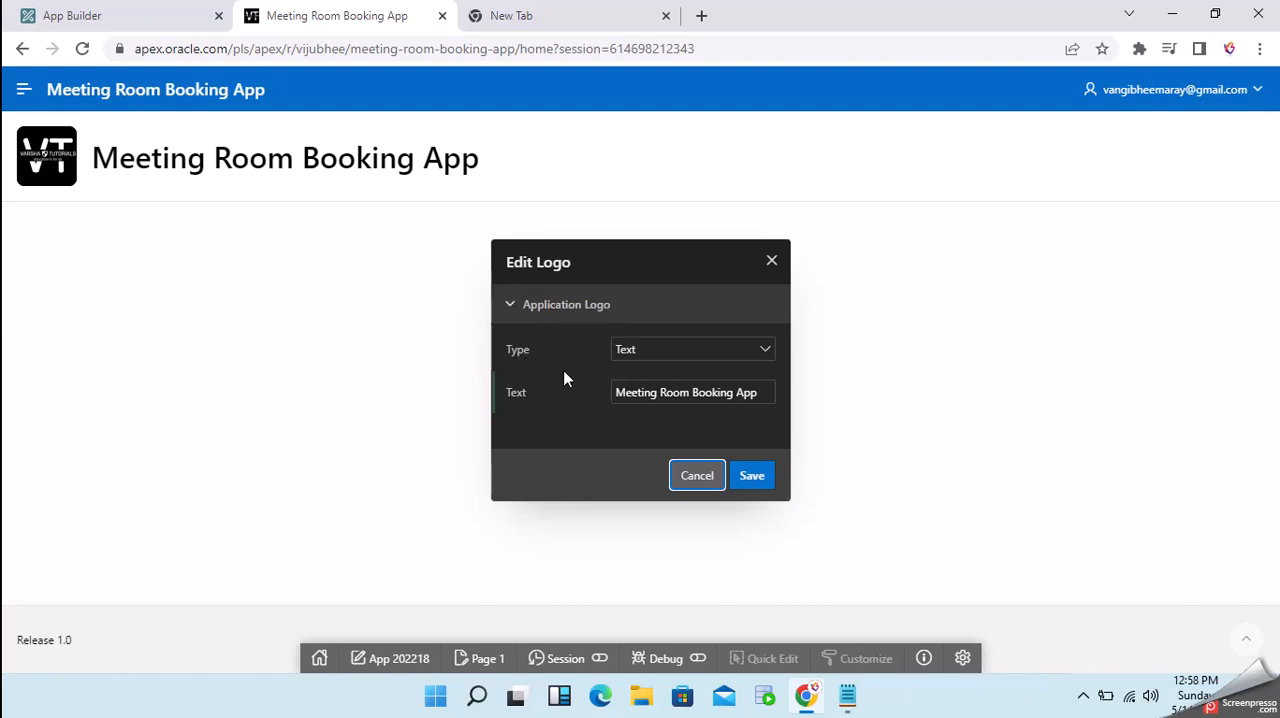
mouse_move(648, 350)
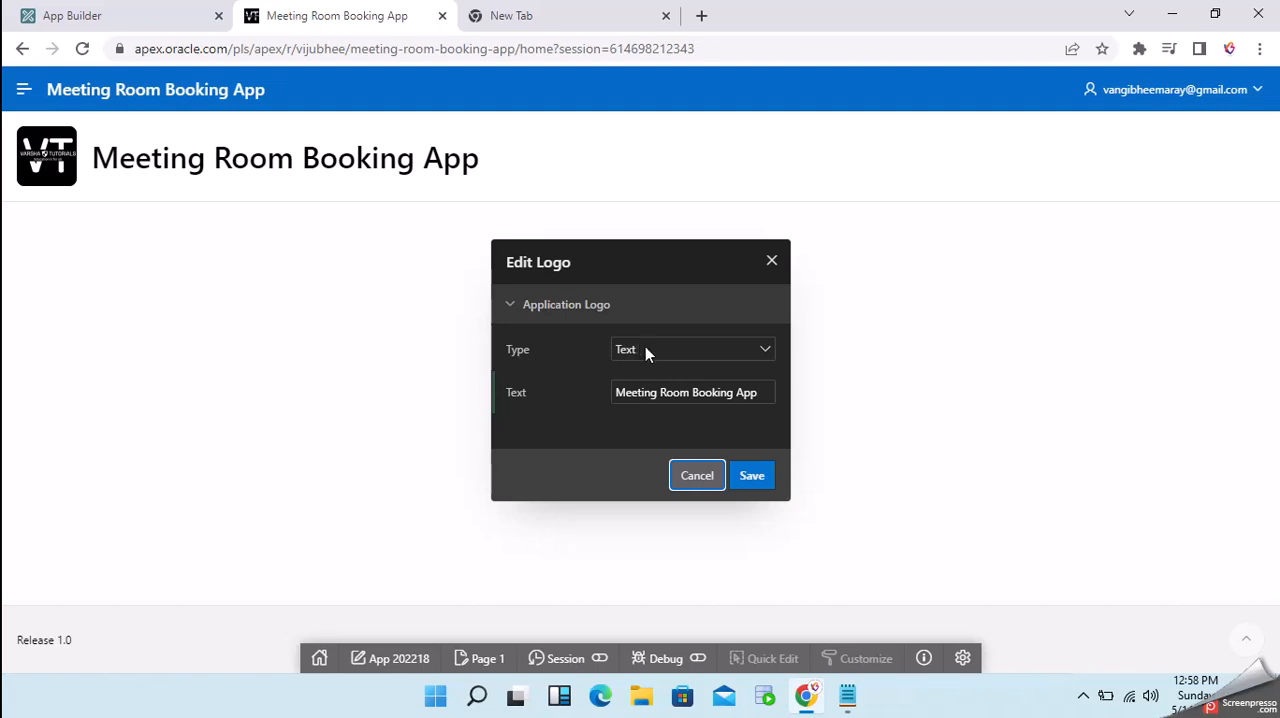
left_click(692, 348)
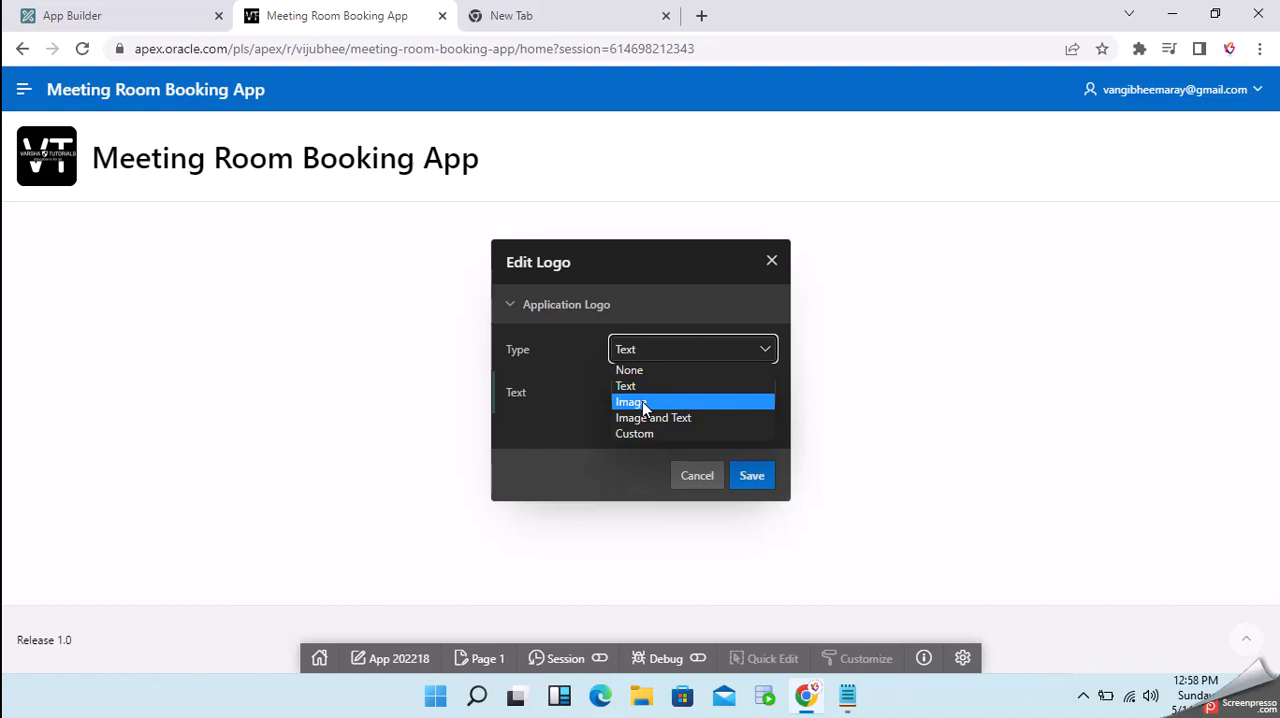
mouse_move(644, 432)
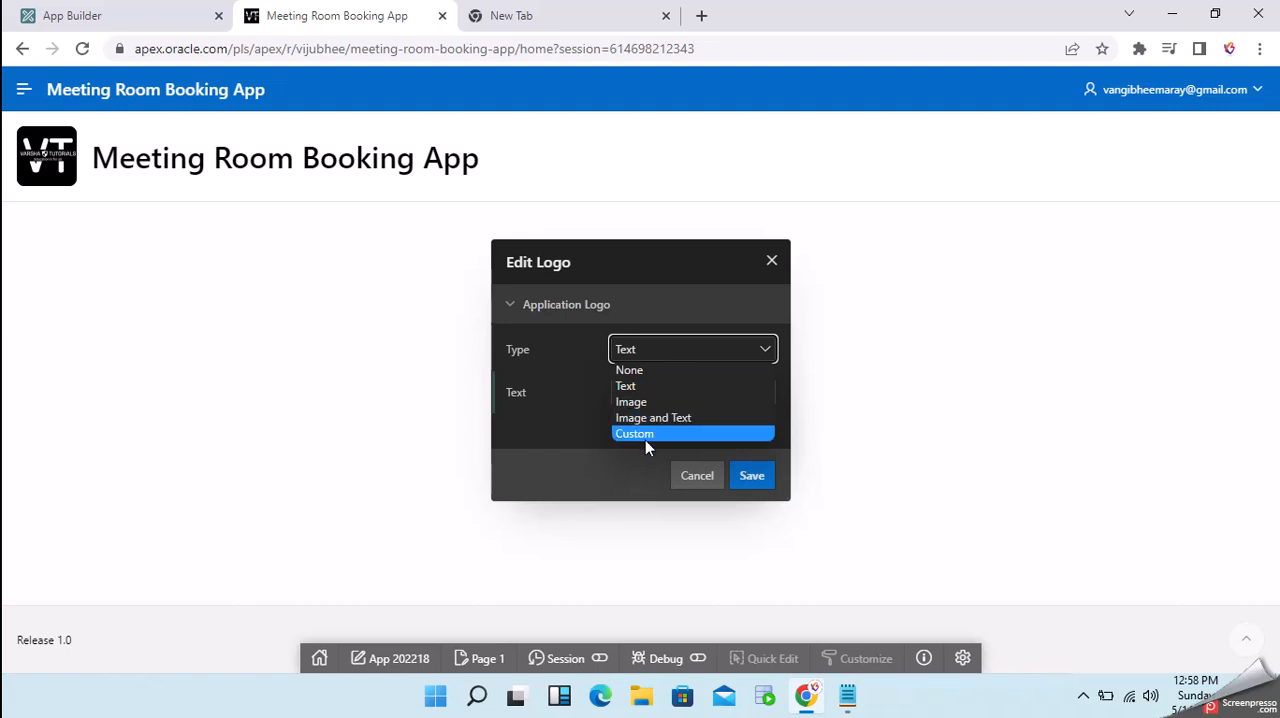
mouse_move(628, 370)
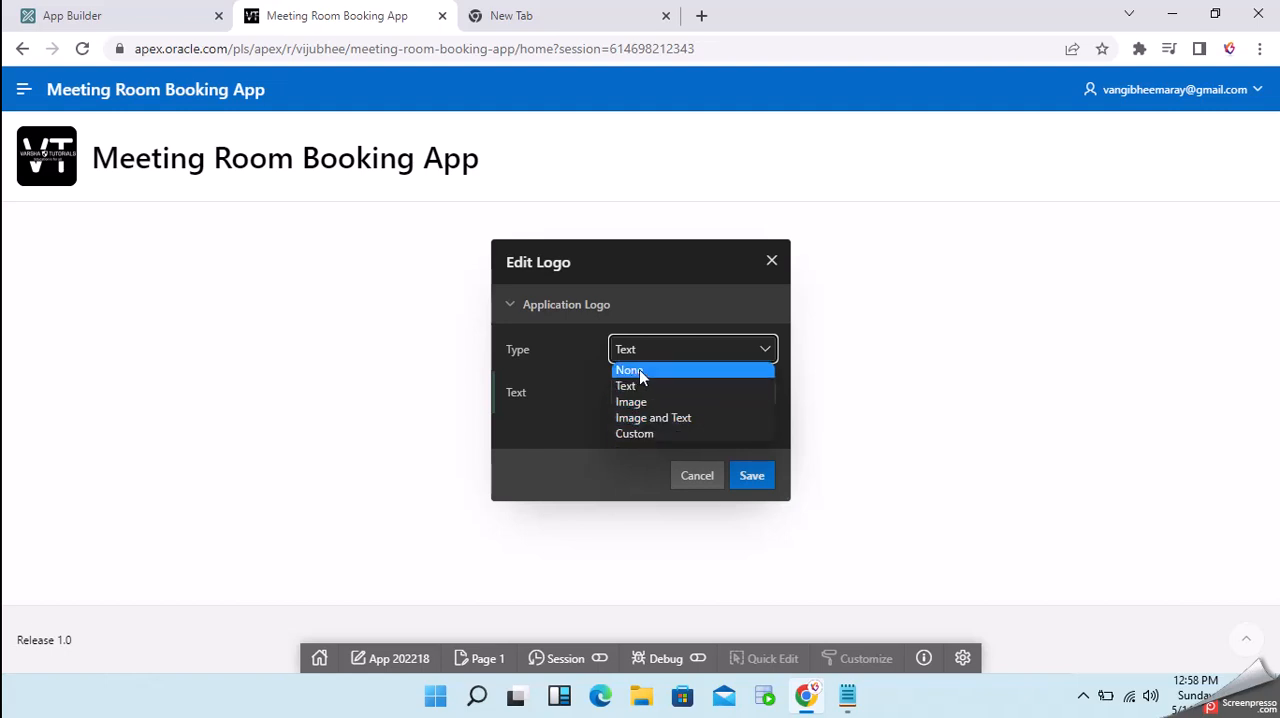
left_click(628, 370)
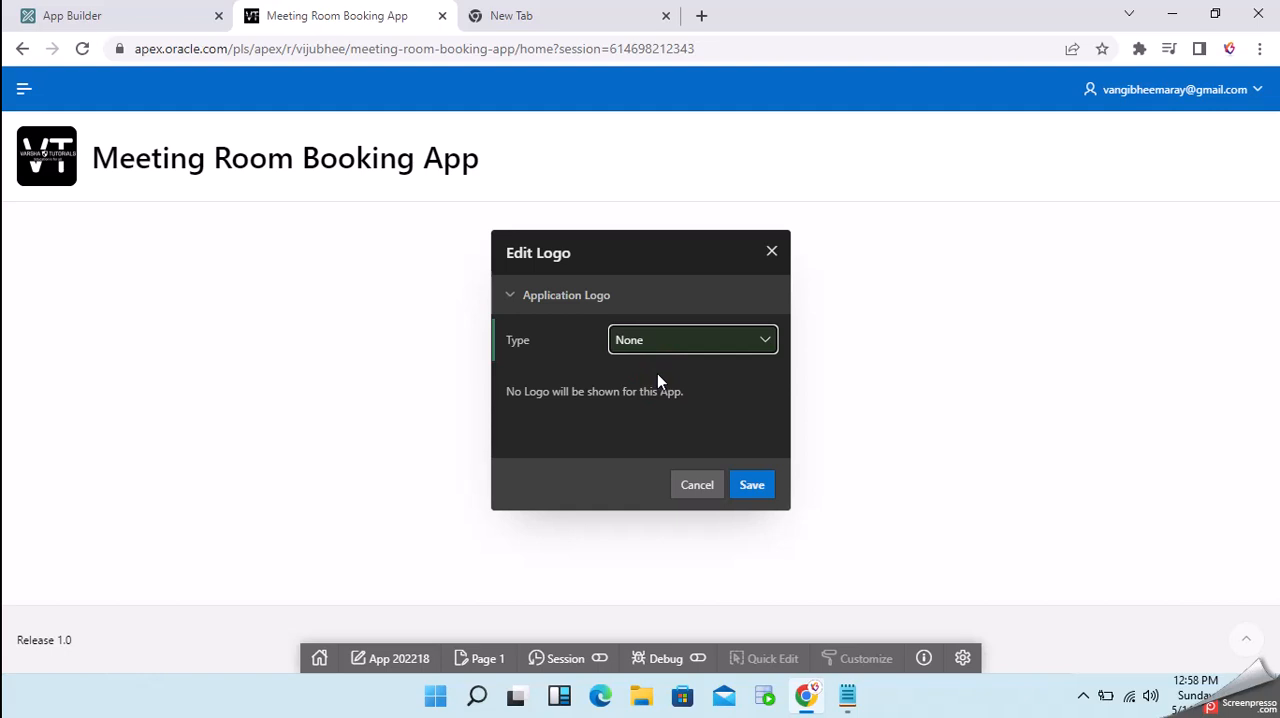
Set the logo type back to Text reading 'Meeting Room Booking App'
left_click(692, 340)
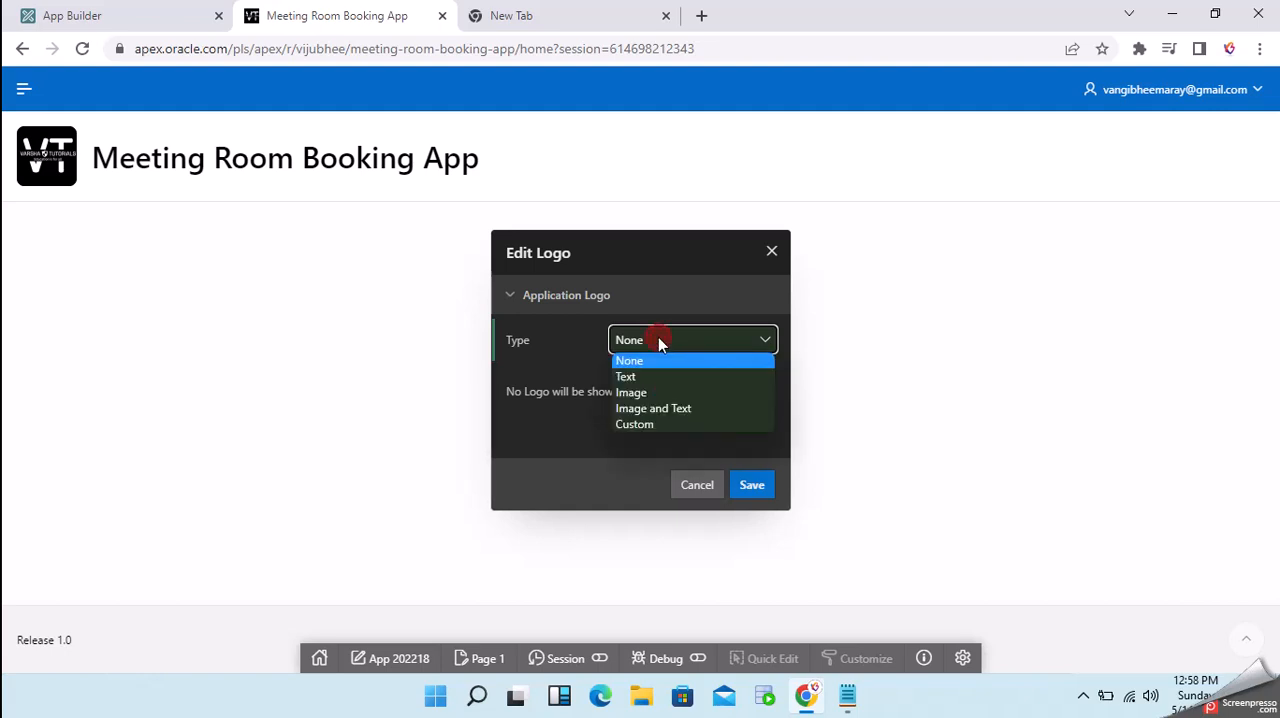
left_click(624, 376)
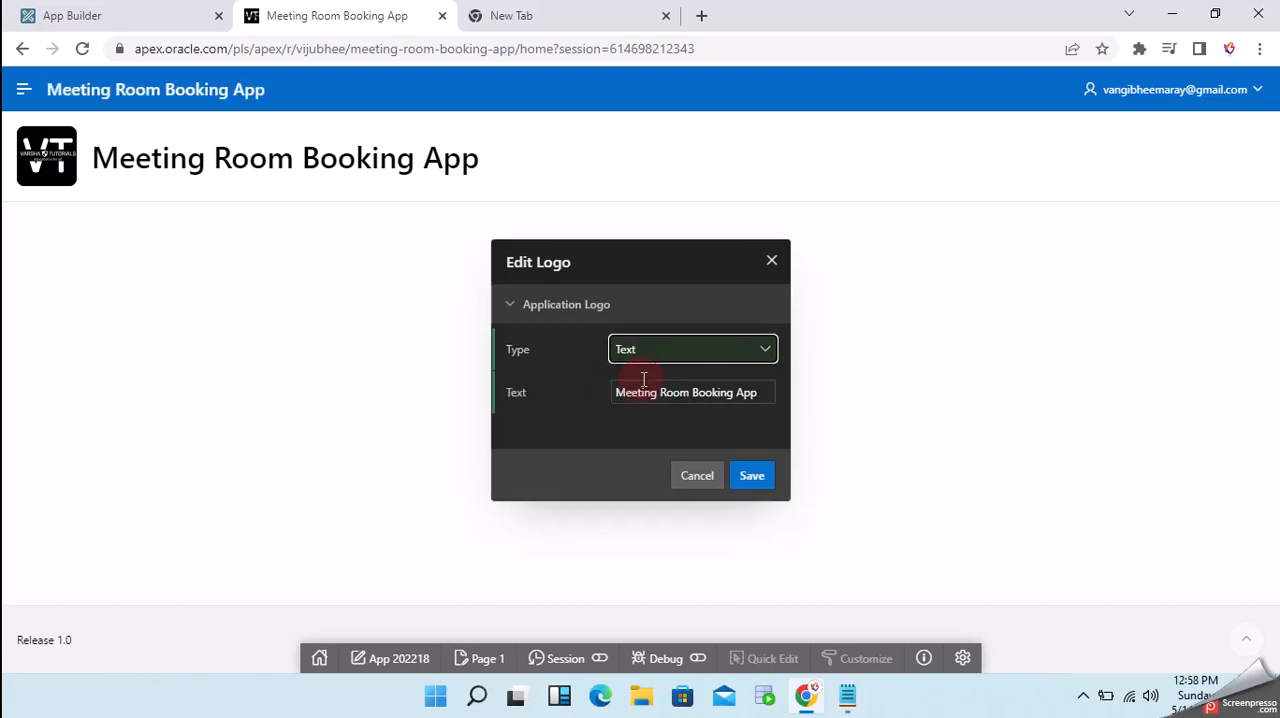
double_click(744, 392)
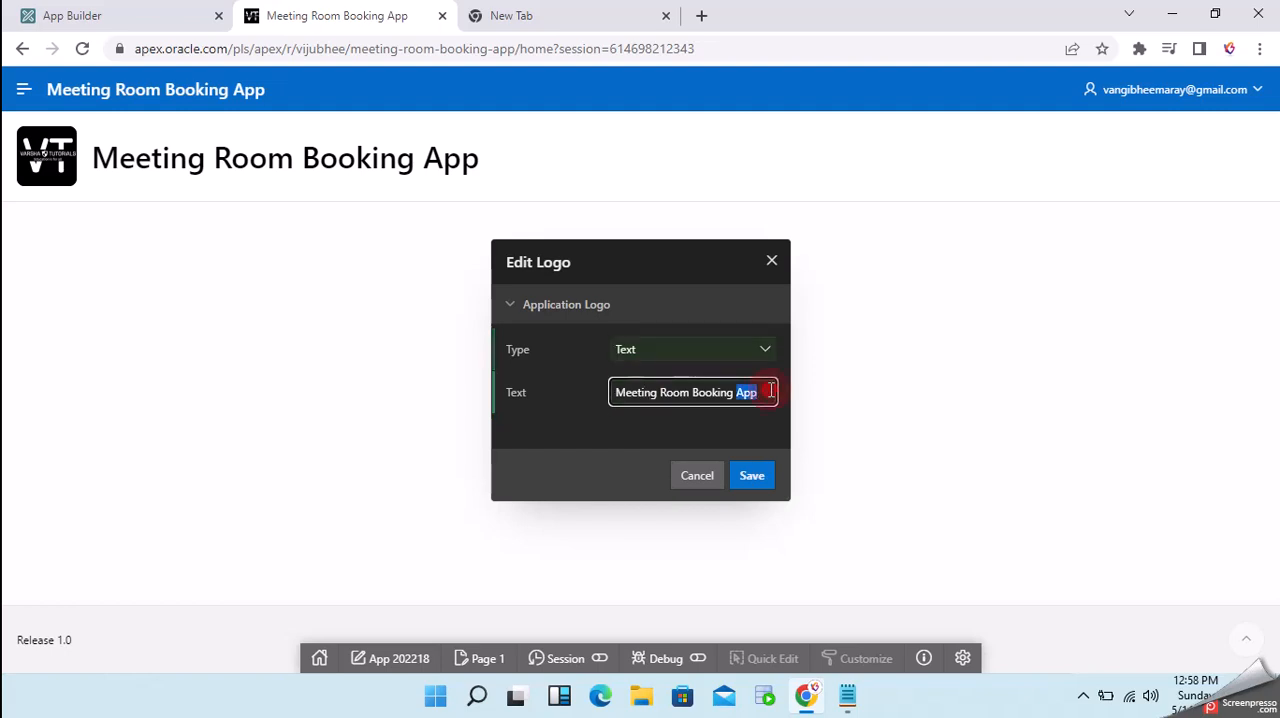
left_click(664, 348)
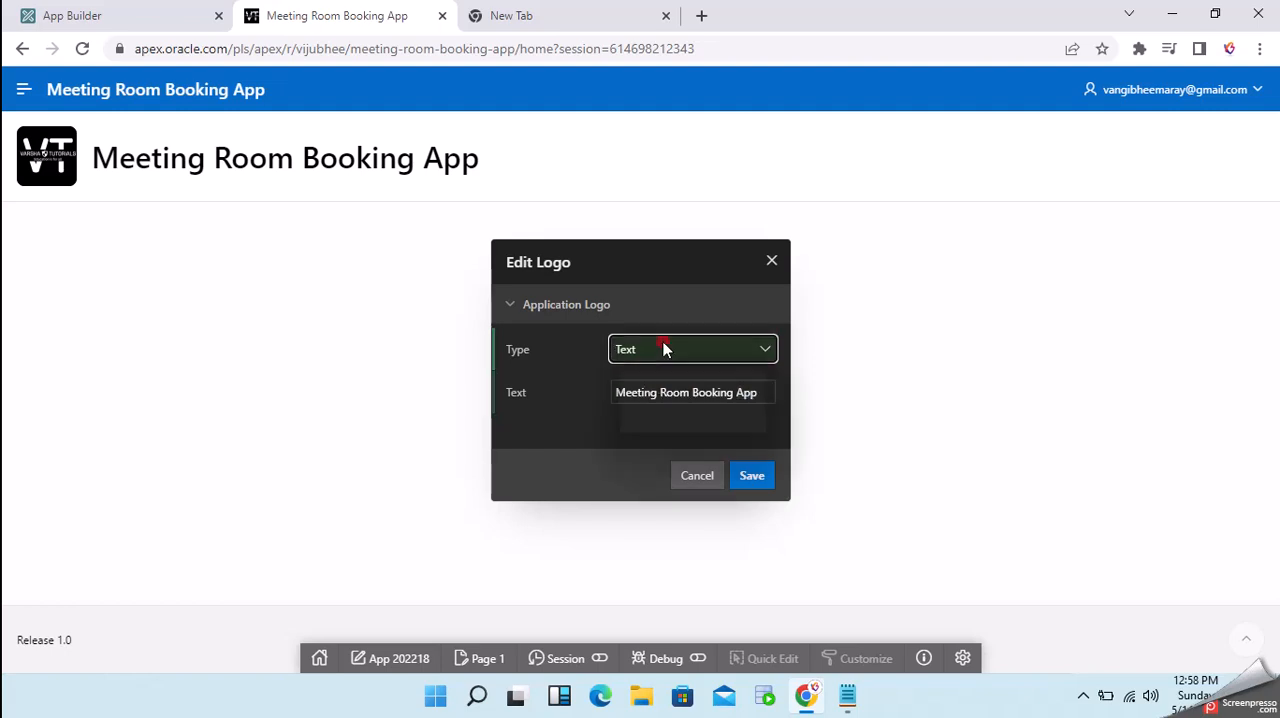
left_click(692, 348)
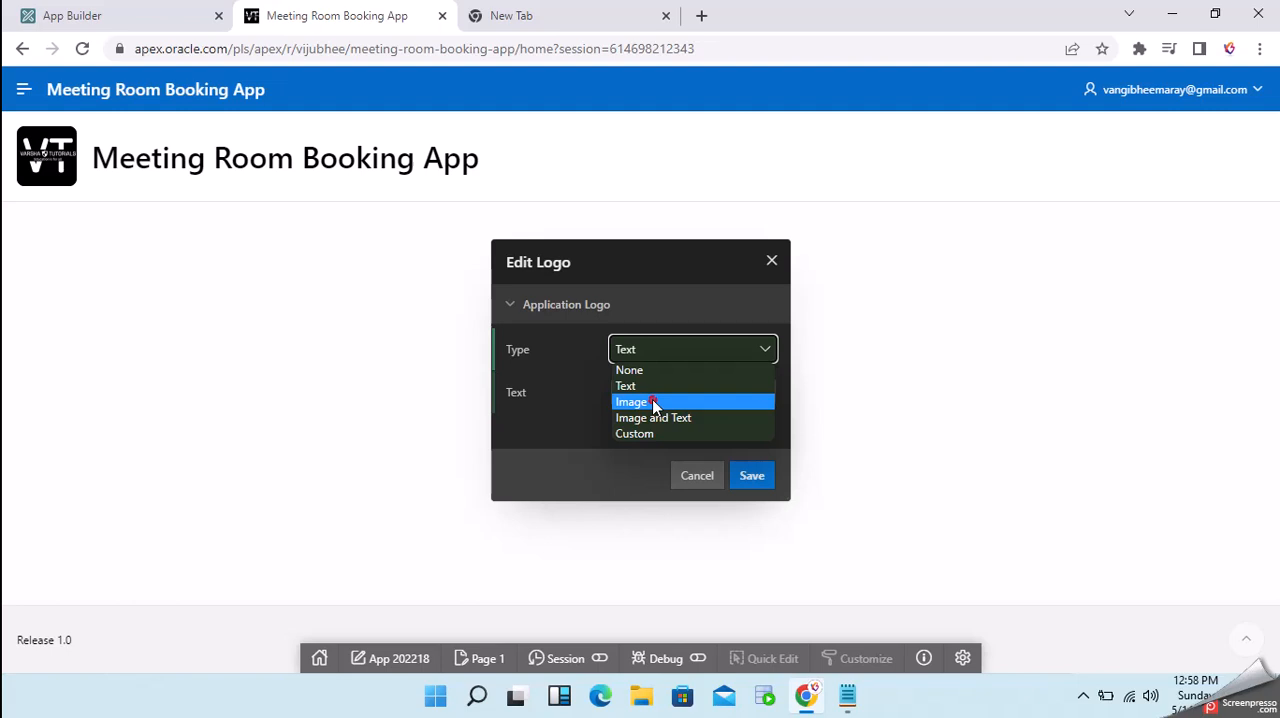
Set the logo type to Image and upload VT_ICON.png as the logo image
left_click(632, 400)
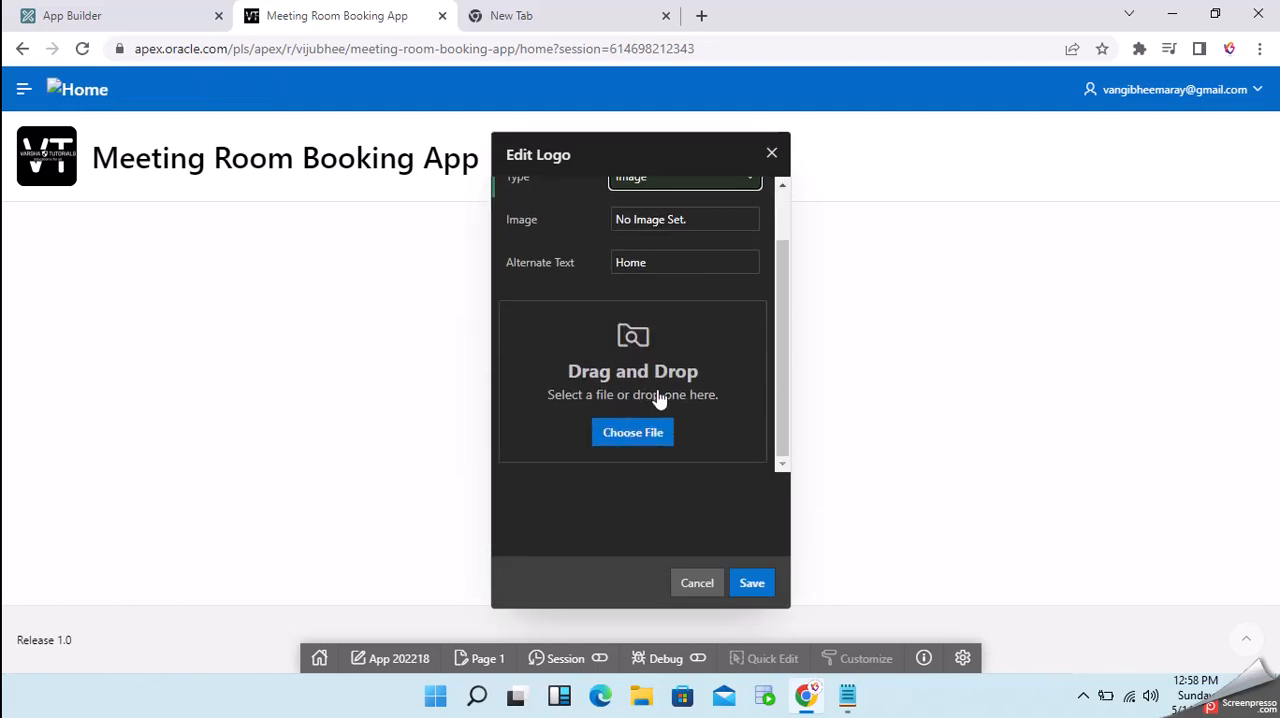
left_click(632, 432)
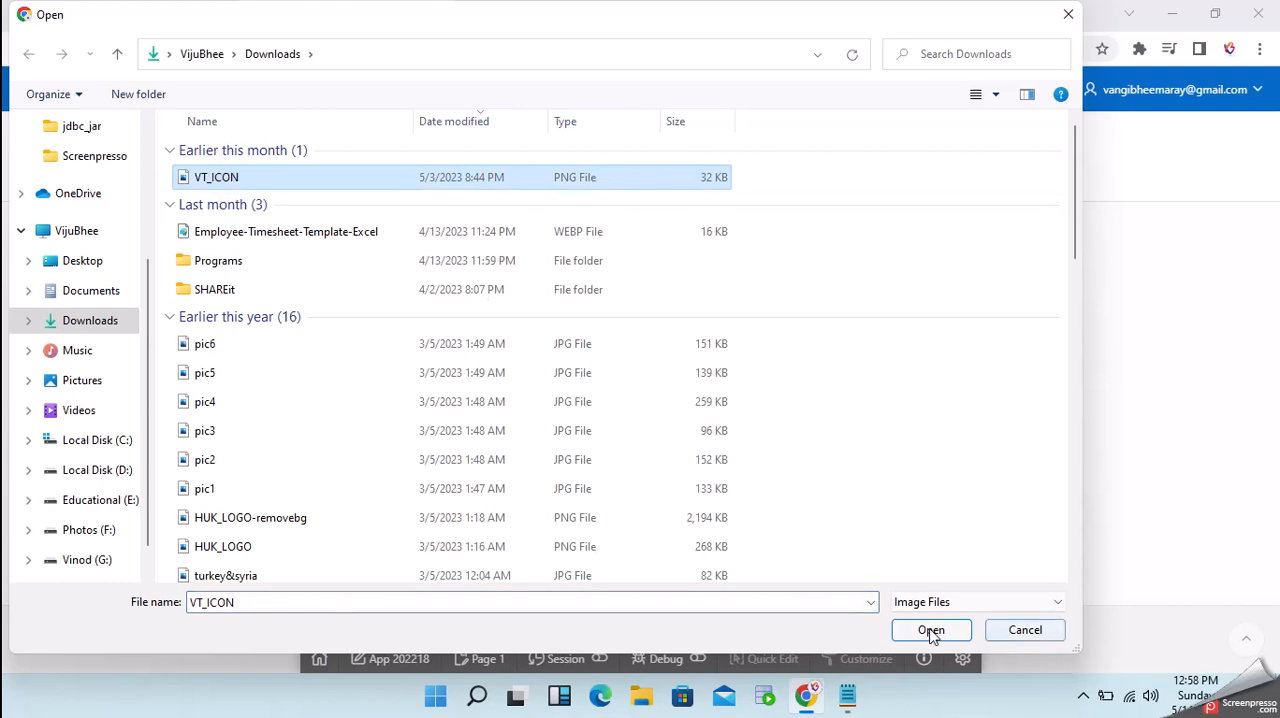
left_click(932, 630)
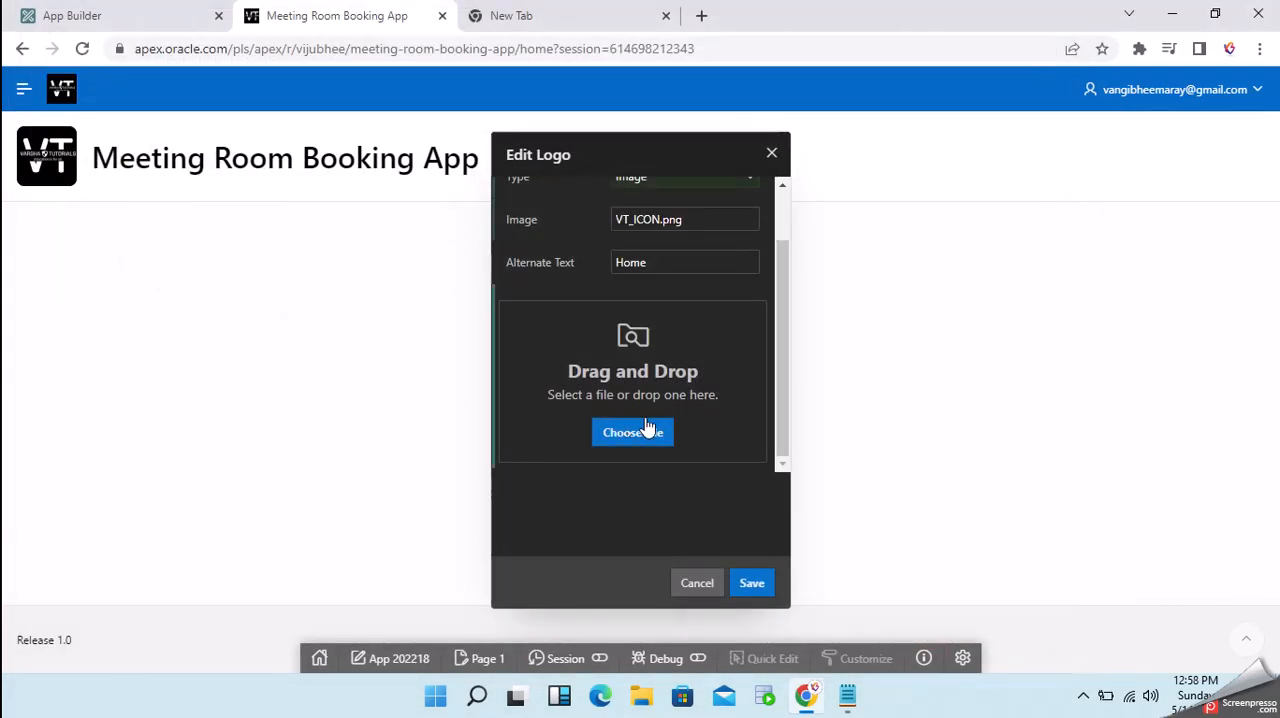
mouse_move(600, 356)
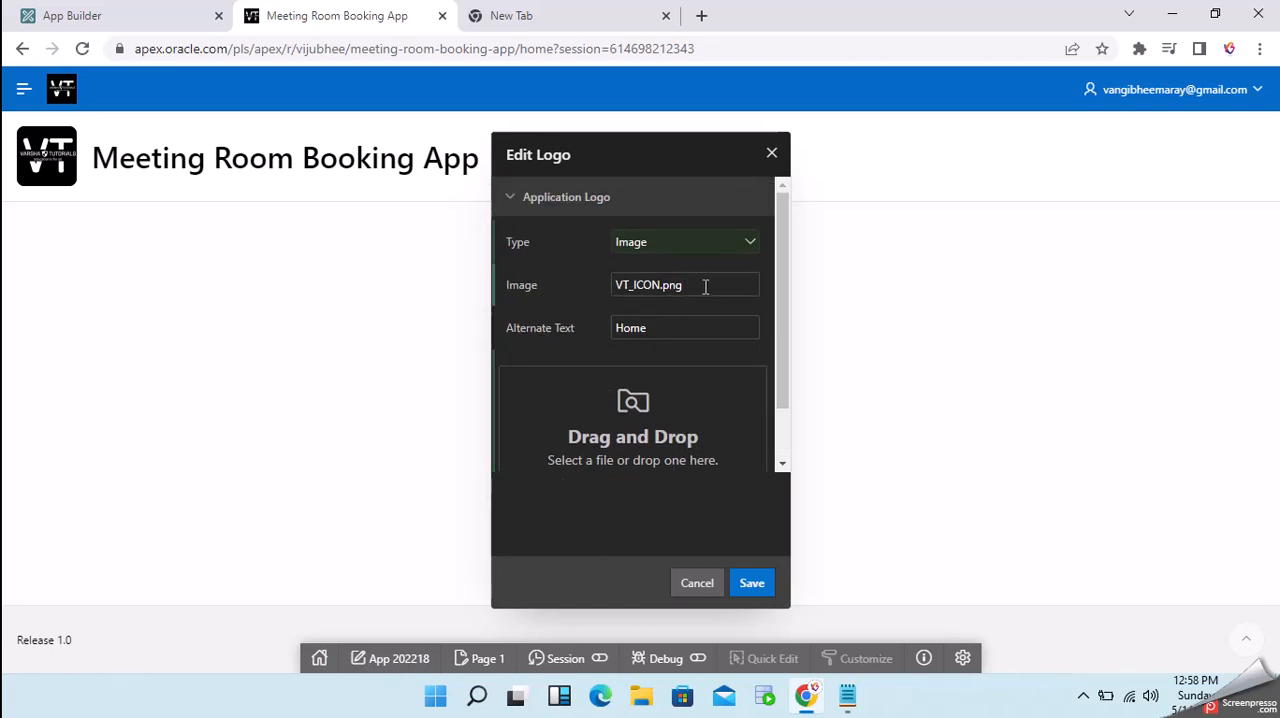
left_click(684, 284)
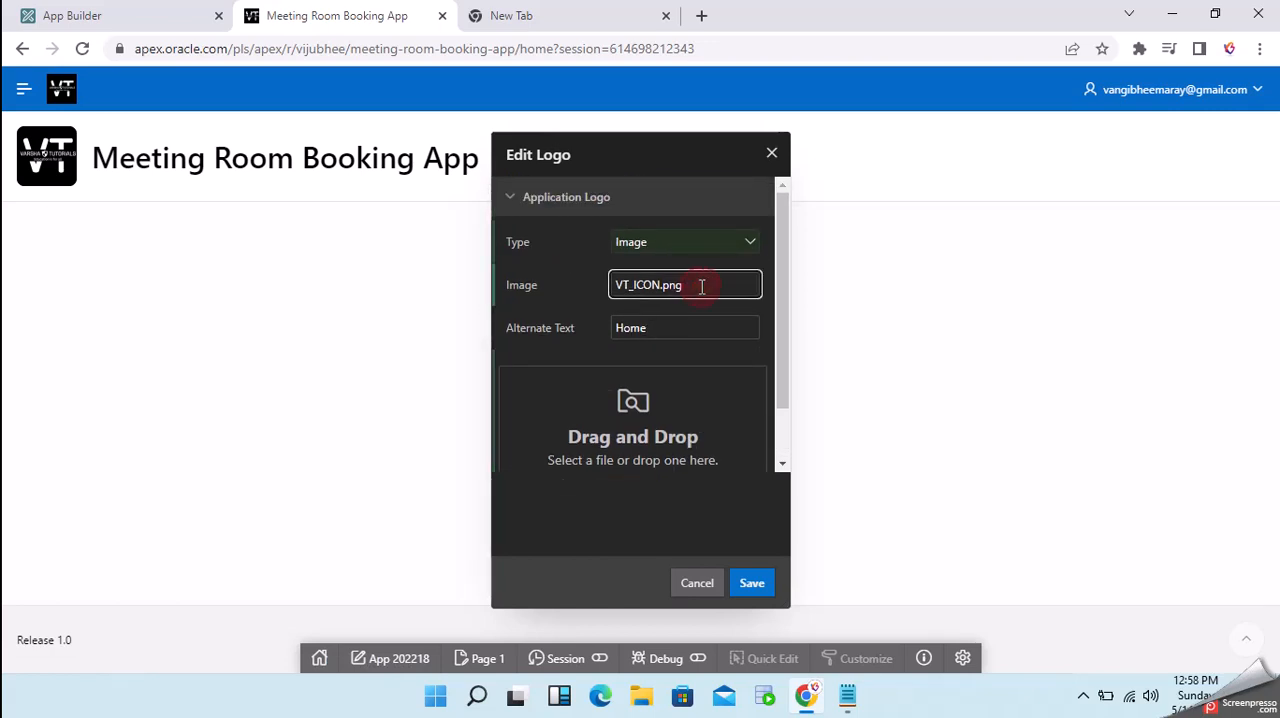
Set the logo type to Image and Text, pairing VT_ICON.png with the app name
left_click(684, 240)
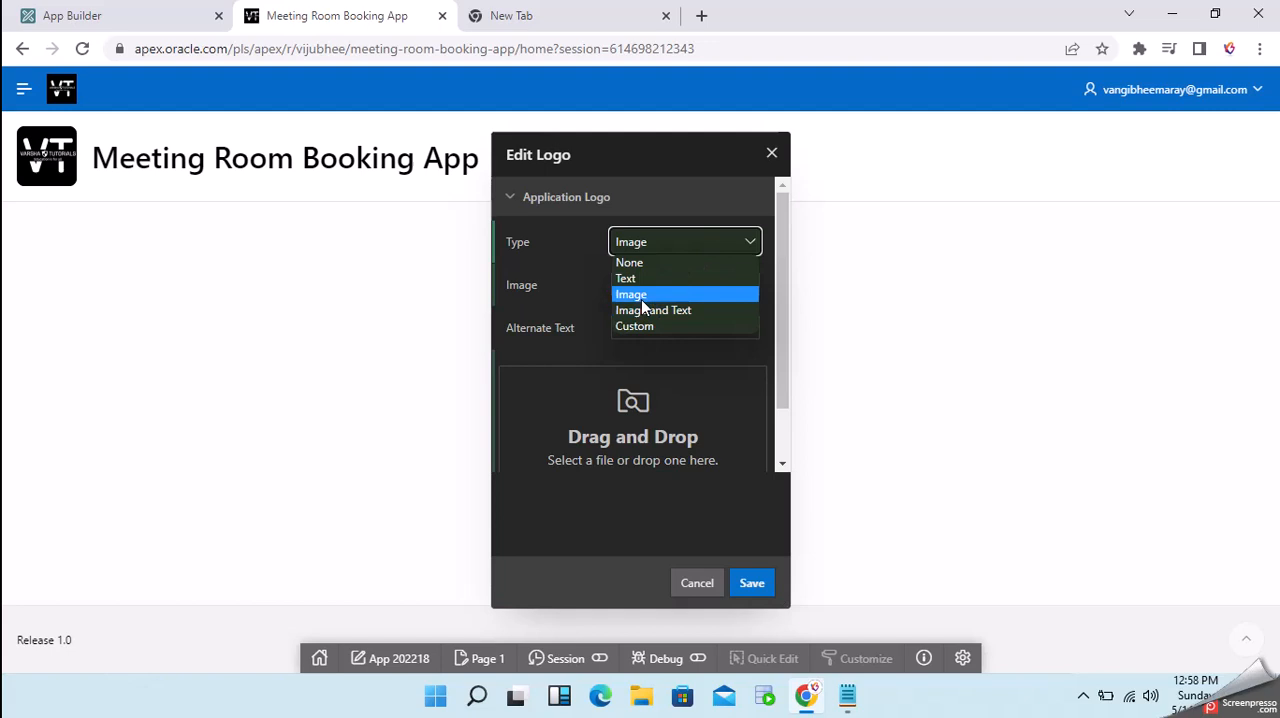
left_click(652, 308)
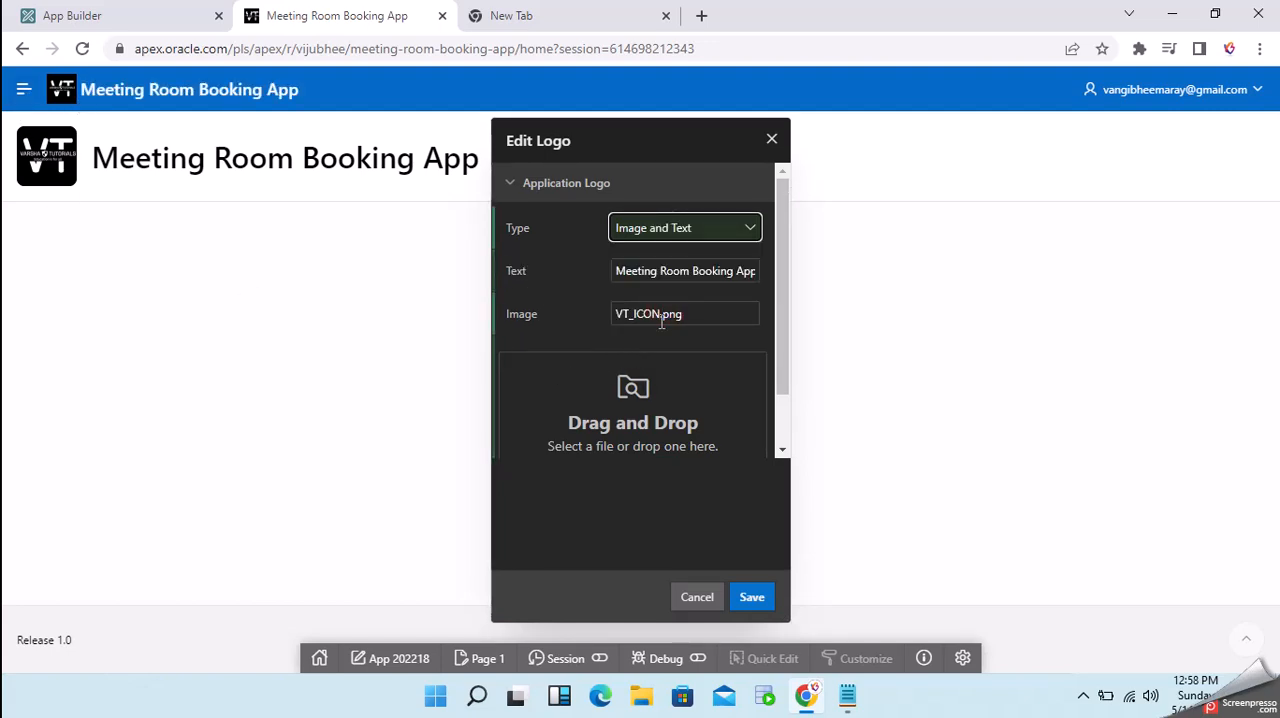
left_click(684, 270)
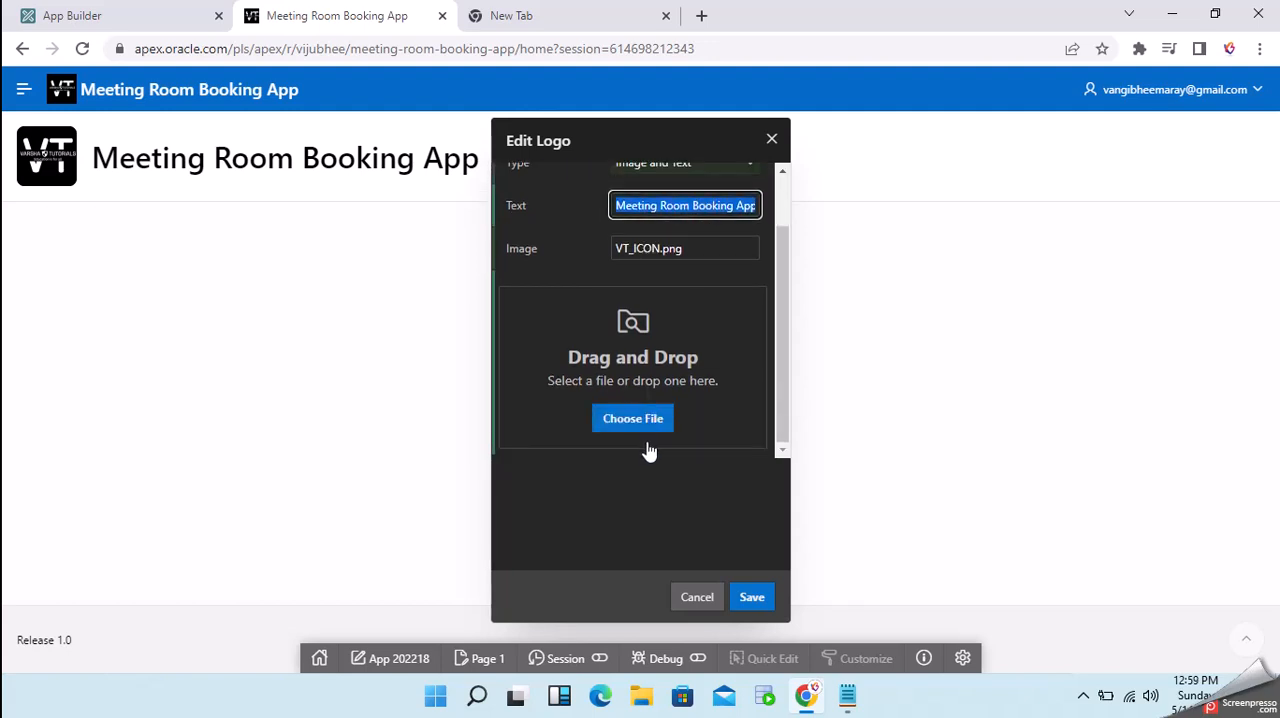
left_click(684, 228)
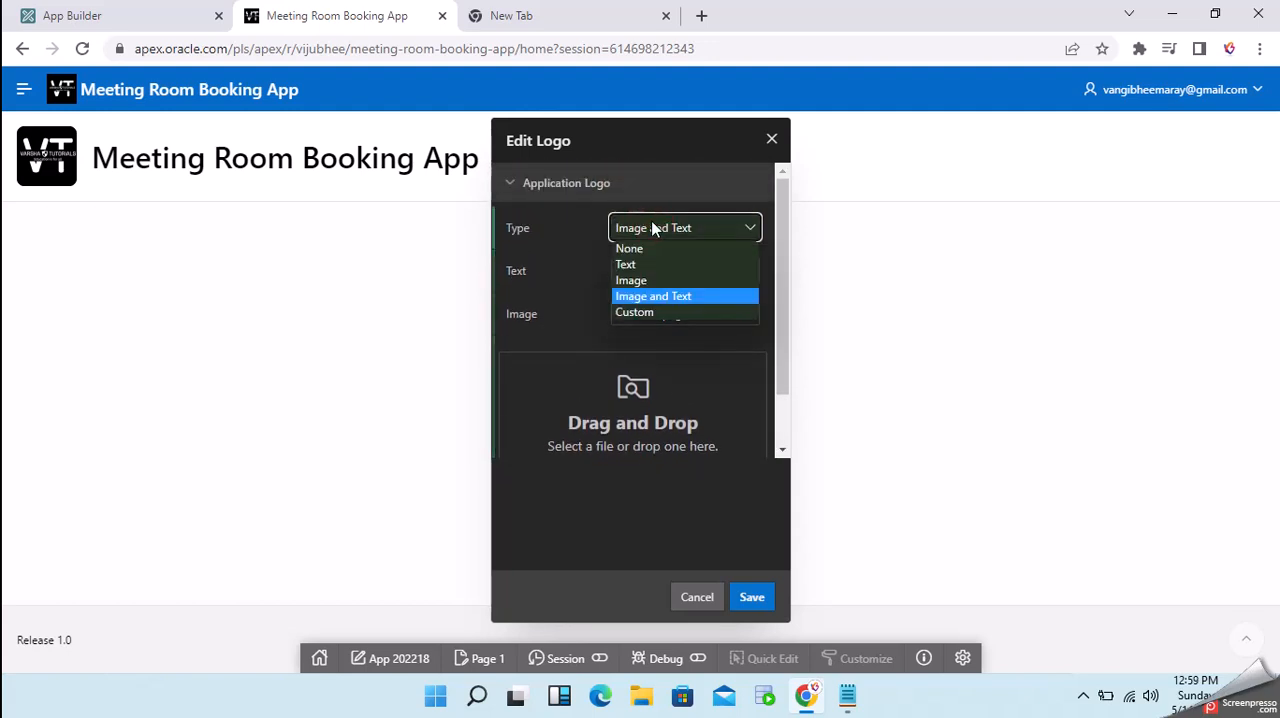
Try the Custom logo type via User Interface Attributes, then set the navigation bar logo to Text
left_click(634, 312)
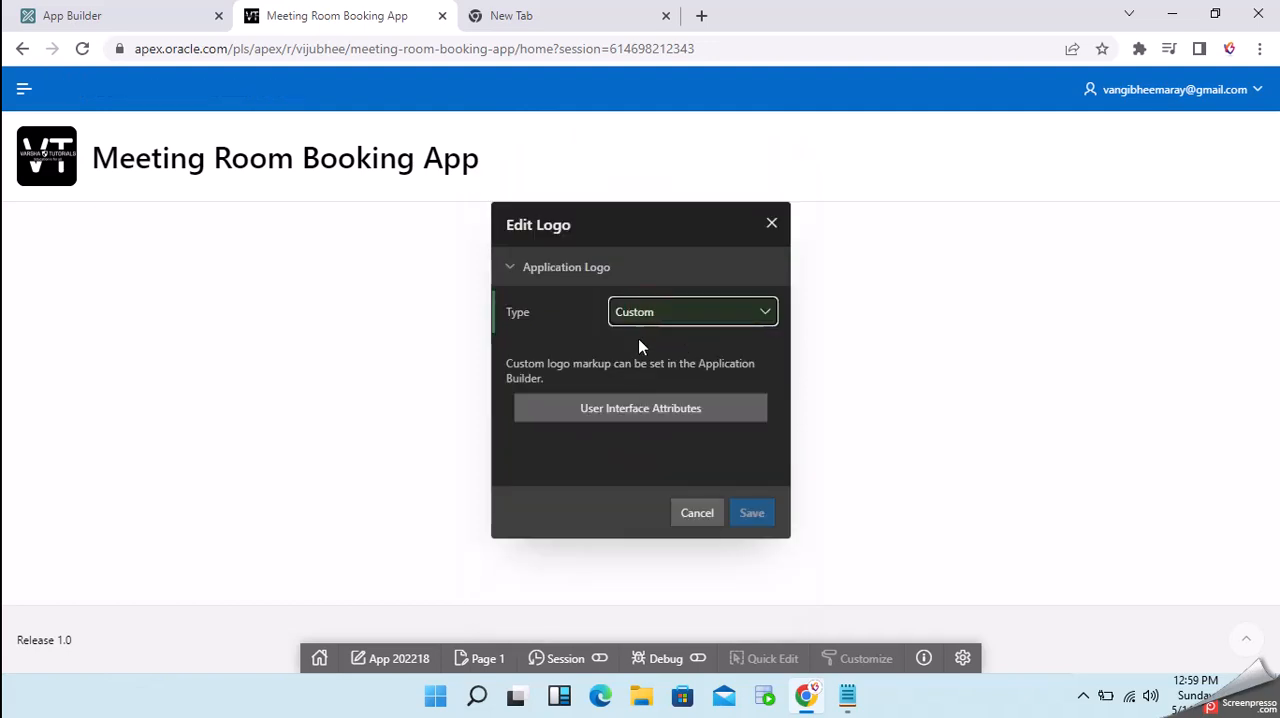
left_click(640, 408)
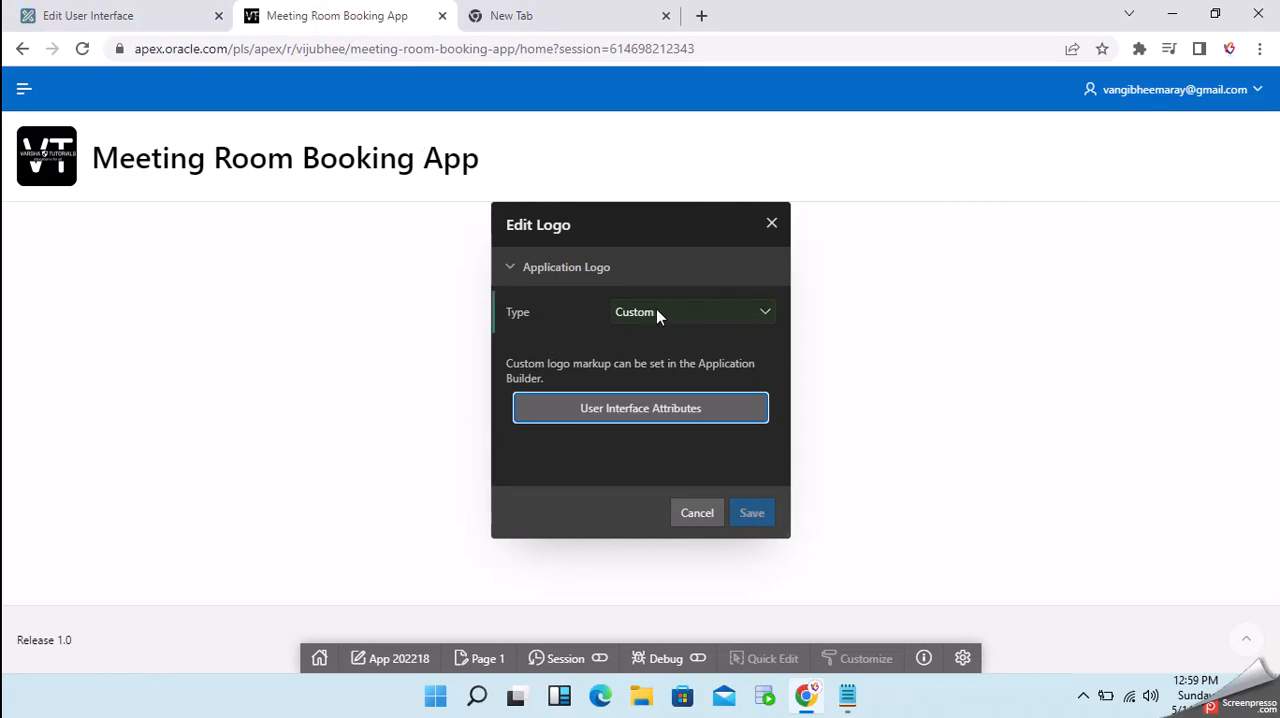
mouse_move(636, 316)
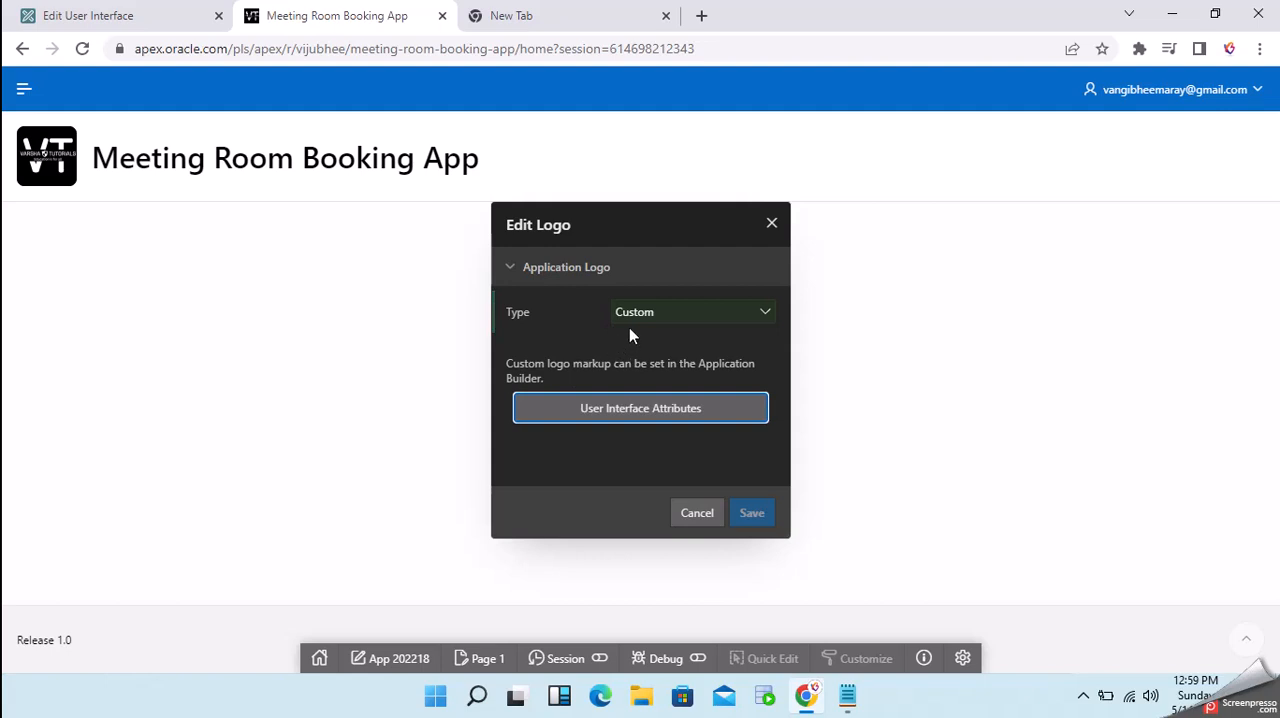
mouse_move(632, 324)
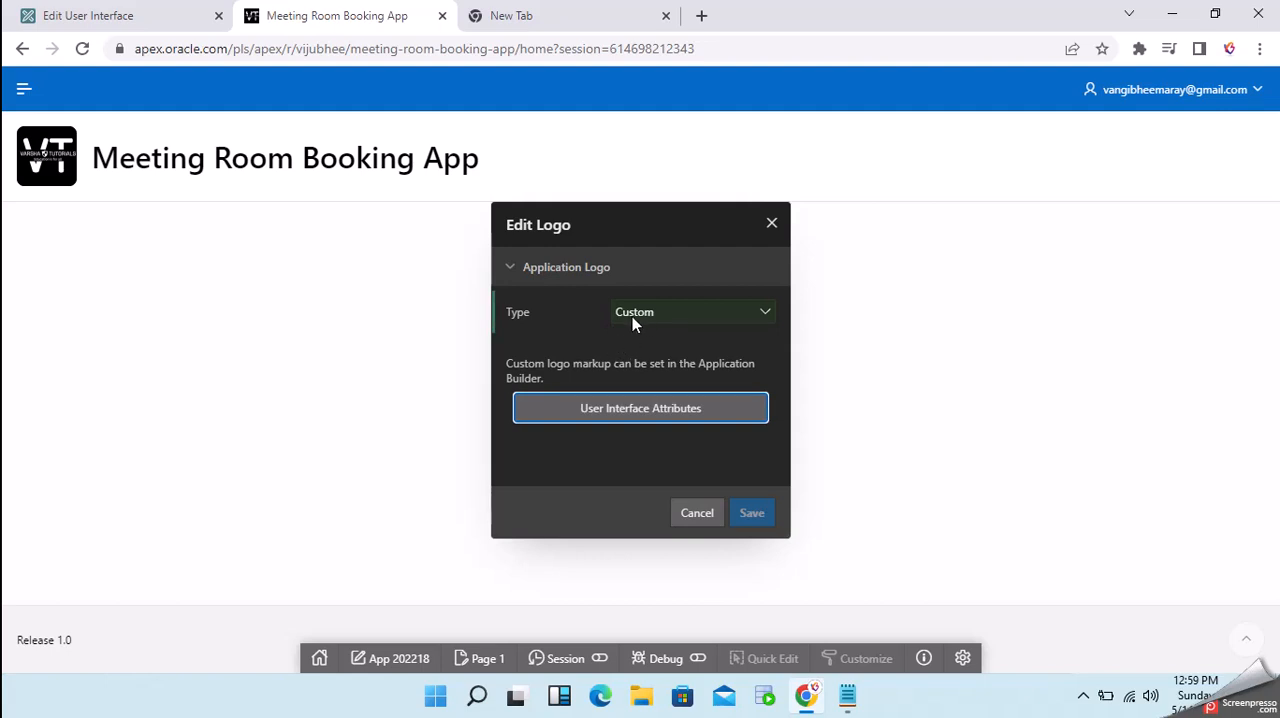
left_click(692, 312)
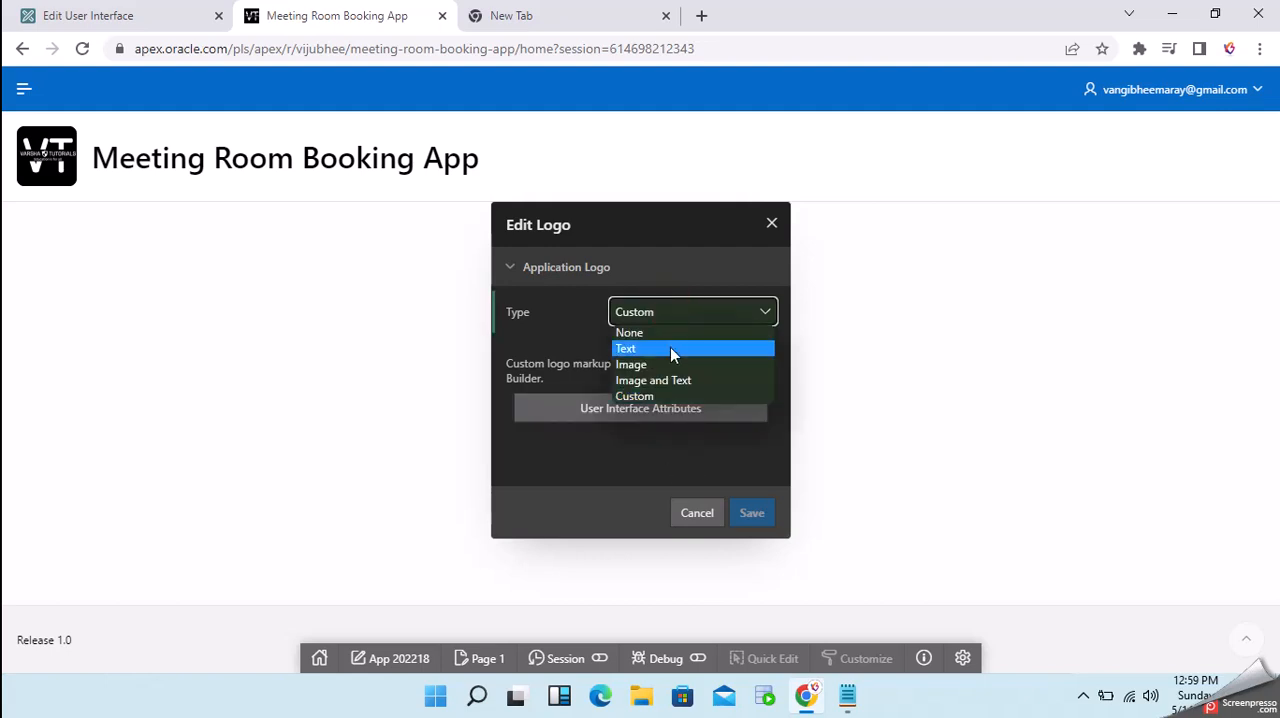
left_click(624, 348)
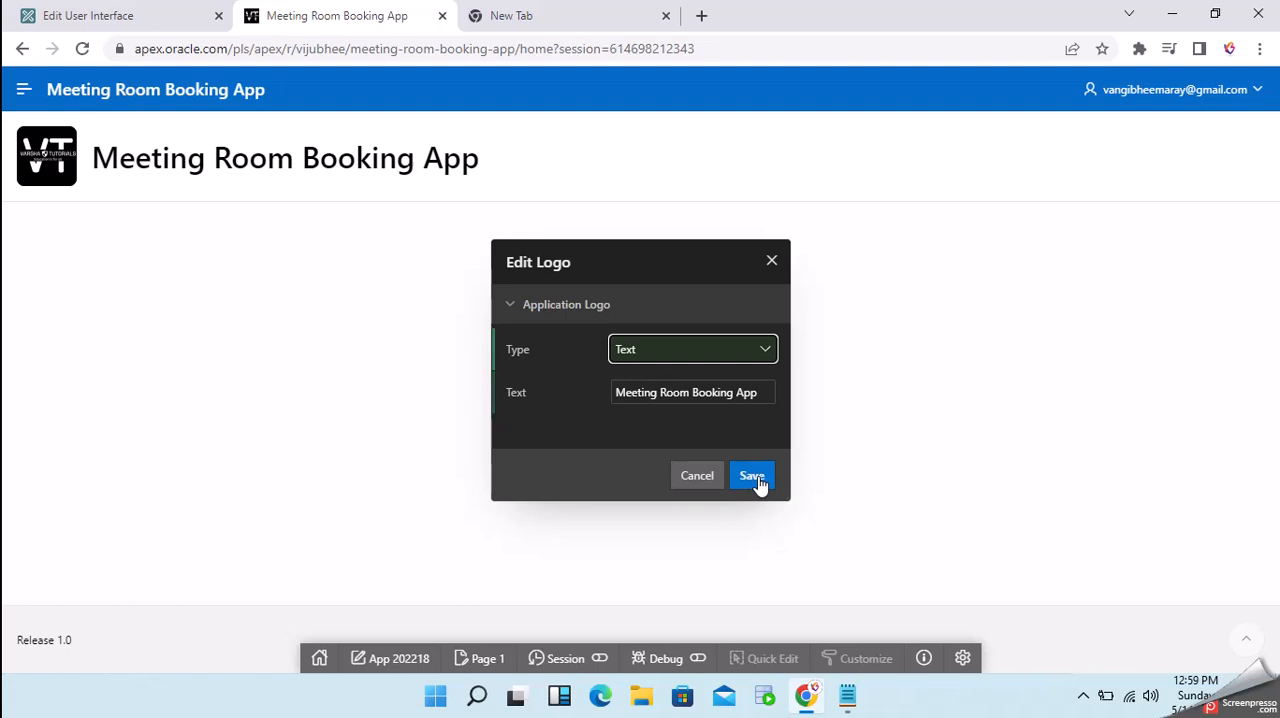
Save the text logo 'Meeting Room Booking App' and close the Edit Logo dialog
left_click(752, 476)
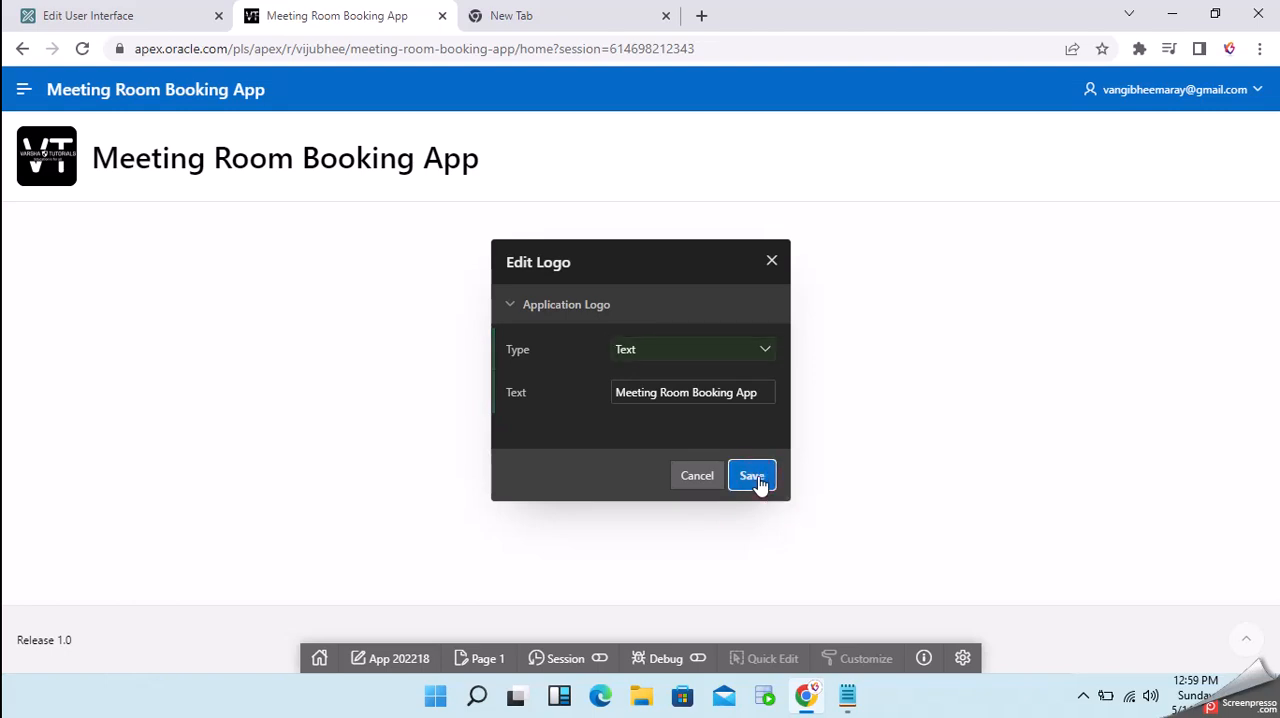
left_click(752, 476)
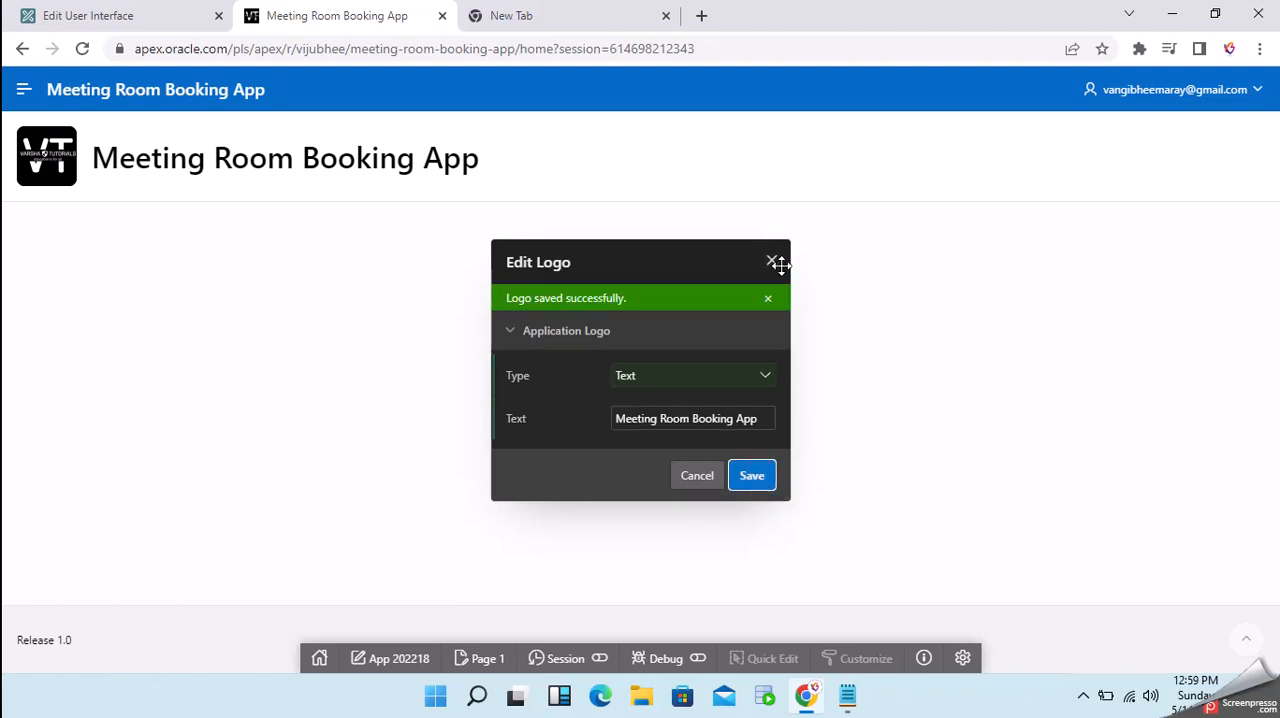
left_click(752, 476)
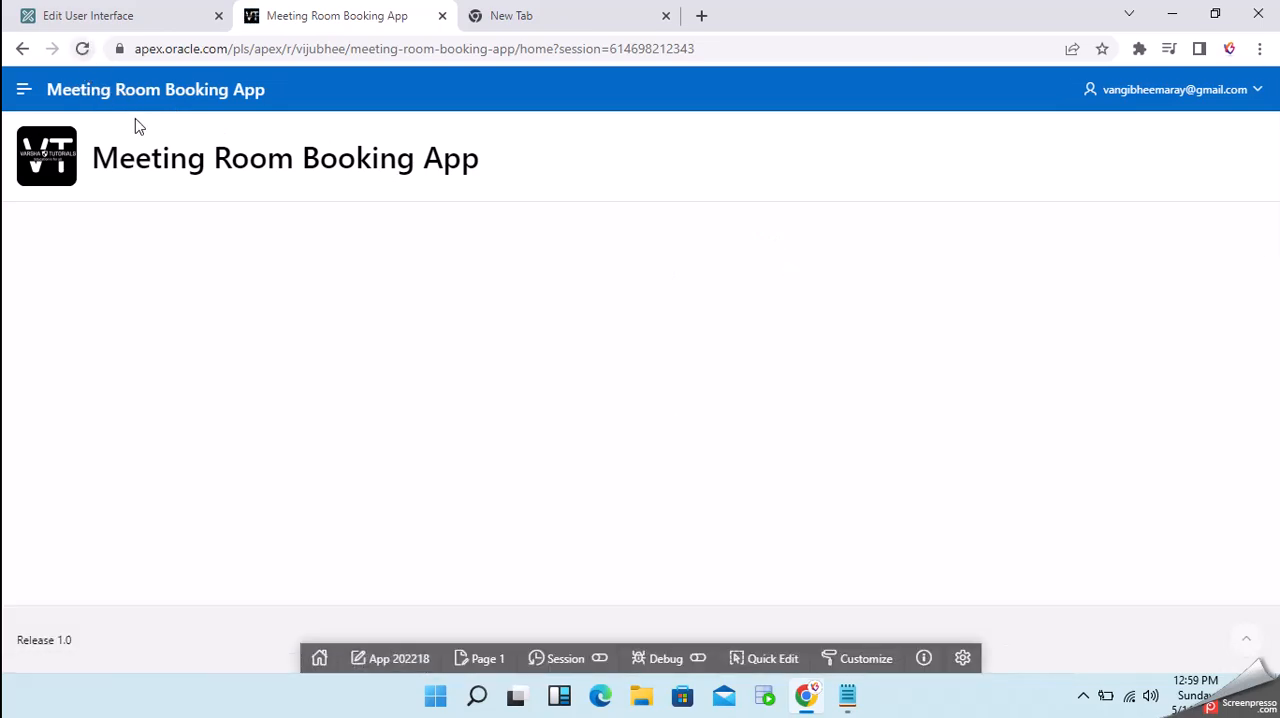
mouse_move(636, 496)
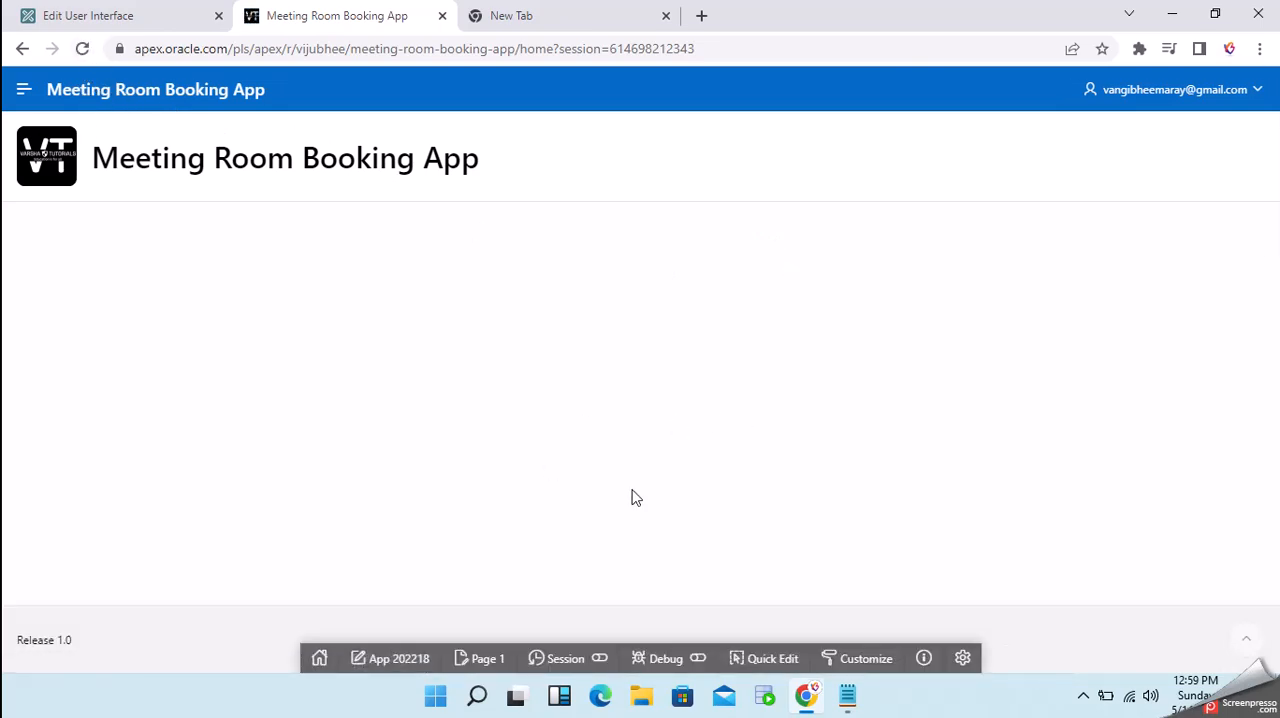
left_click(864, 658)
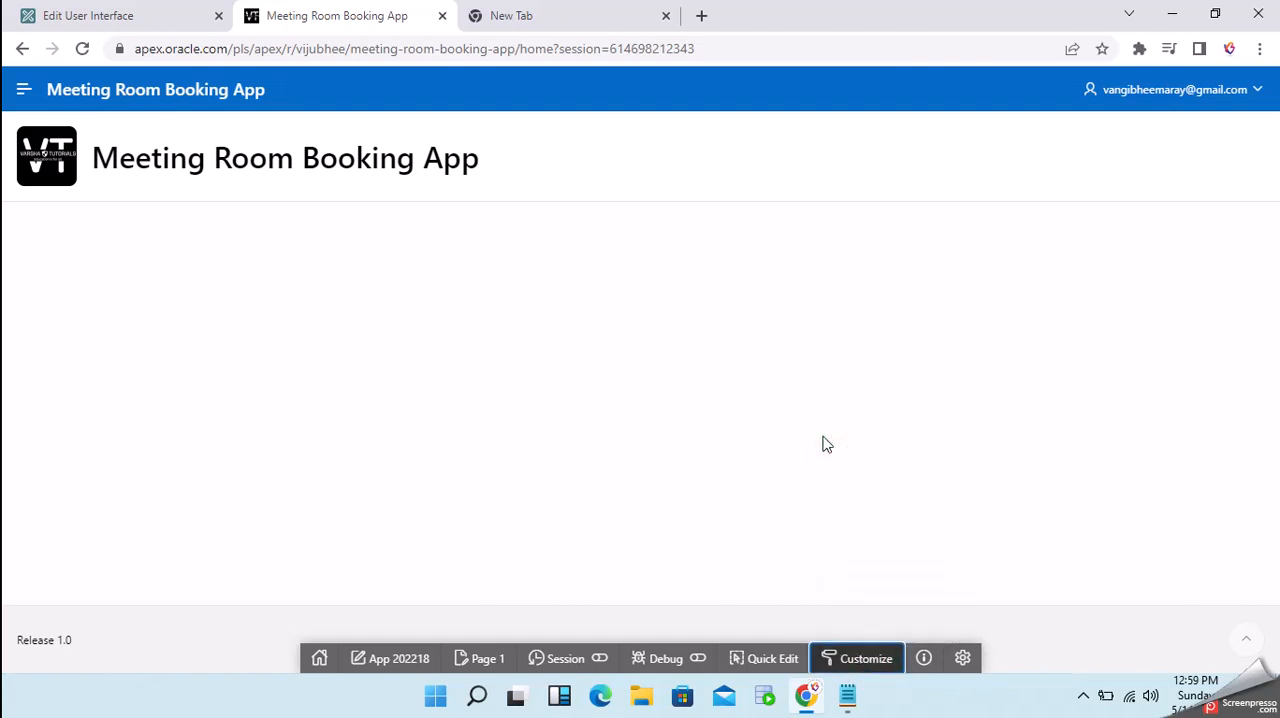
mouse_move(368, 336)
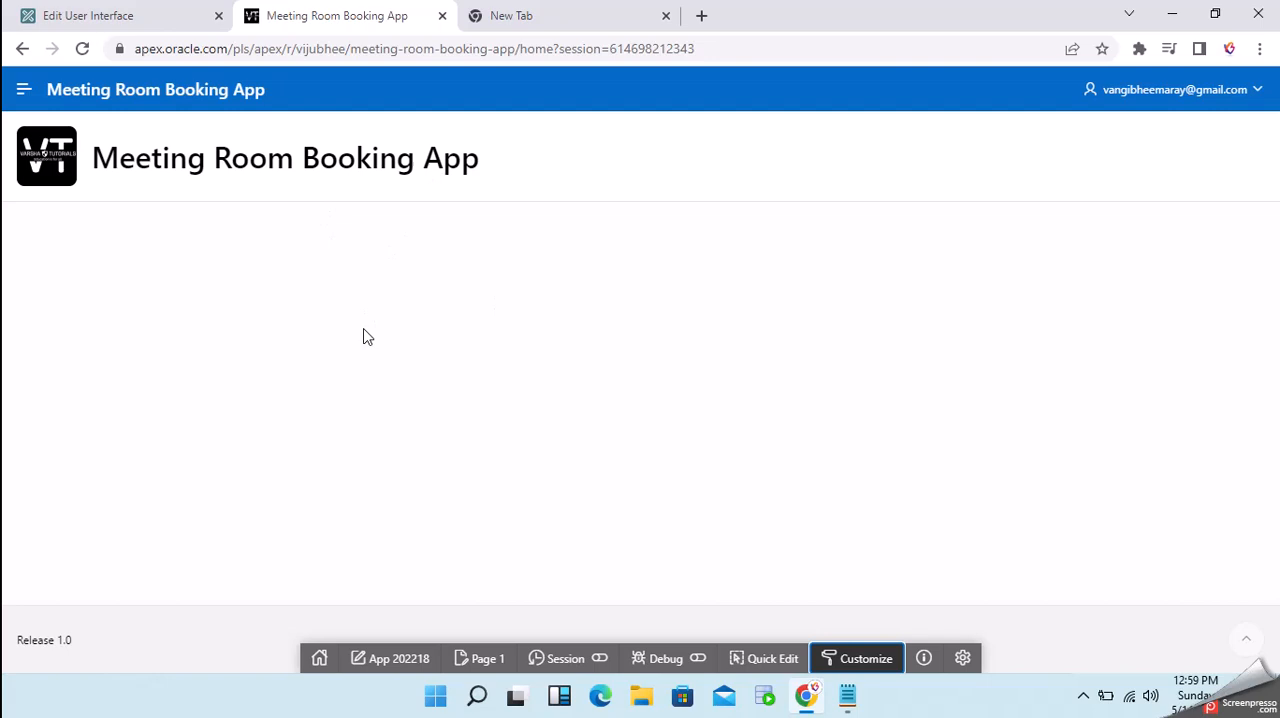
mouse_move(320, 240)
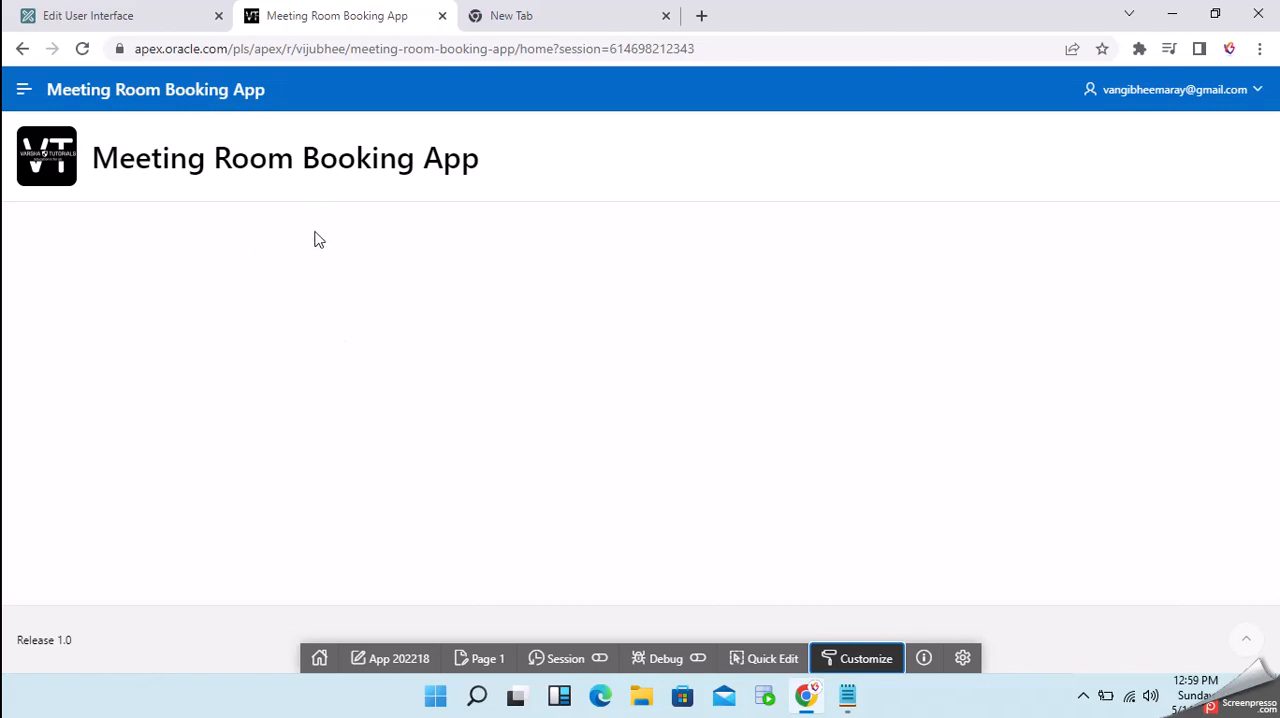
mouse_move(170, 198)
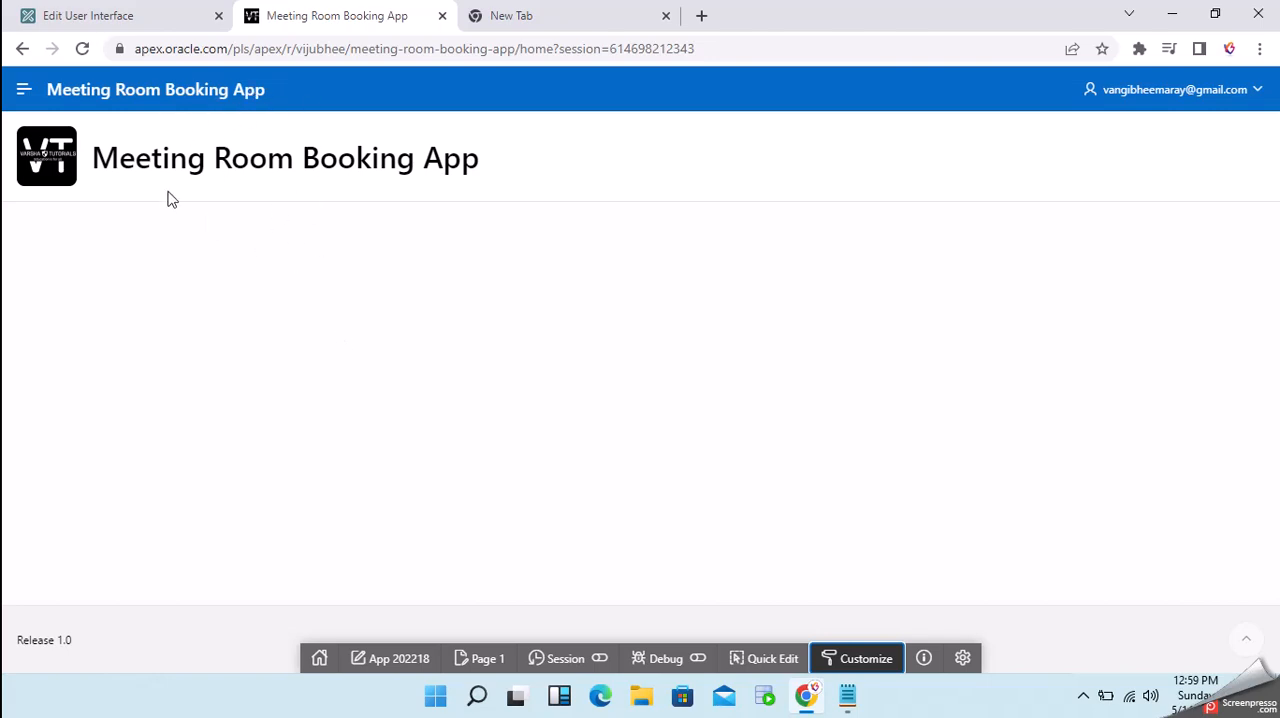
mouse_move(372, 256)
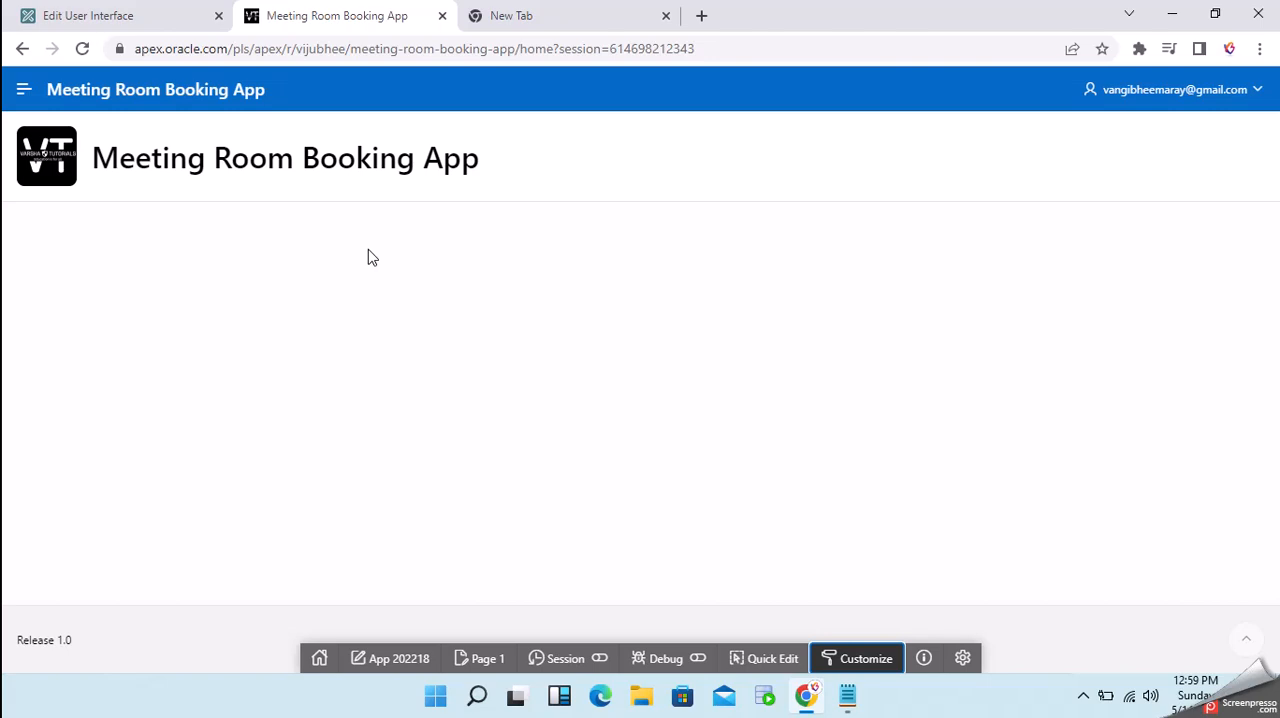